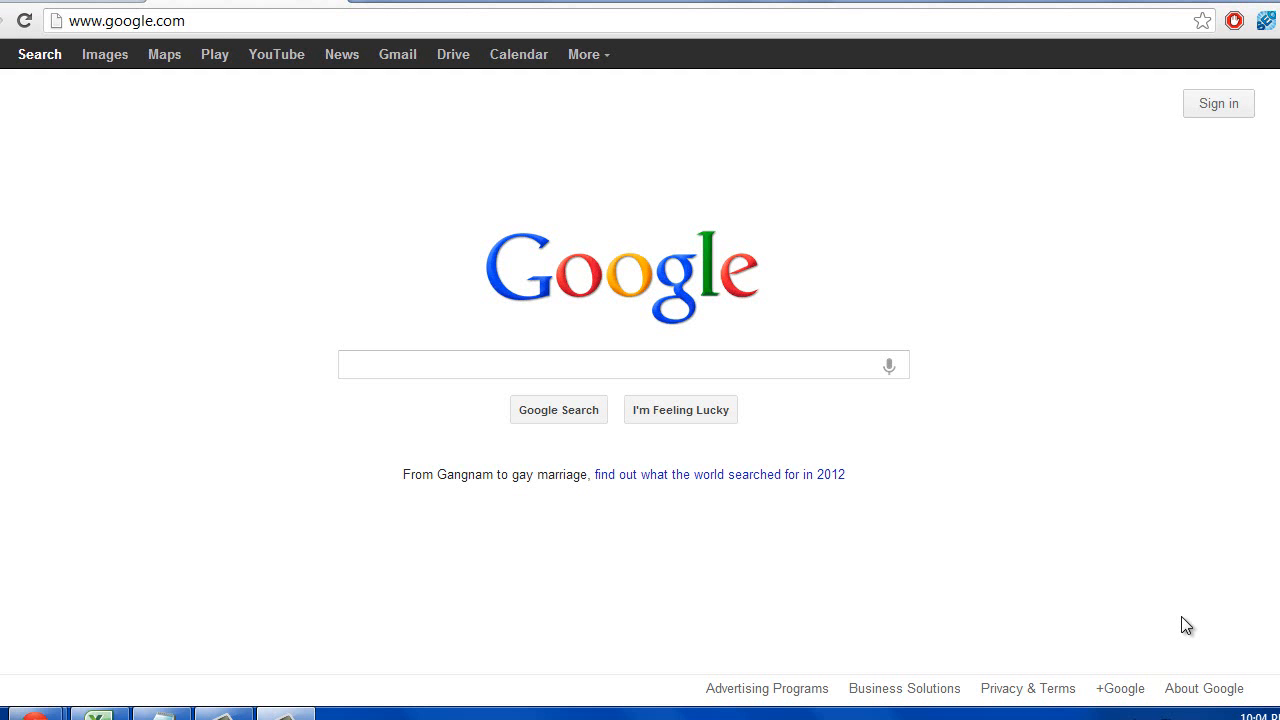
{"action": "mouse_move", "coordinate": [415, 218]}
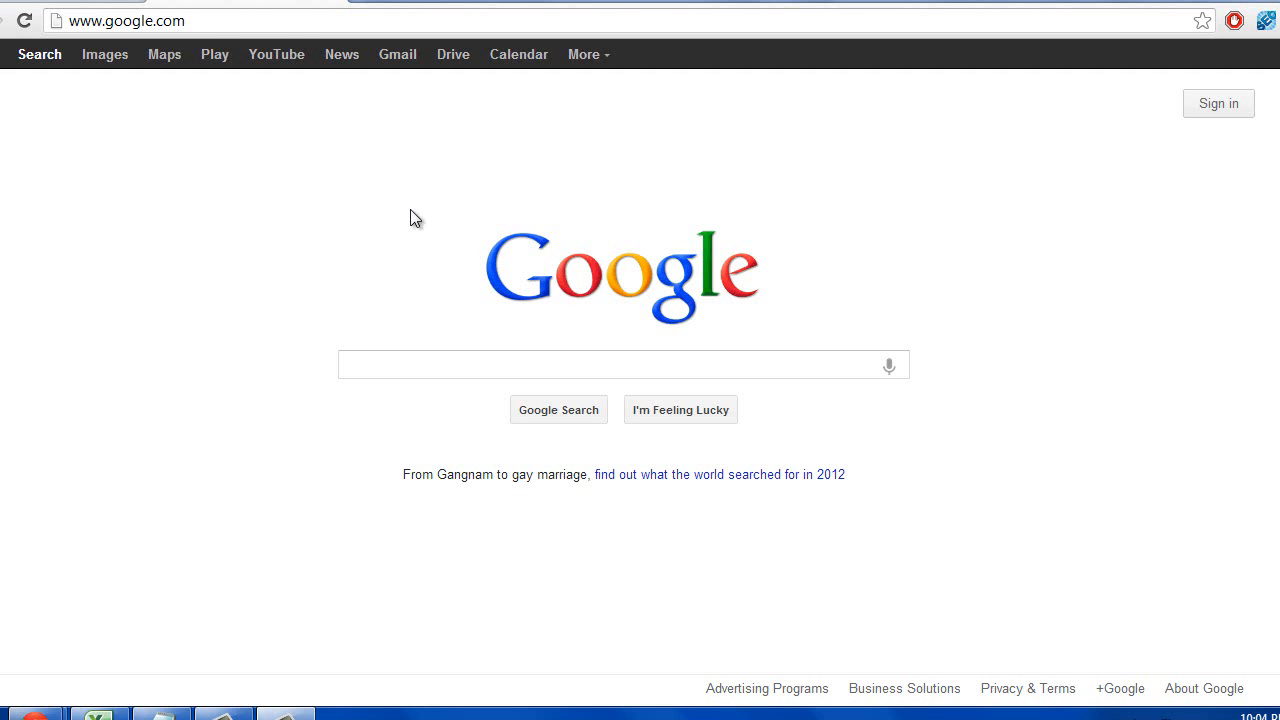
{"action": "left_click", "coordinate": [125, 21]}
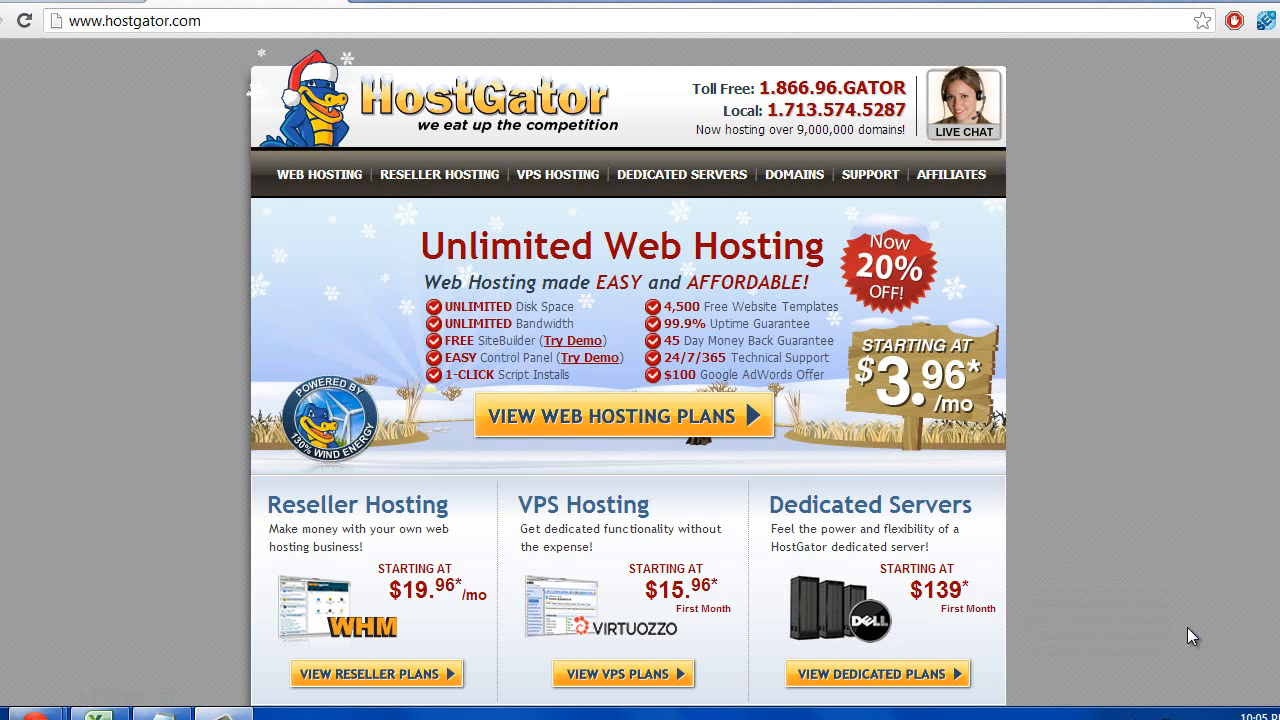
{"action": "mouse_move", "coordinate": [686, 509]}
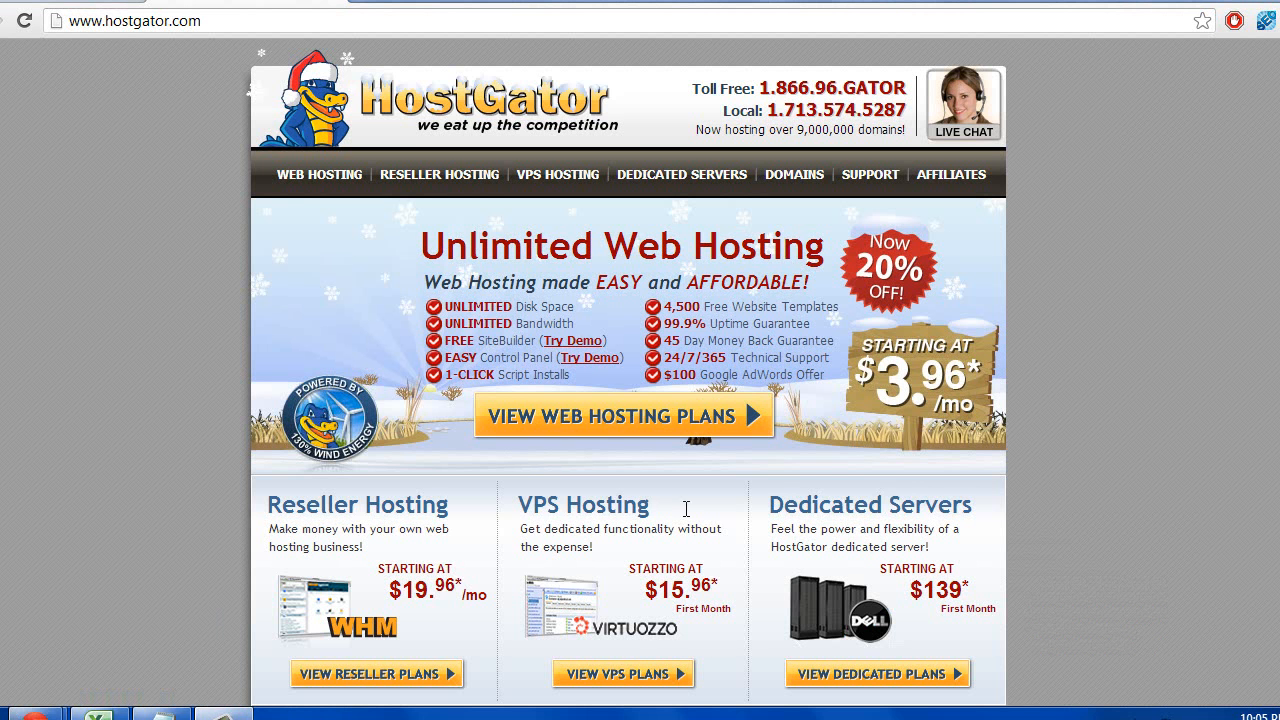
- Open Web Hosting and scroll to the Hatchling, Baby and Business plan boxes
{"action": "left_click", "coordinate": [623, 416]}
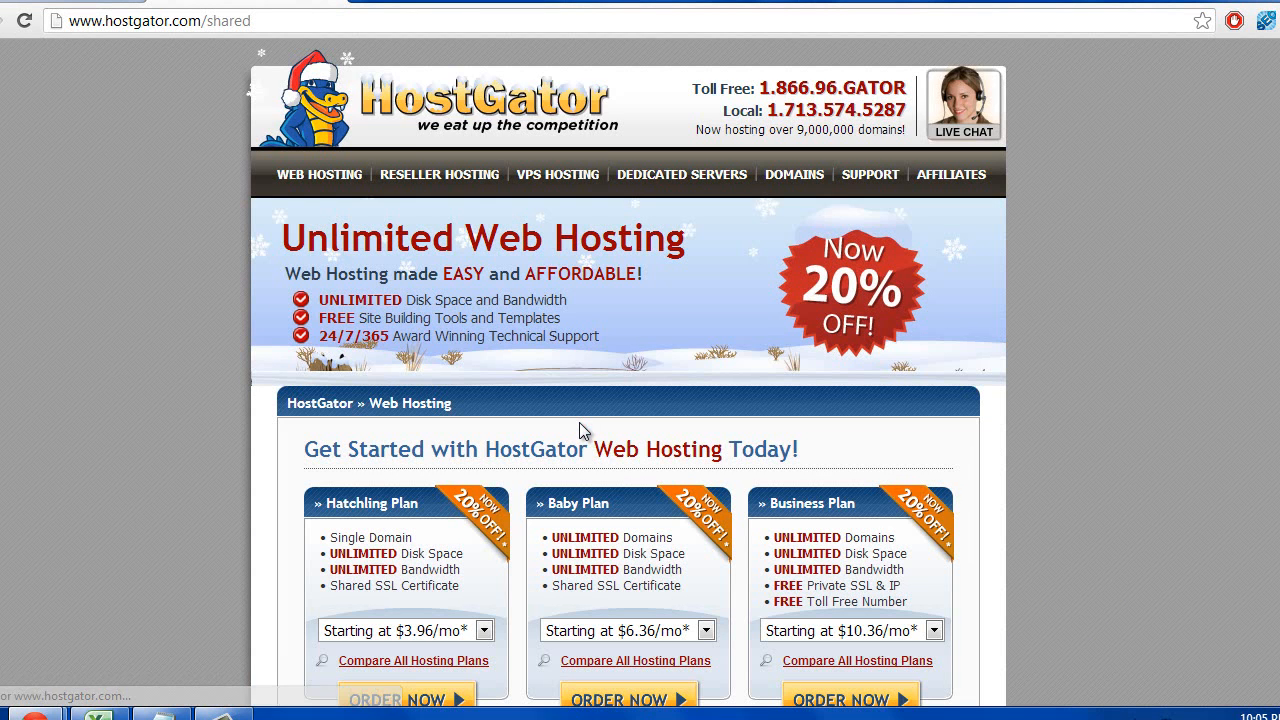
{"action": "scroll", "scroll_direction": "down", "scroll_amount": 3}
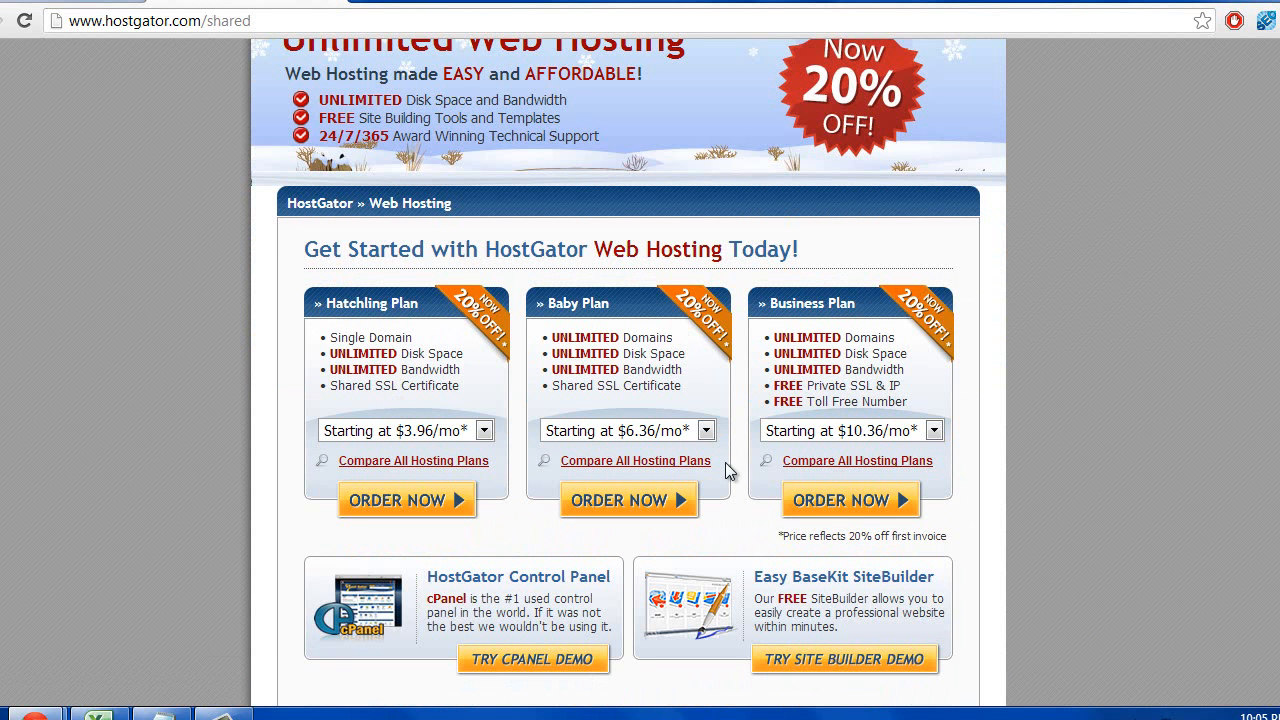
{"action": "mouse_move", "coordinate": [585, 382]}
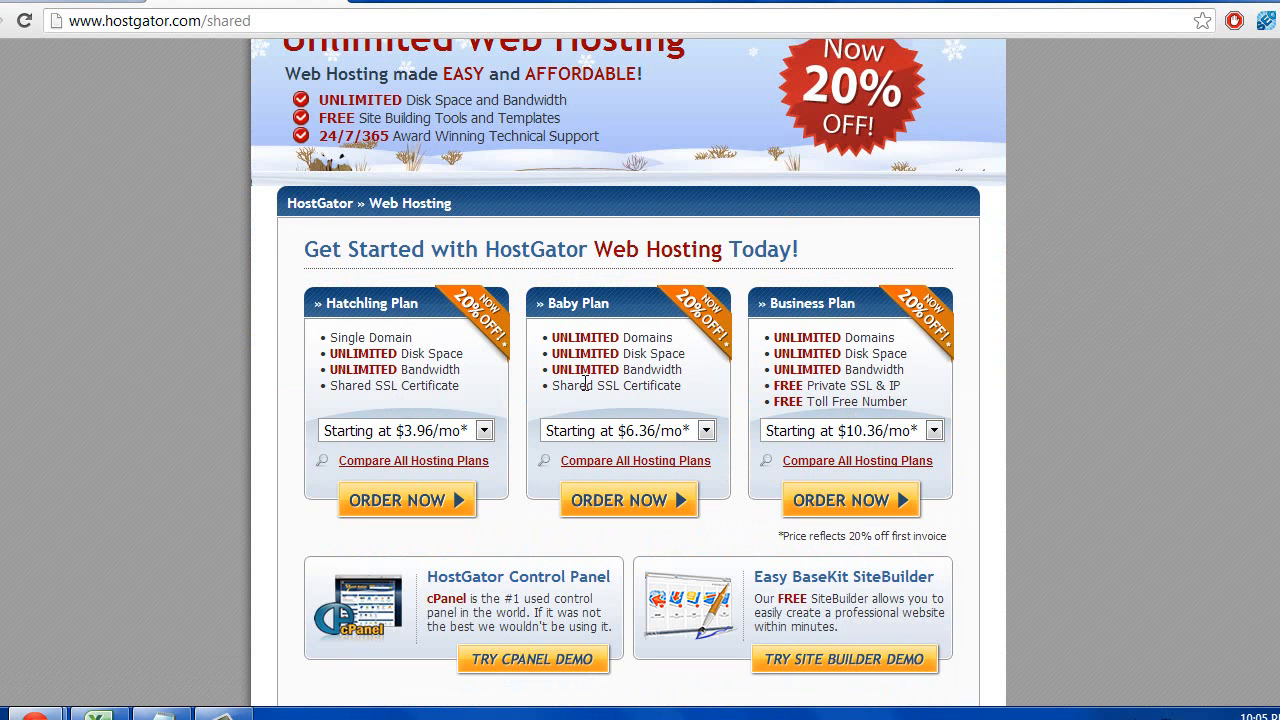
{"action": "mouse_move", "coordinate": [462, 344]}
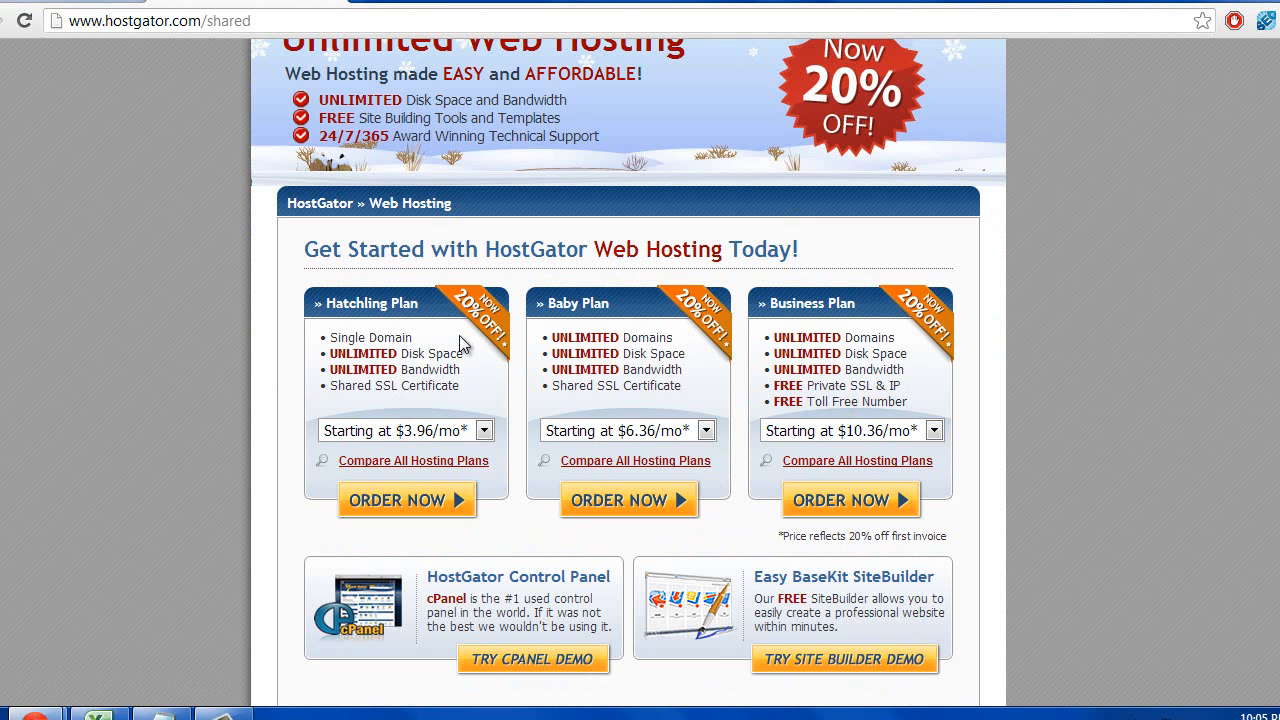
{"action": "mouse_move", "coordinate": [603, 371]}
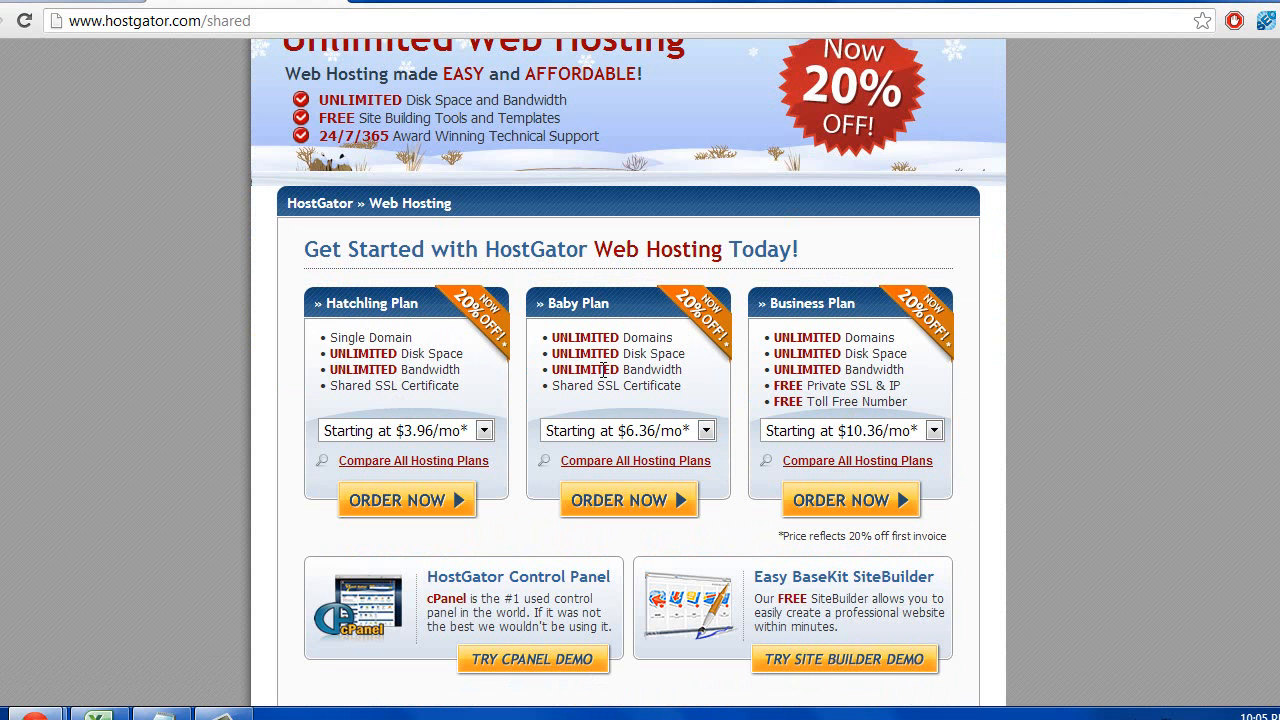
{"action": "mouse_move", "coordinate": [533, 358]}
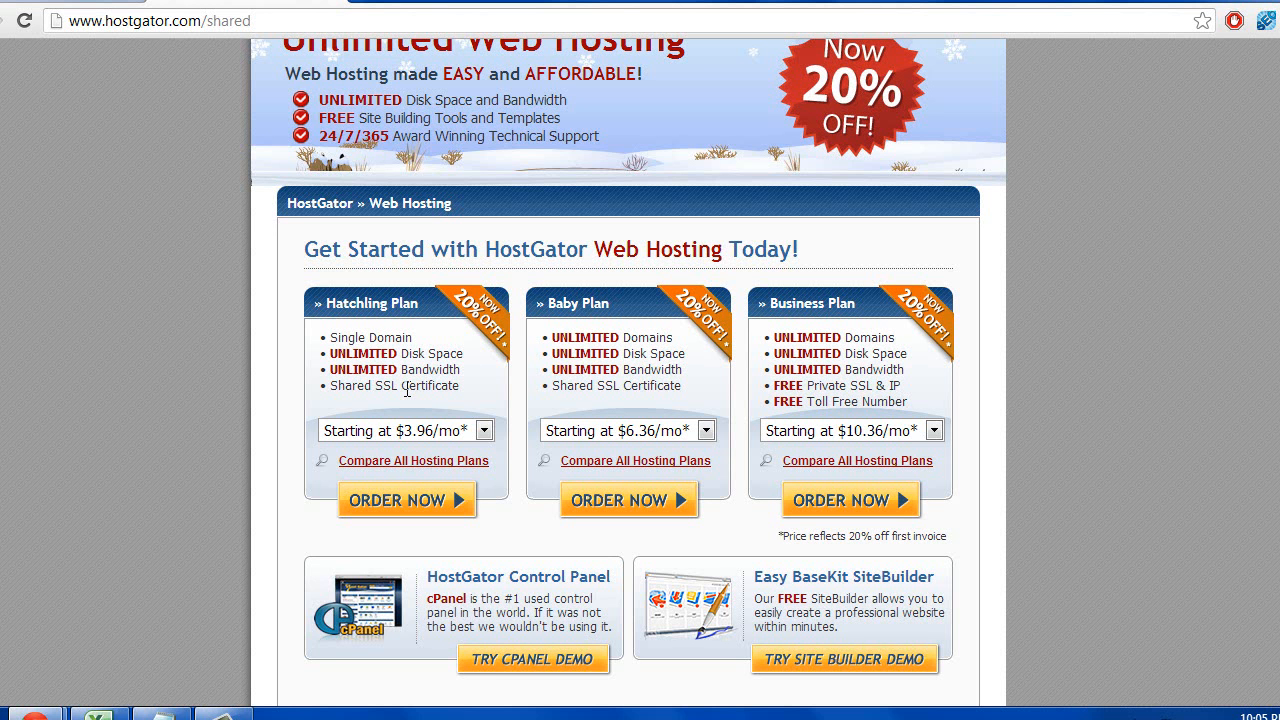
{"action": "mouse_move", "coordinate": [650, 373]}
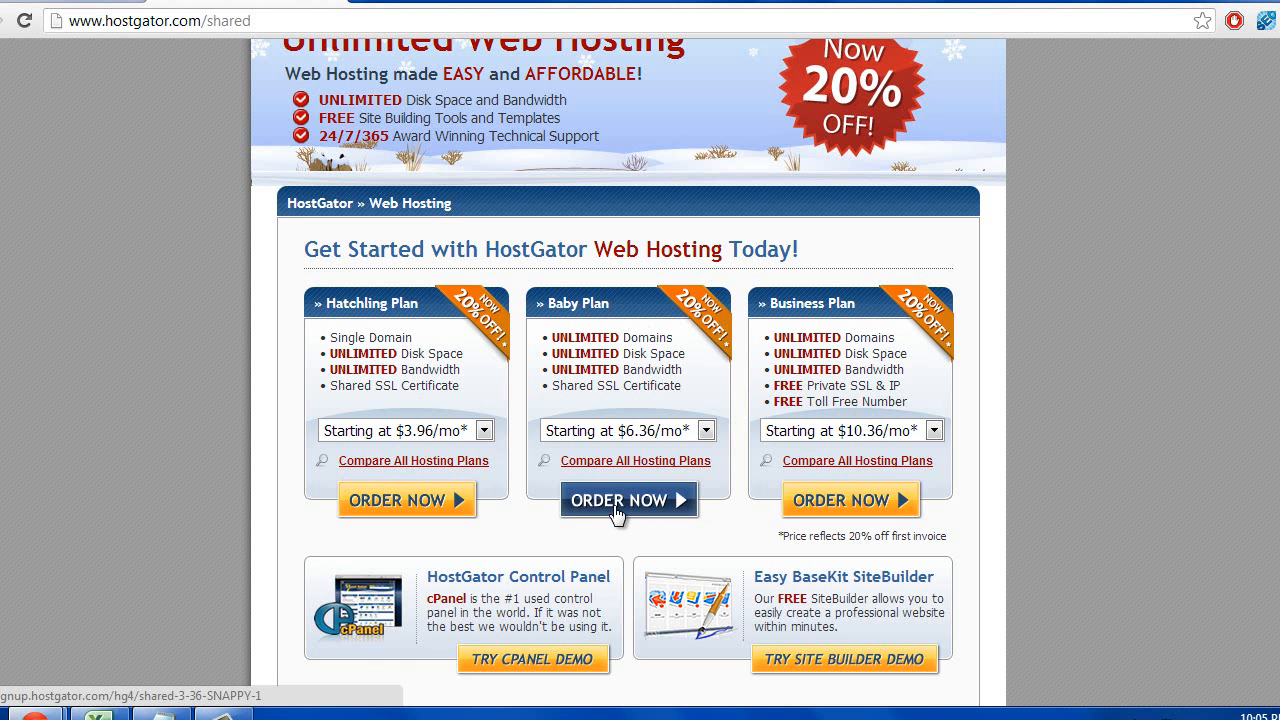
- Order the Baby plan and change the coupon code from SNAPPY to lionsclub100
{"action": "left_click", "coordinate": [629, 500]}
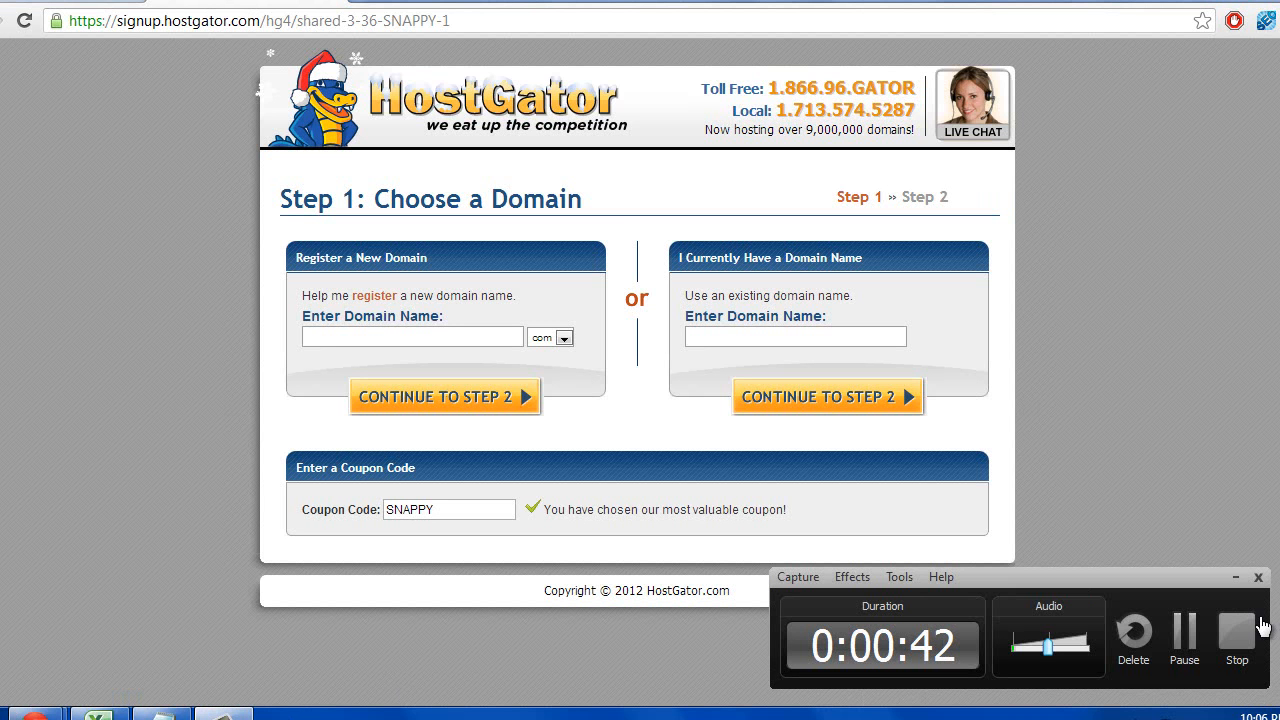
{"action": "left_click", "coordinate": [1237, 635]}
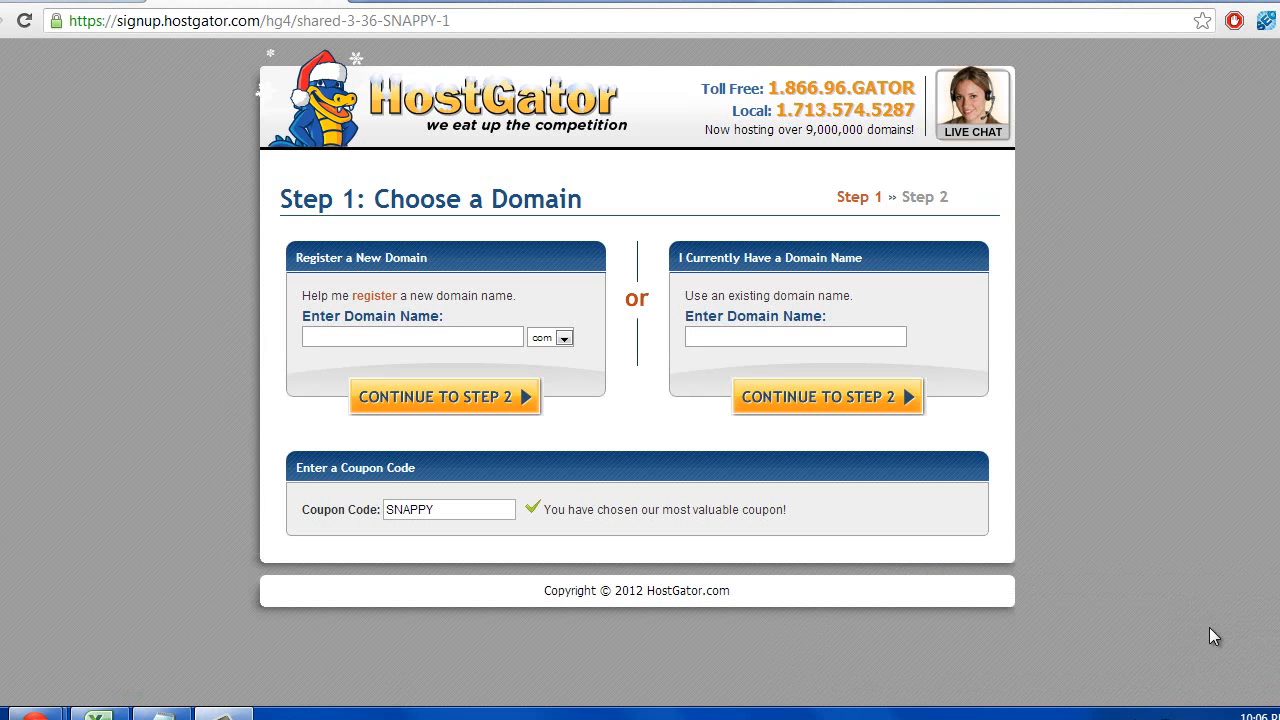
{"action": "mouse_move", "coordinate": [398, 334]}
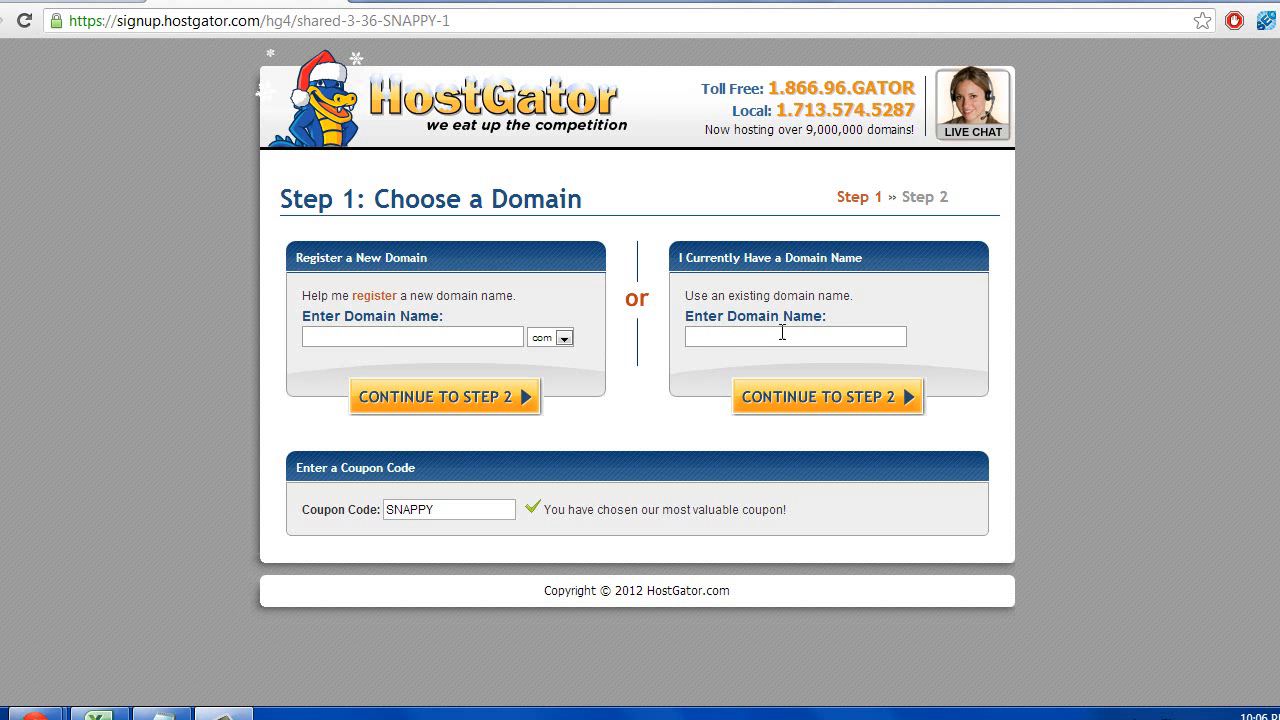
{"action": "left_click", "coordinate": [412, 336]}
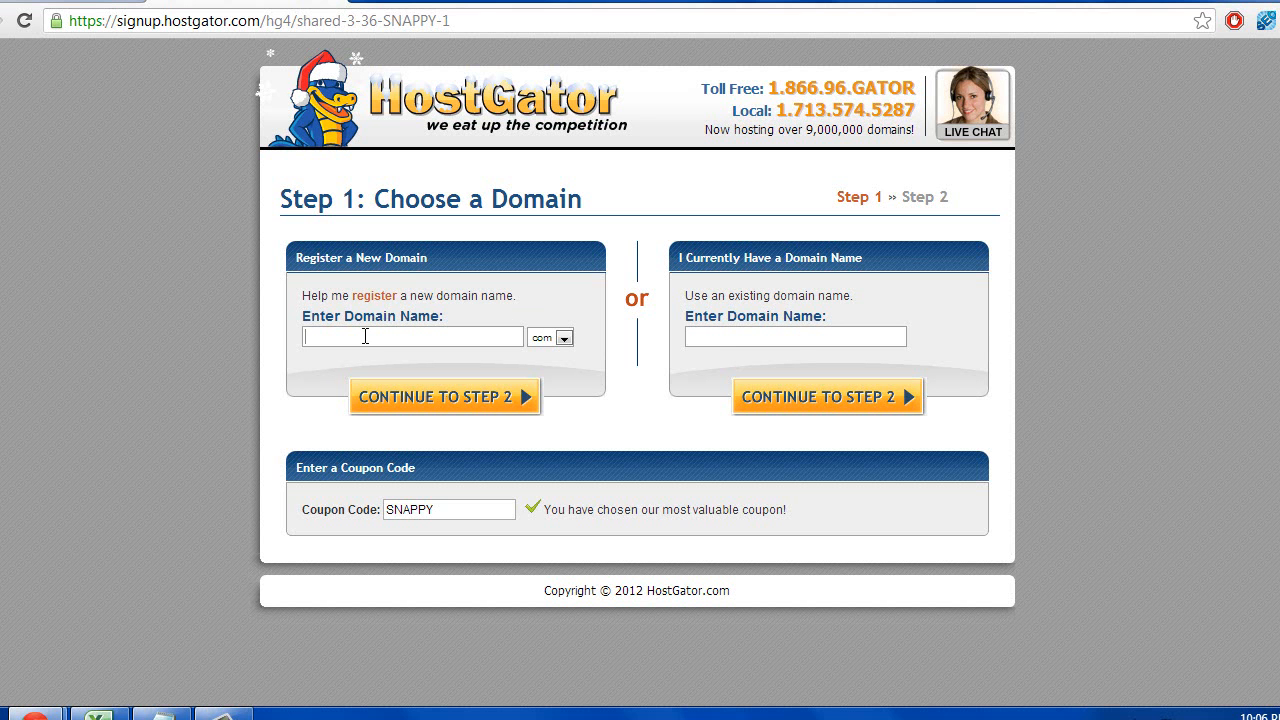
{"action": "mouse_move", "coordinate": [357, 363]}
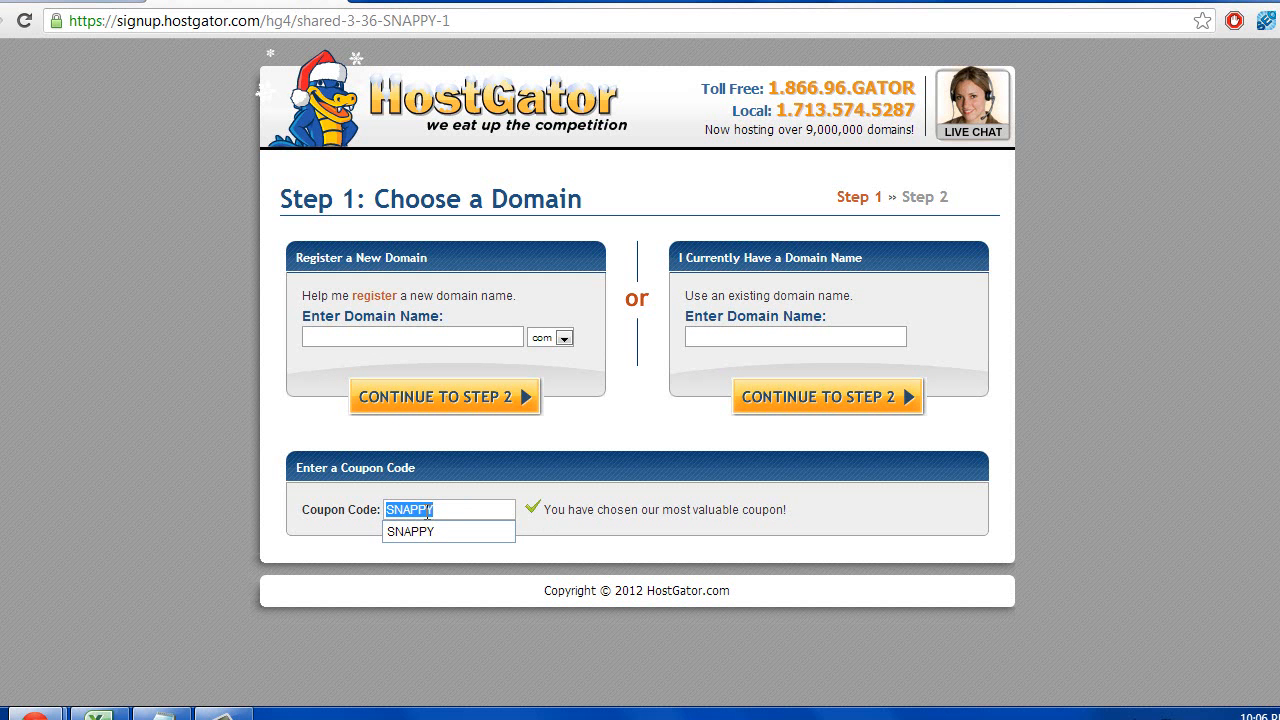
{"action": "type", "text": "lionsclub1"}
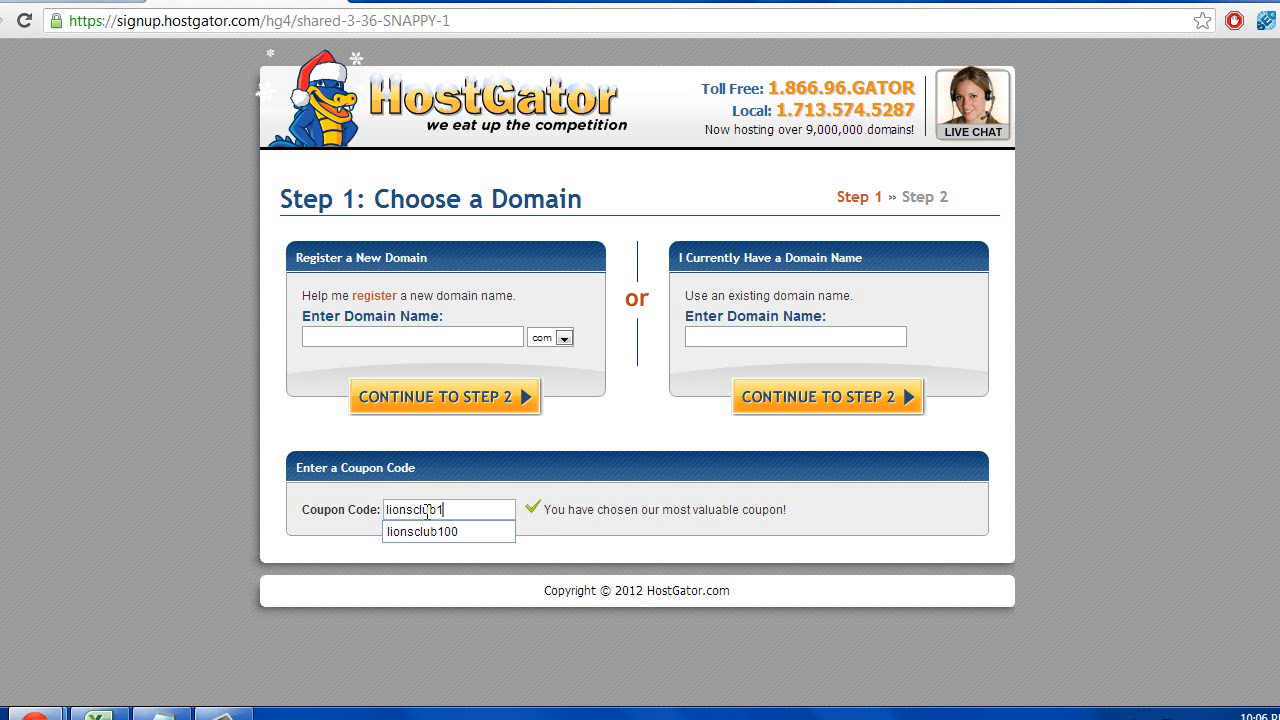
{"action": "left_click", "coordinate": [448, 531]}
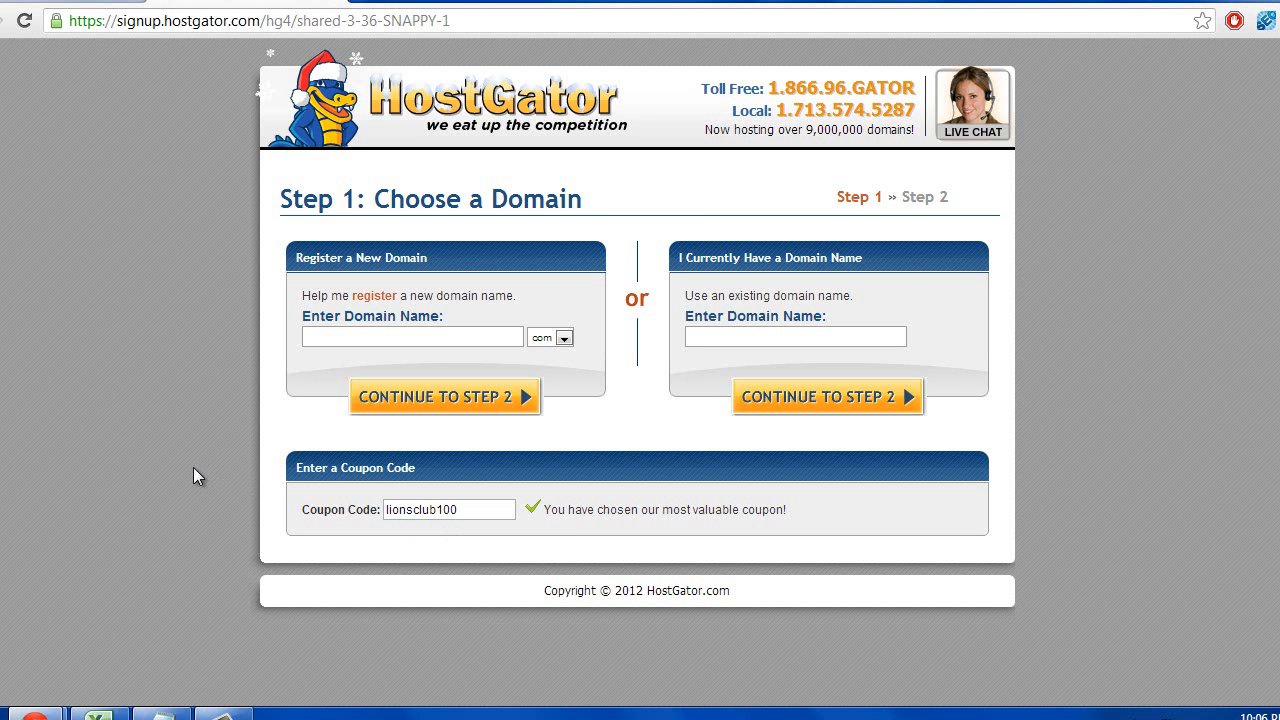
{"action": "mouse_move", "coordinate": [828, 396]}
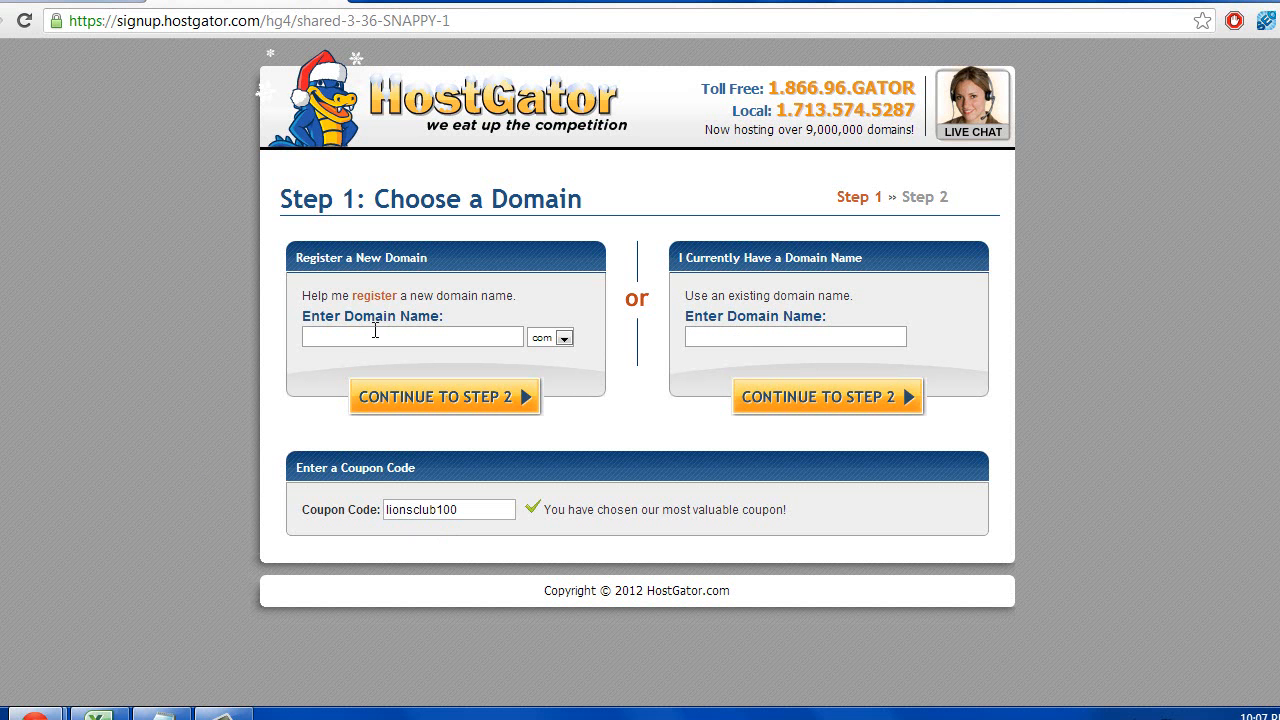
{"action": "mouse_move", "coordinate": [356, 362]}
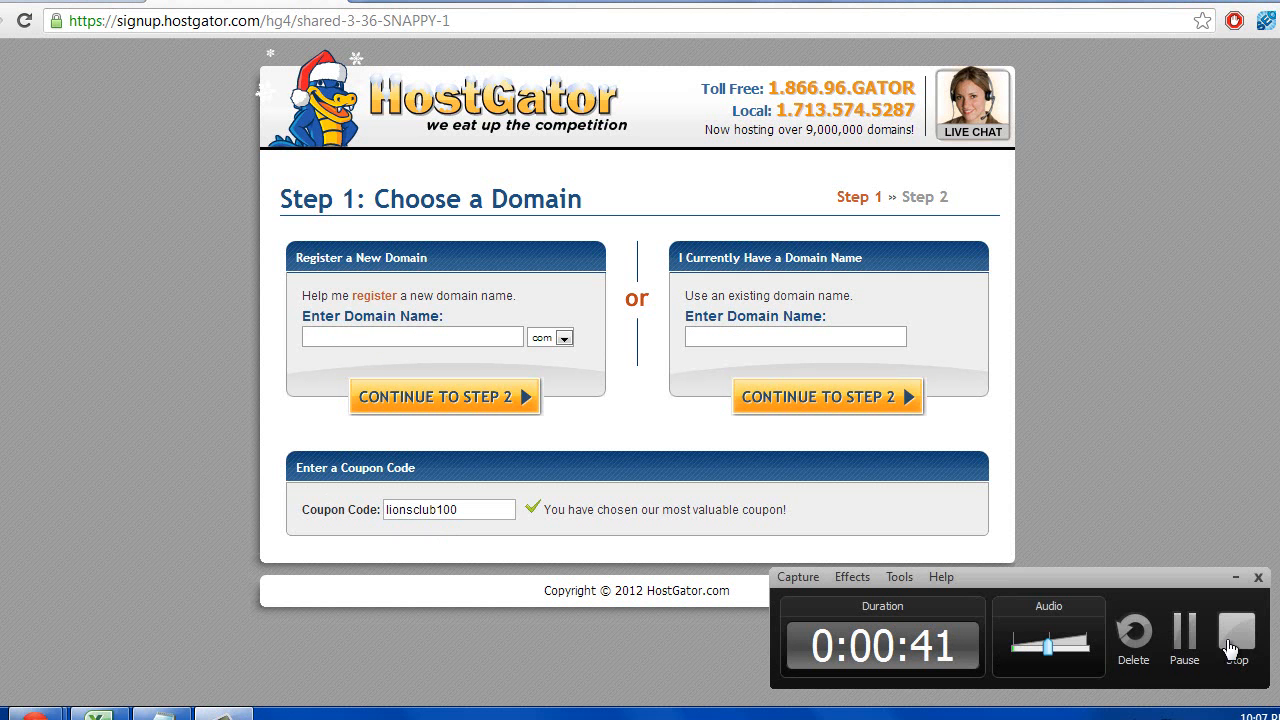
- Enter mysamplewebsite2012 as a new .com domain and continue to Step 2
{"action": "left_click", "coordinate": [412, 336]}
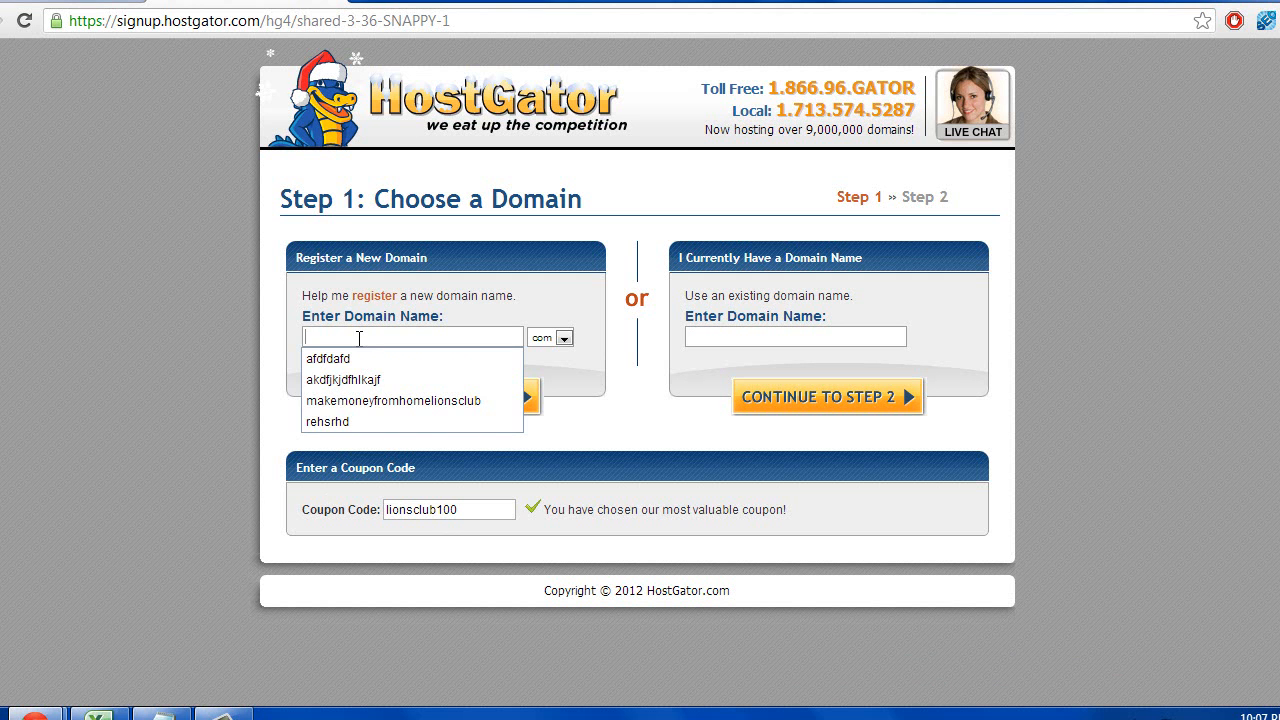
{"action": "type", "text": "mysamplewebsite2012"}
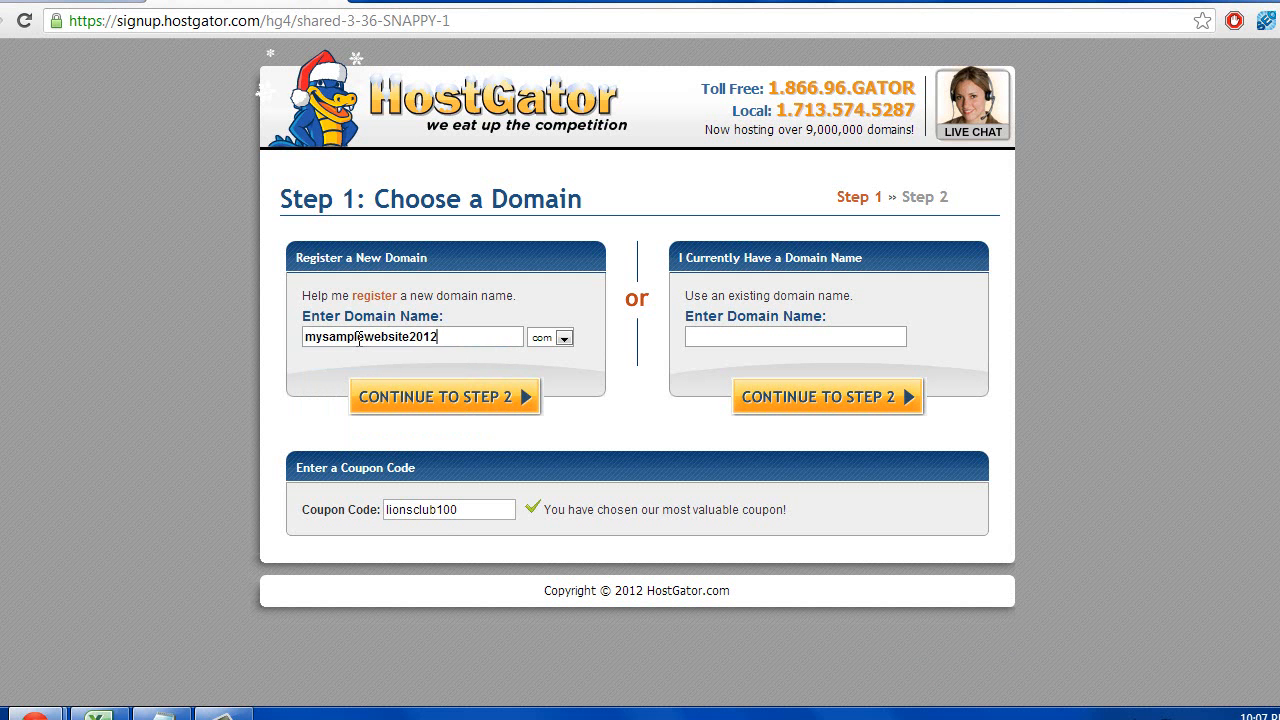
{"action": "left_click", "coordinate": [444, 397]}
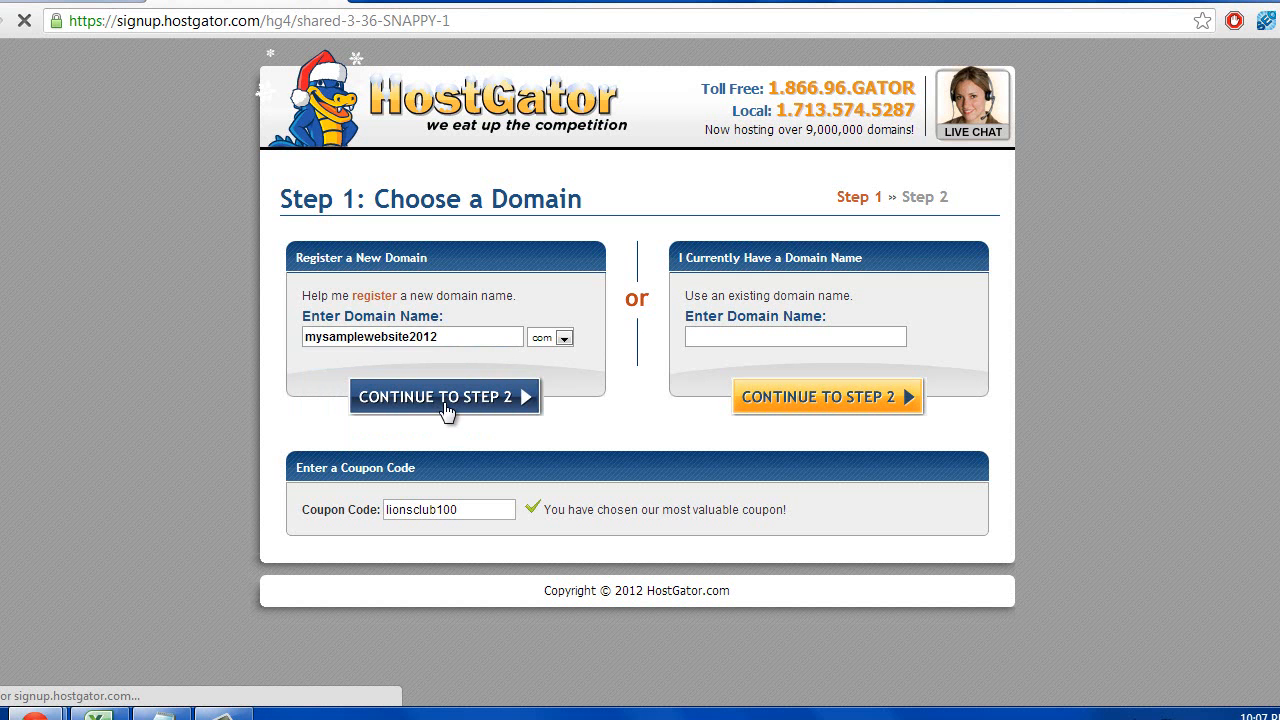
- On the Billing Information form, select the Username and Security Pin fields
{"action": "left_click", "coordinate": [444, 396]}
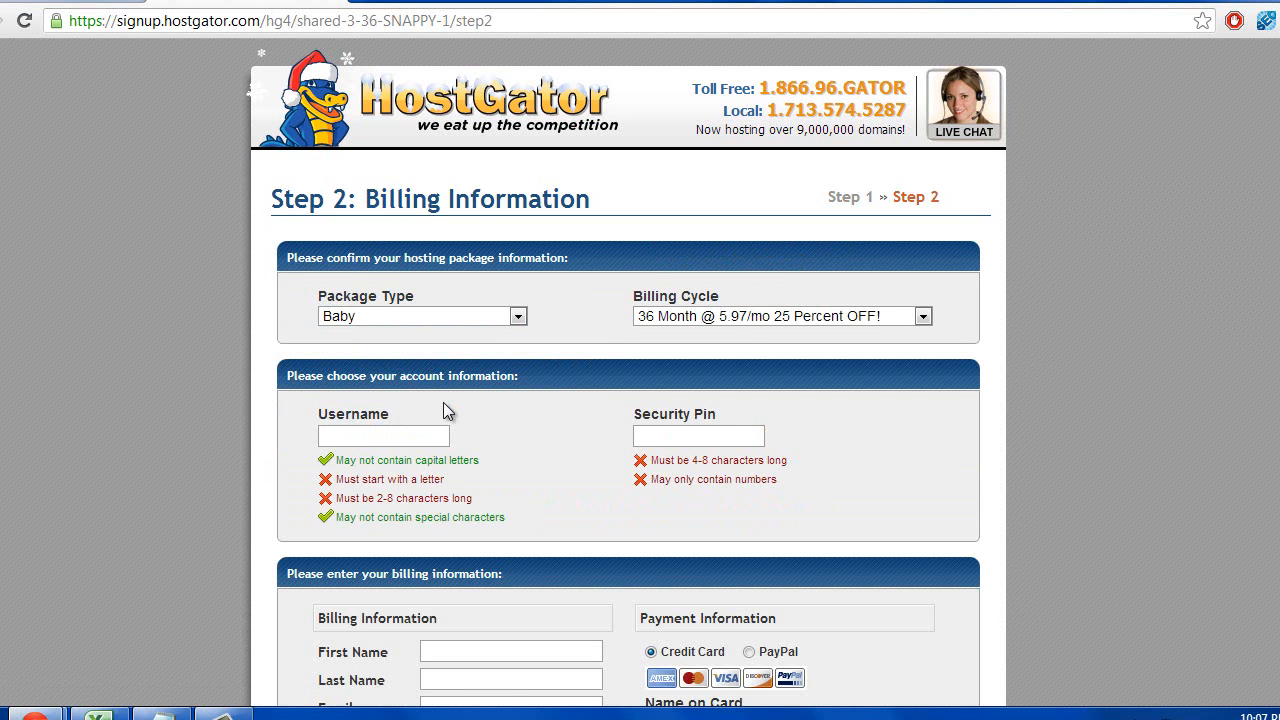
{"action": "mouse_move", "coordinate": [405, 316]}
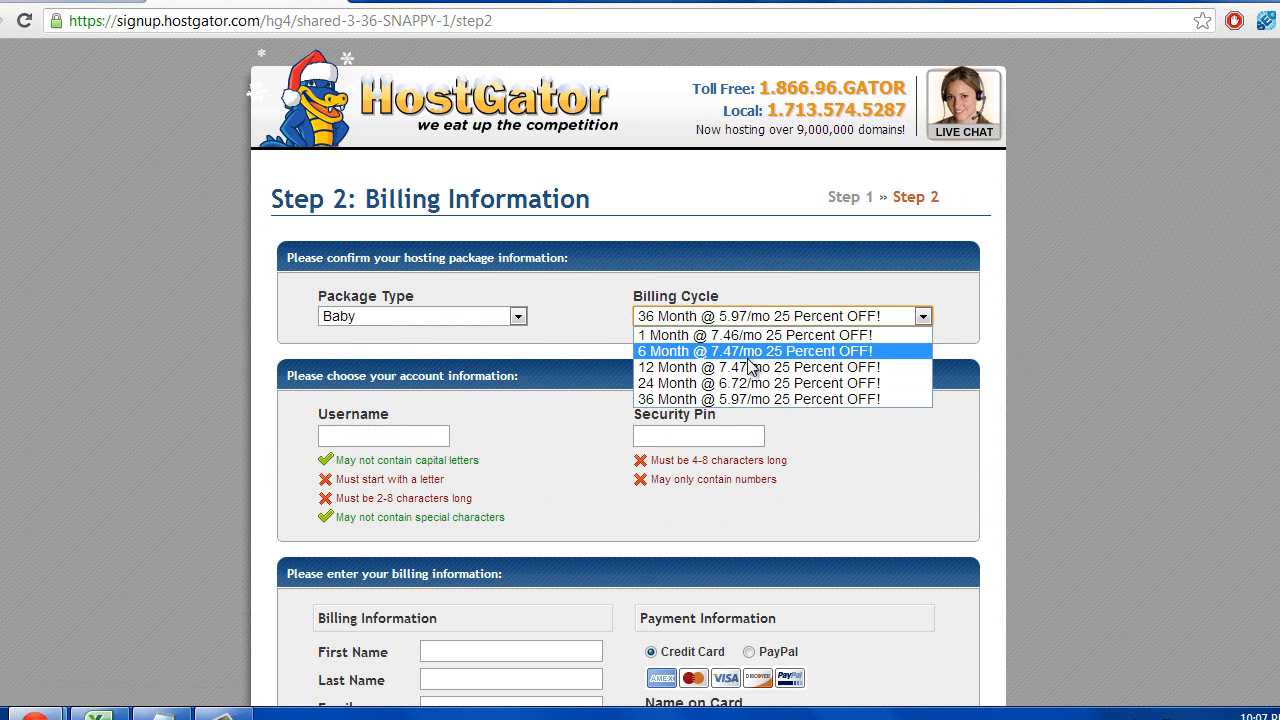
{"action": "mouse_move", "coordinate": [725, 399]}
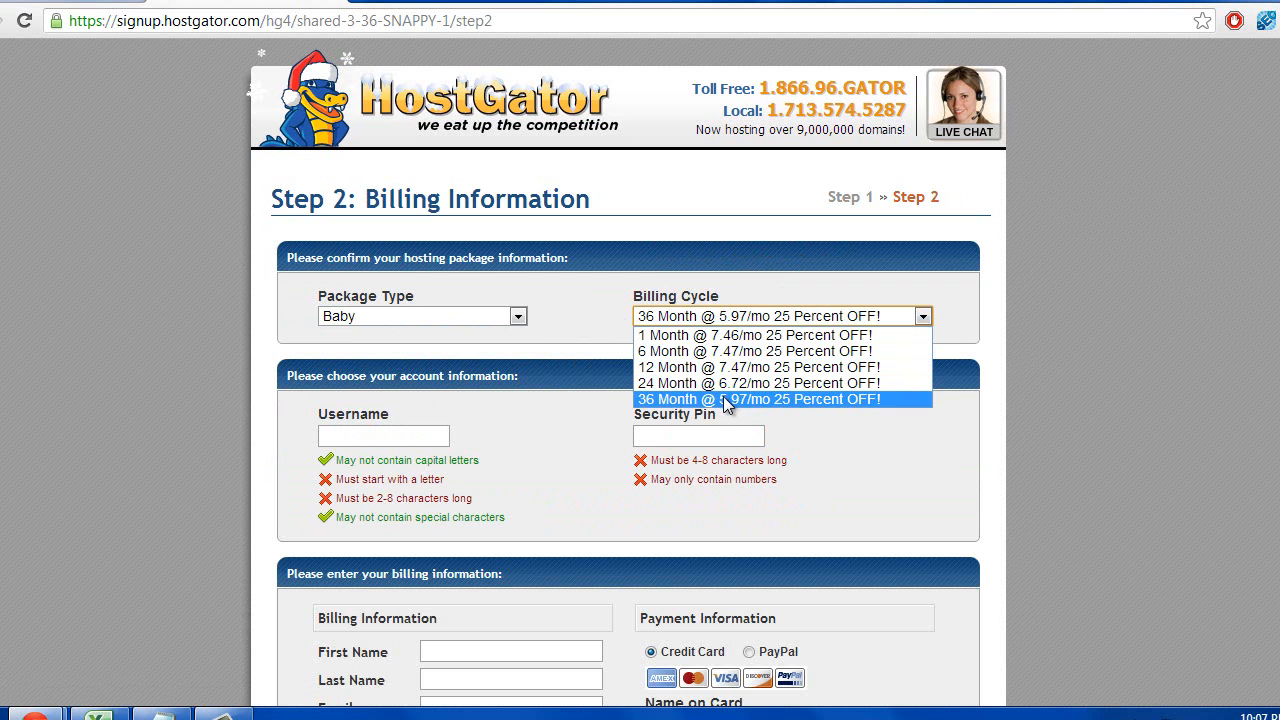
{"action": "mouse_move", "coordinate": [768, 403]}
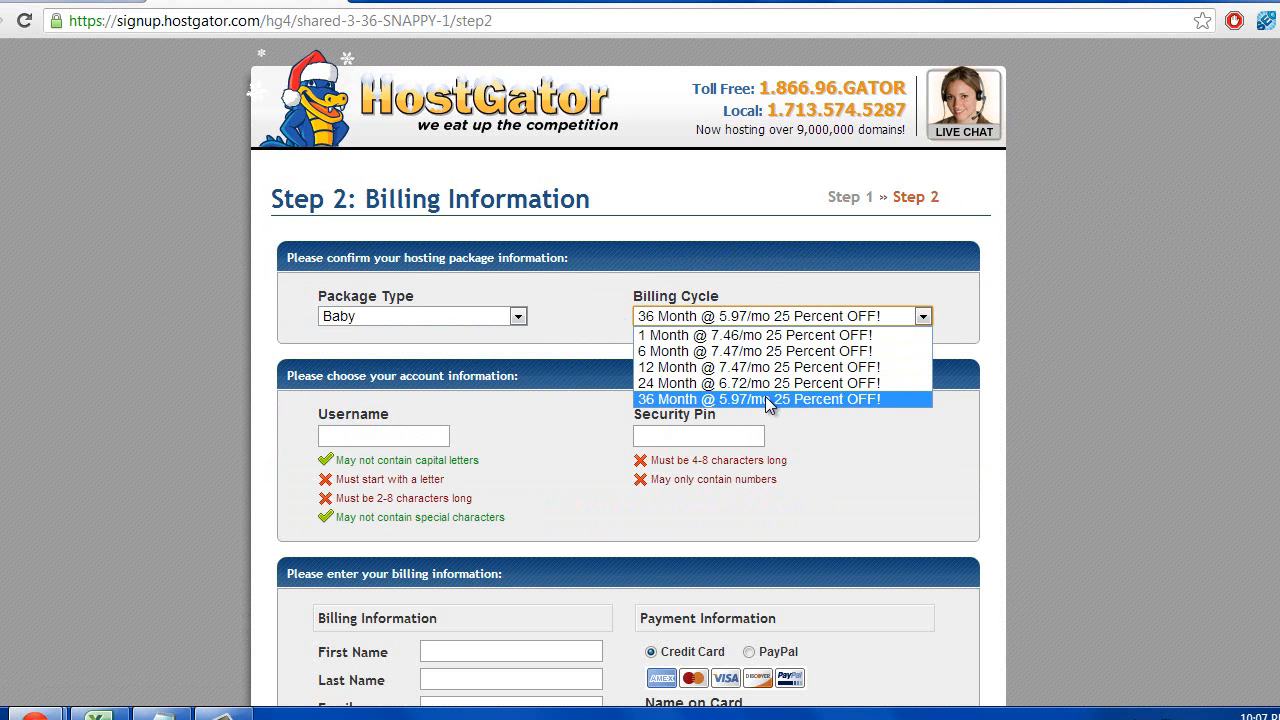
{"action": "mouse_move", "coordinate": [703, 367]}
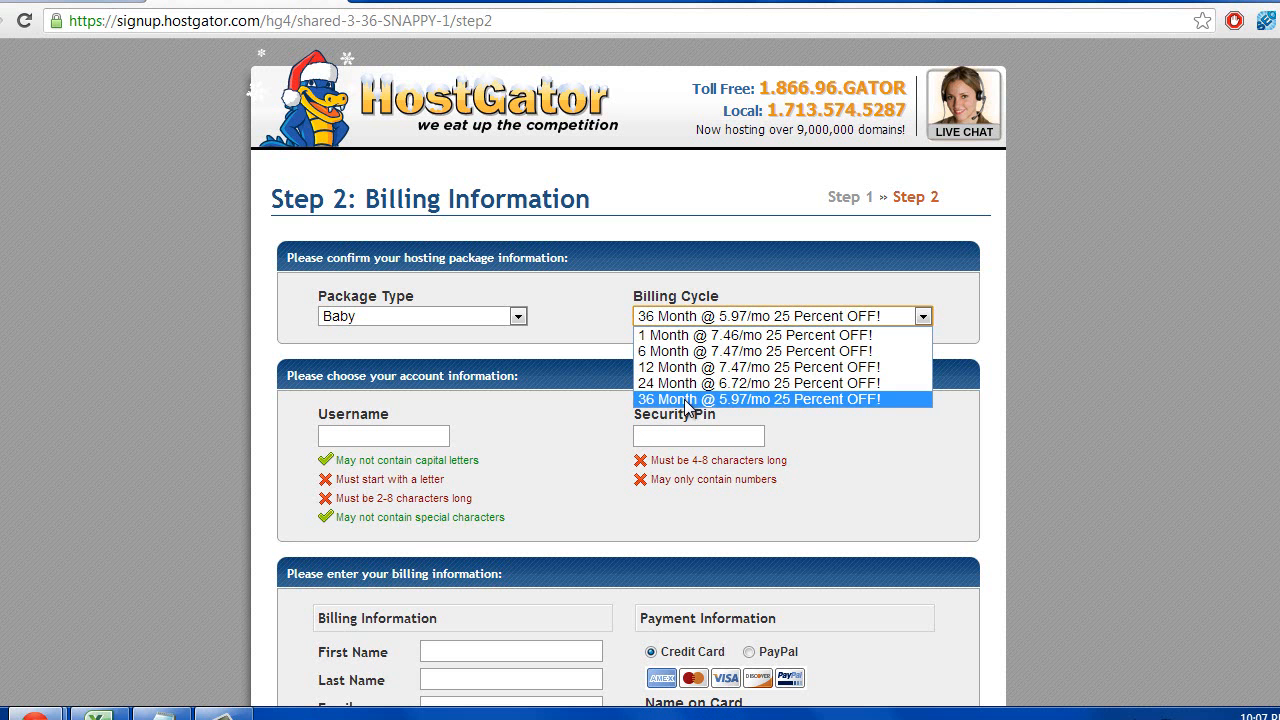
{"action": "mouse_move", "coordinate": [691, 335]}
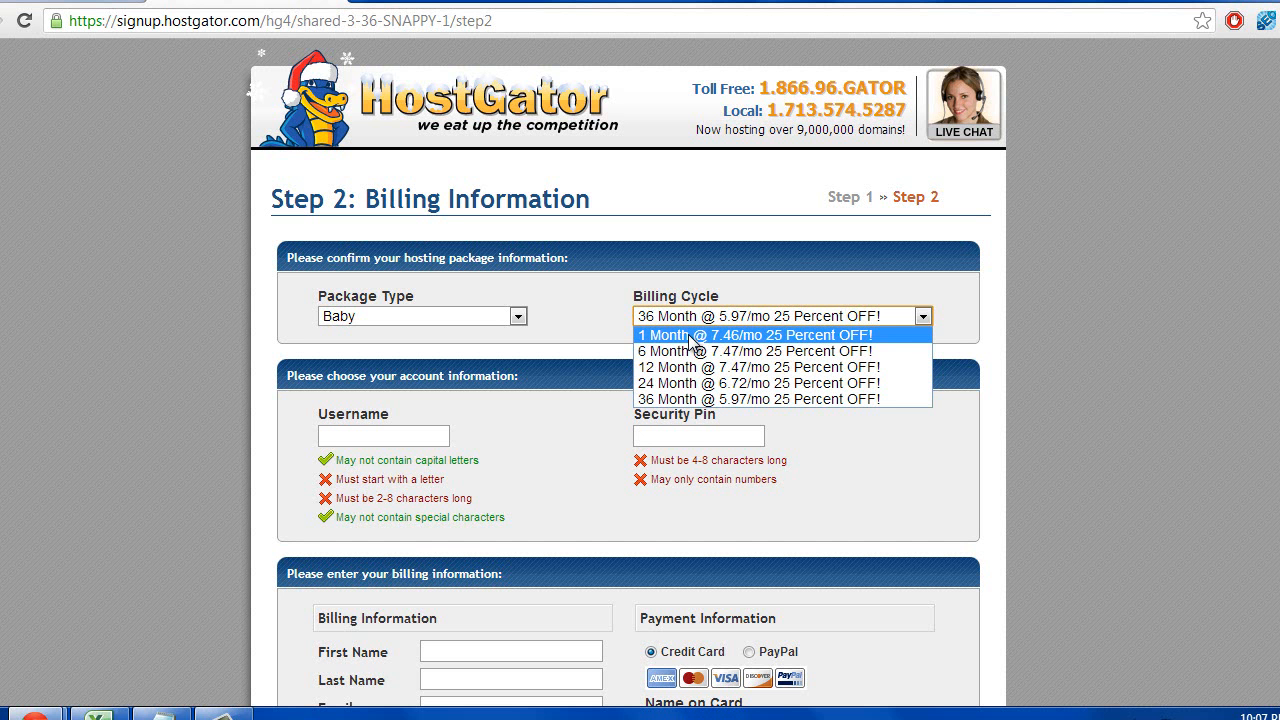
{"action": "mouse_move", "coordinate": [714, 367]}
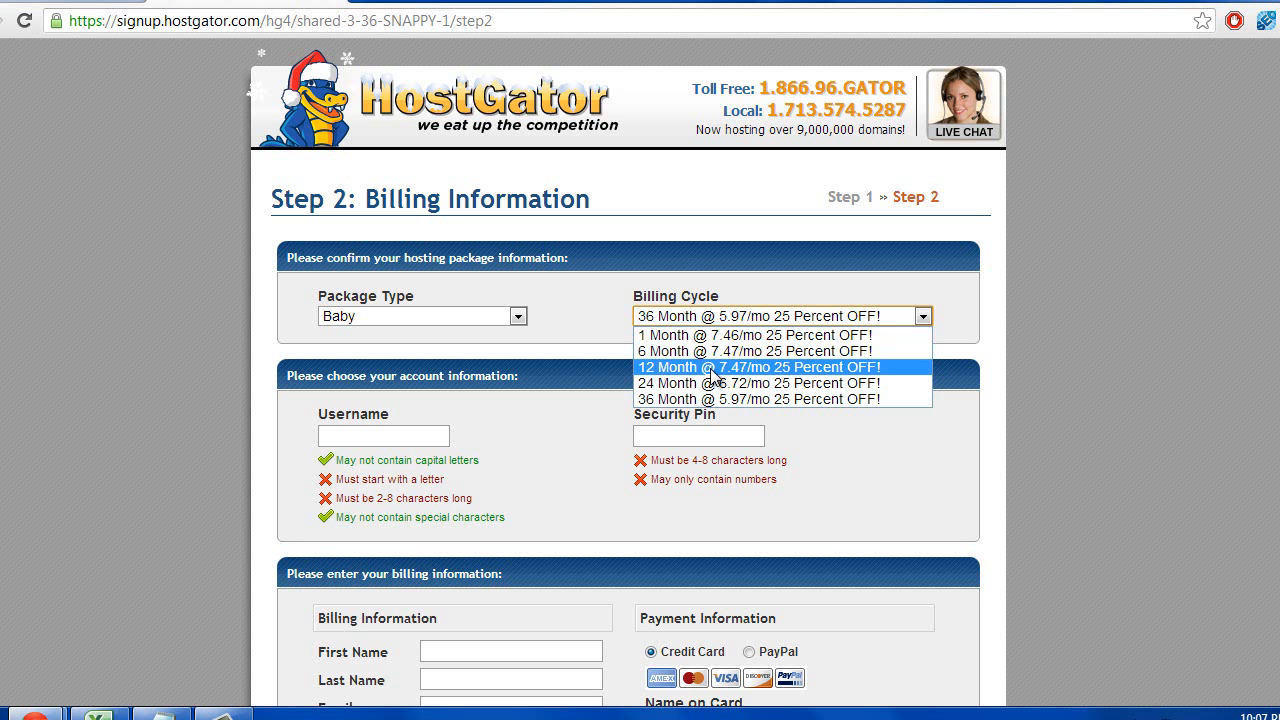
{"action": "left_click", "coordinate": [758, 367]}
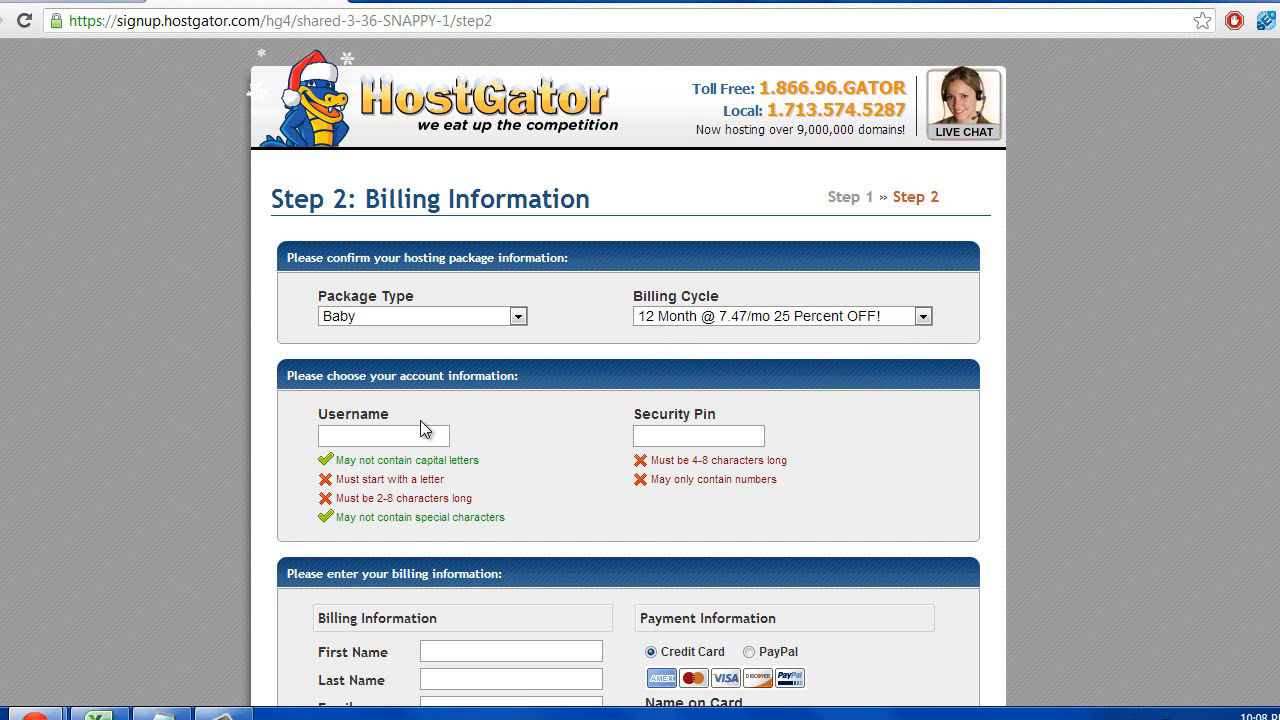
{"action": "left_click", "coordinate": [698, 435]}
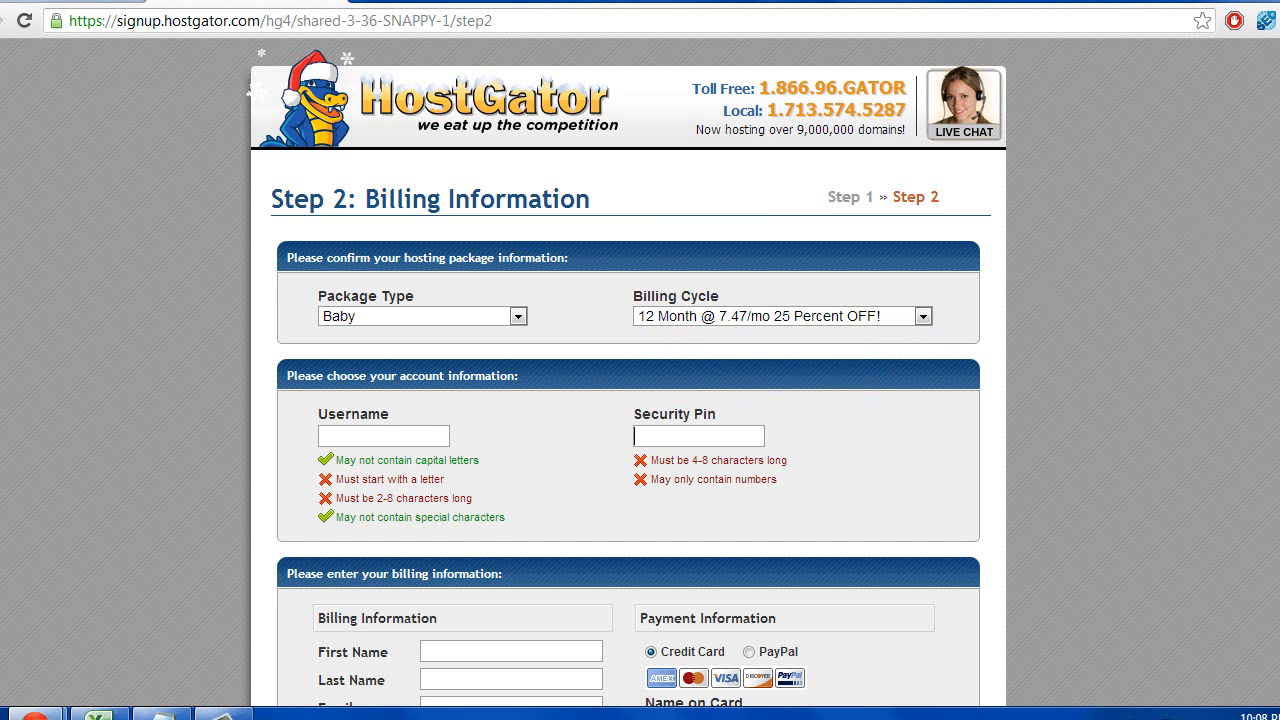
- Uncheck Domain Privacy Protection and SiteLock, bringing the order total to $104.55
{"action": "scroll", "scroll_direction": "down", "scroll_amount": 3}
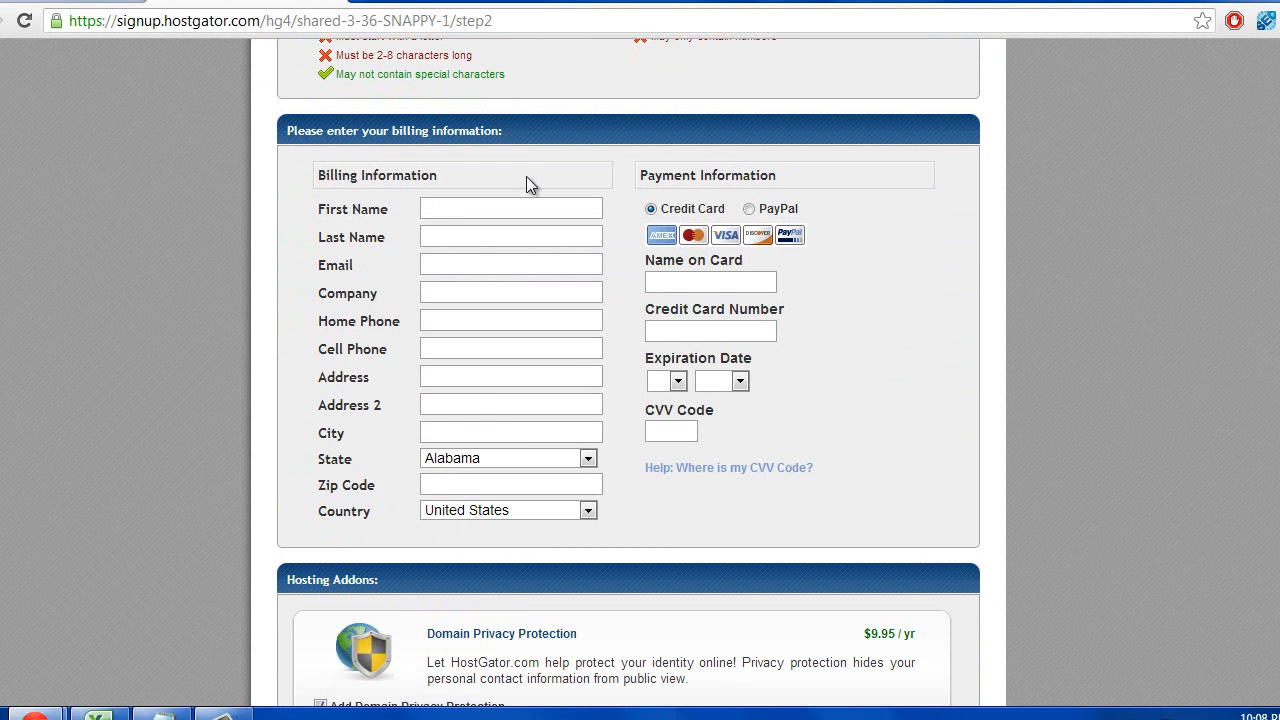
{"action": "scroll", "scroll_direction": "down", "scroll_amount": 3}
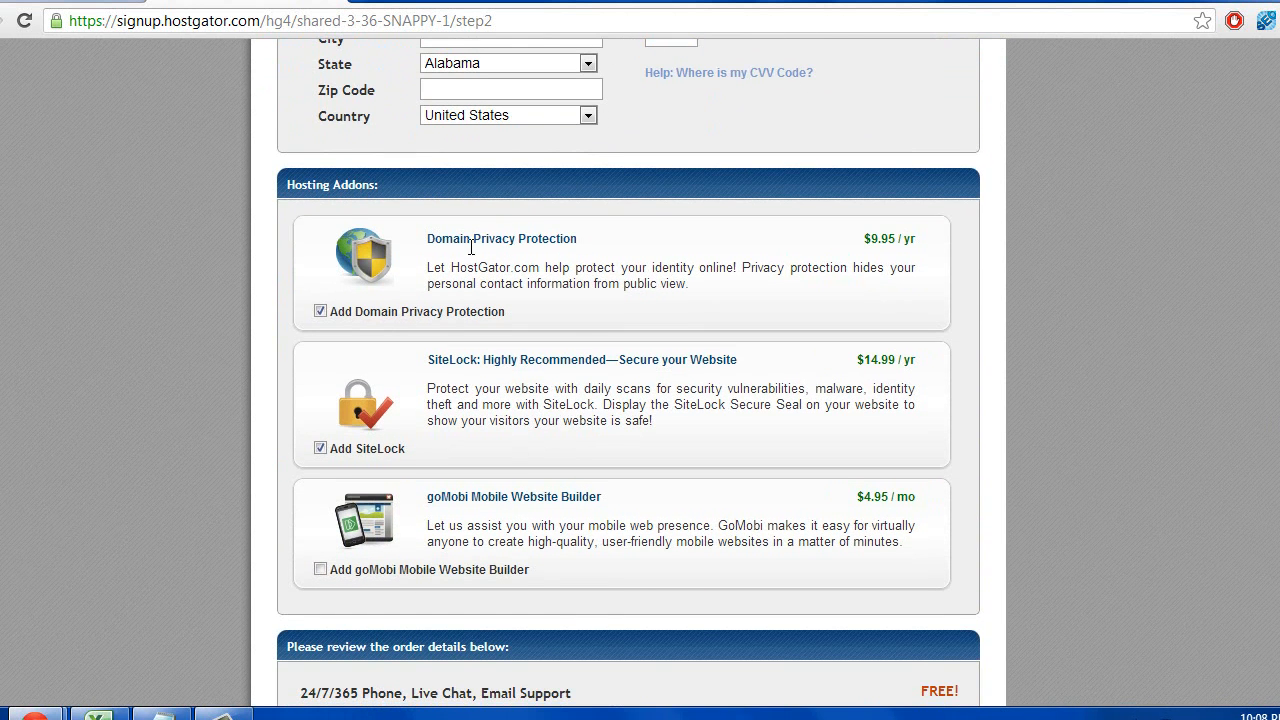
{"action": "mouse_move", "coordinate": [537, 267]}
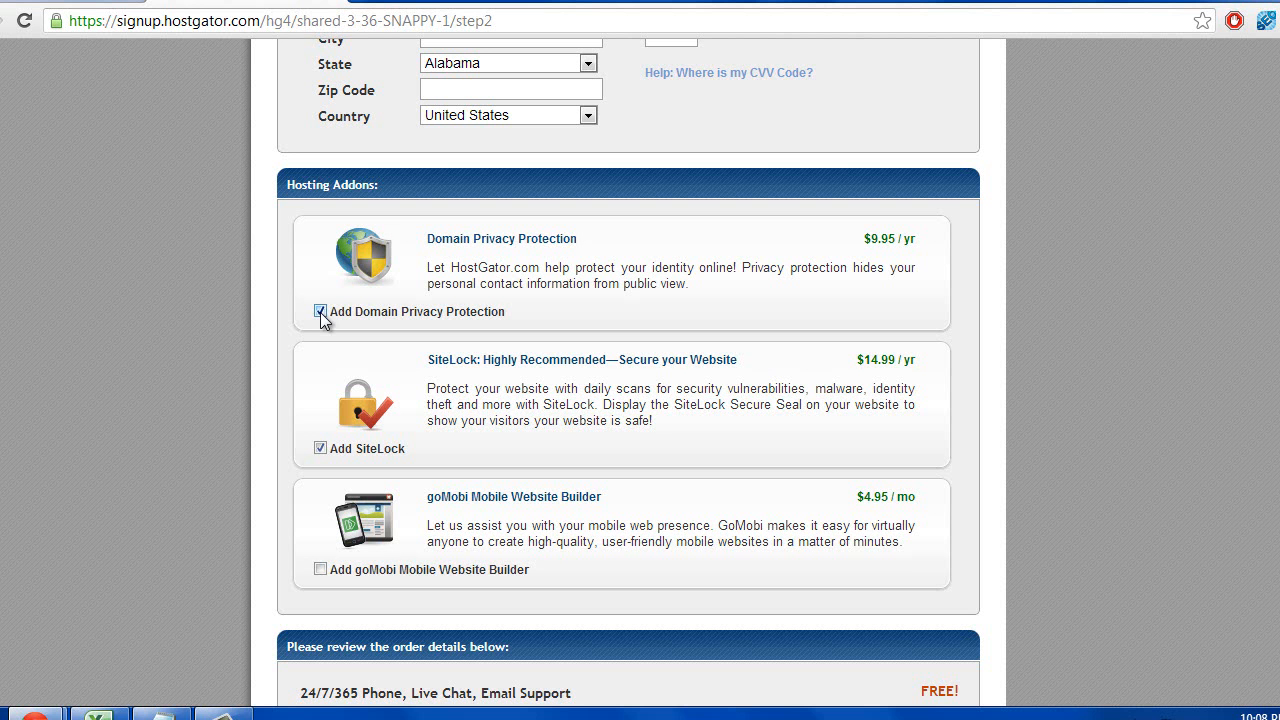
{"action": "left_click", "coordinate": [320, 311]}
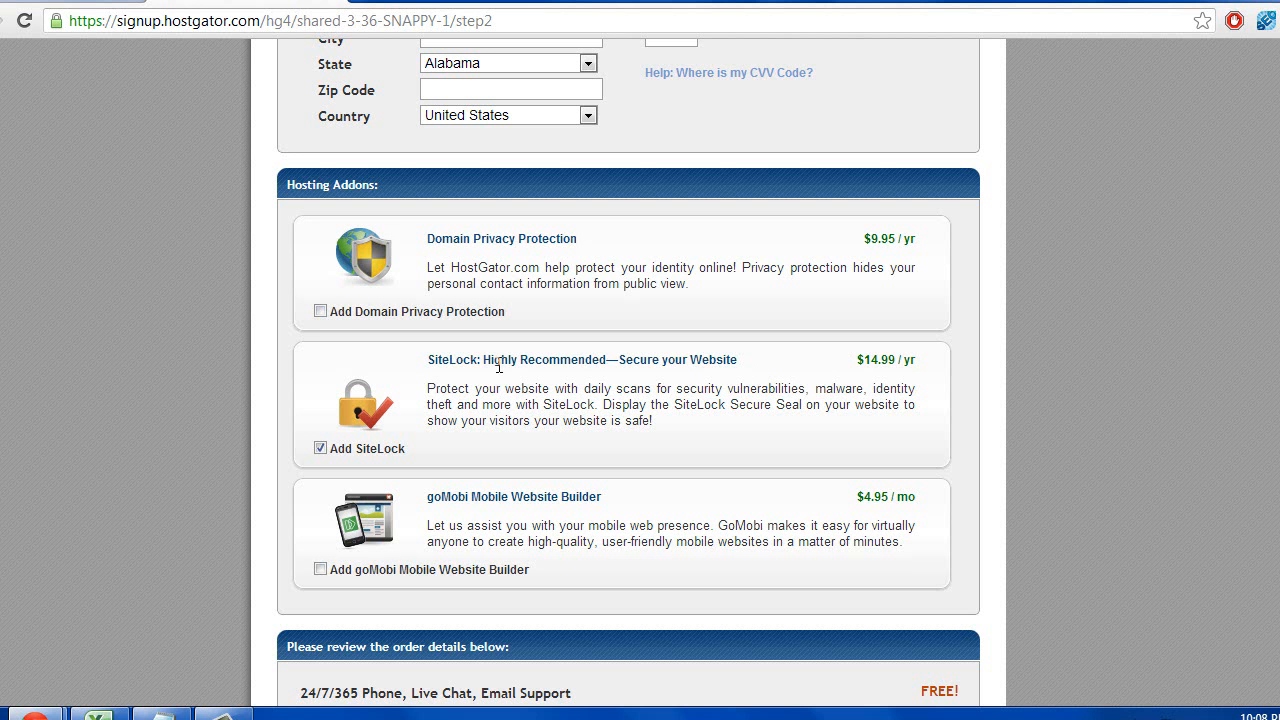
{"action": "left_click", "coordinate": [320, 448]}
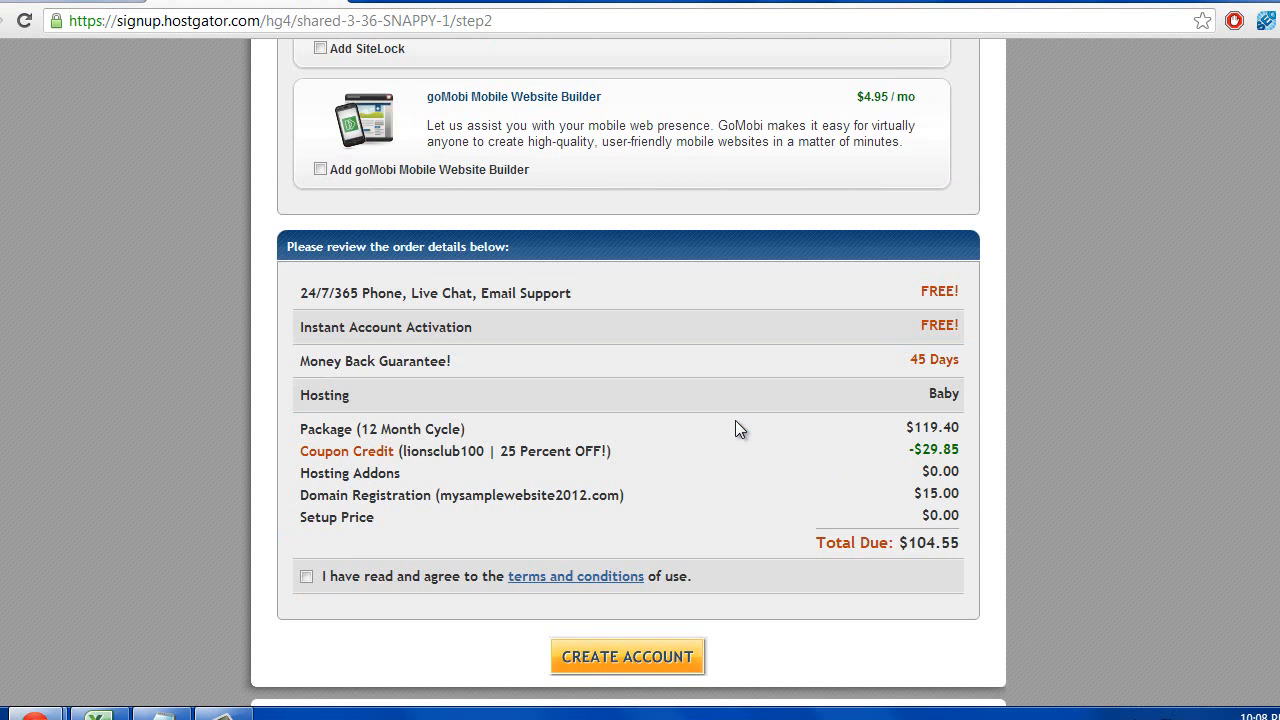
{"action": "mouse_move", "coordinate": [650, 543]}
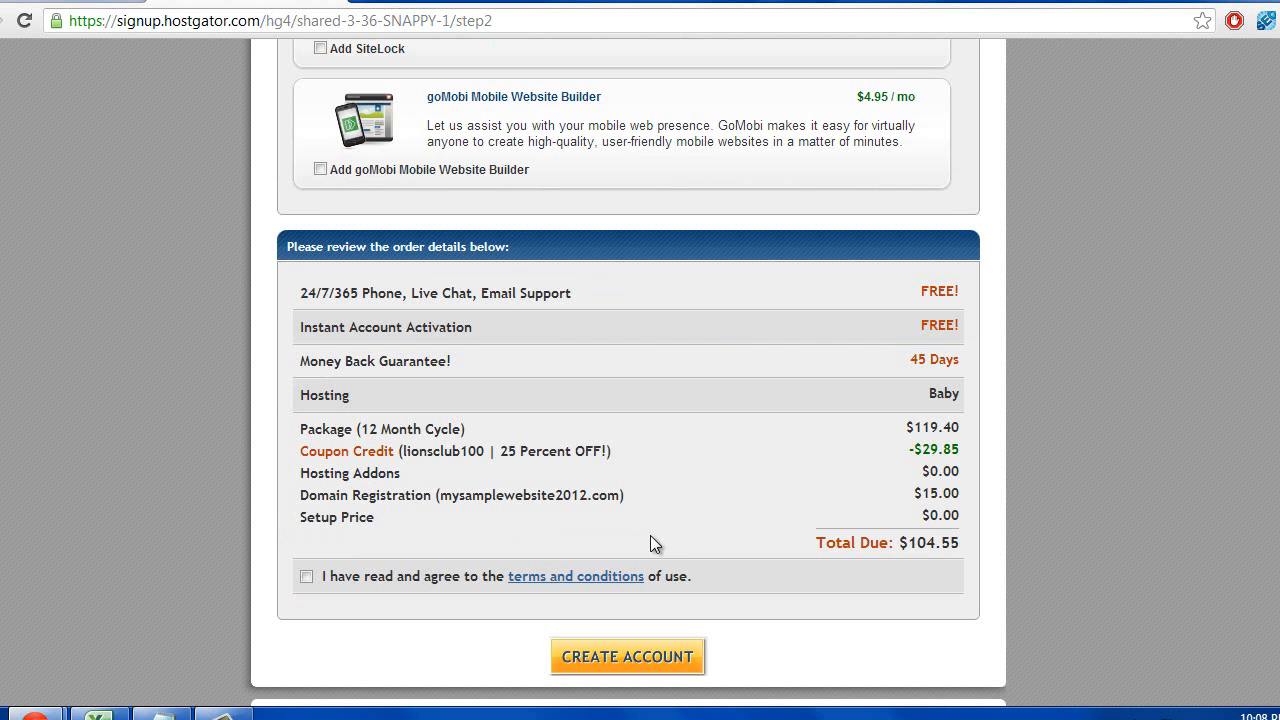
{"action": "double_click", "coordinate": [935, 492]}
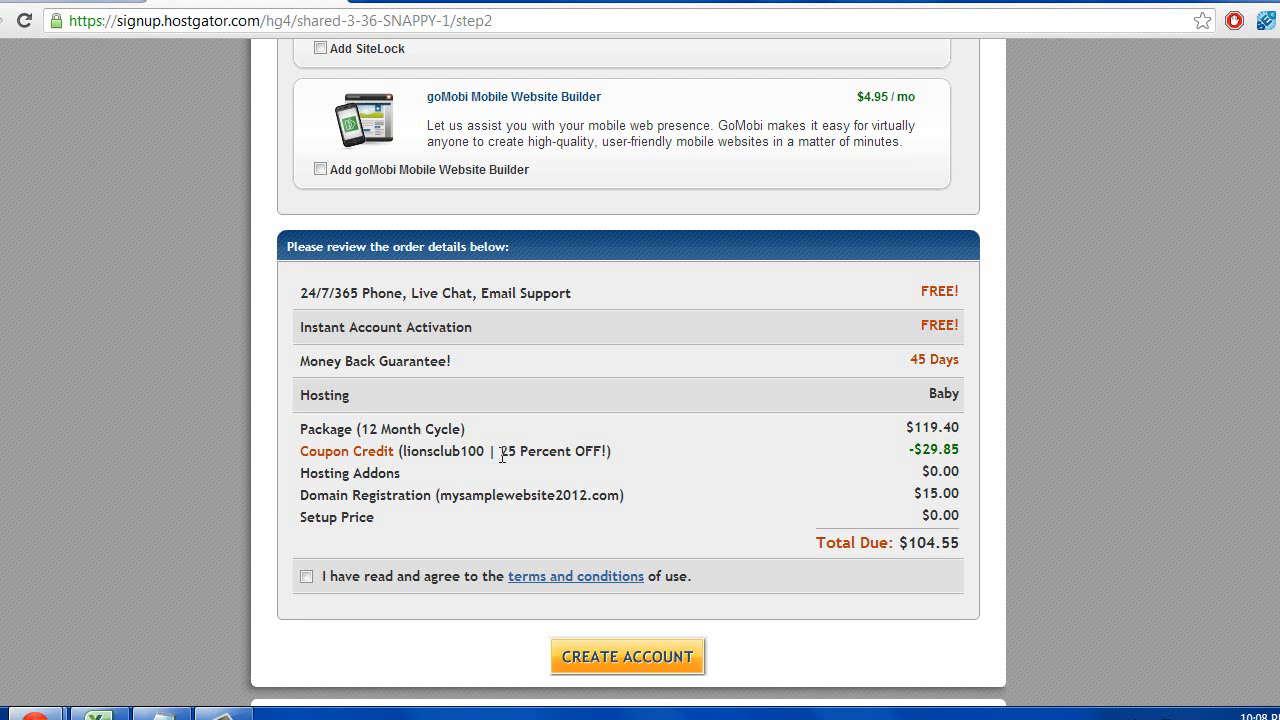
{"action": "left_click_drag", "start_coordinate": [499, 451], "coordinate": [592, 451]}
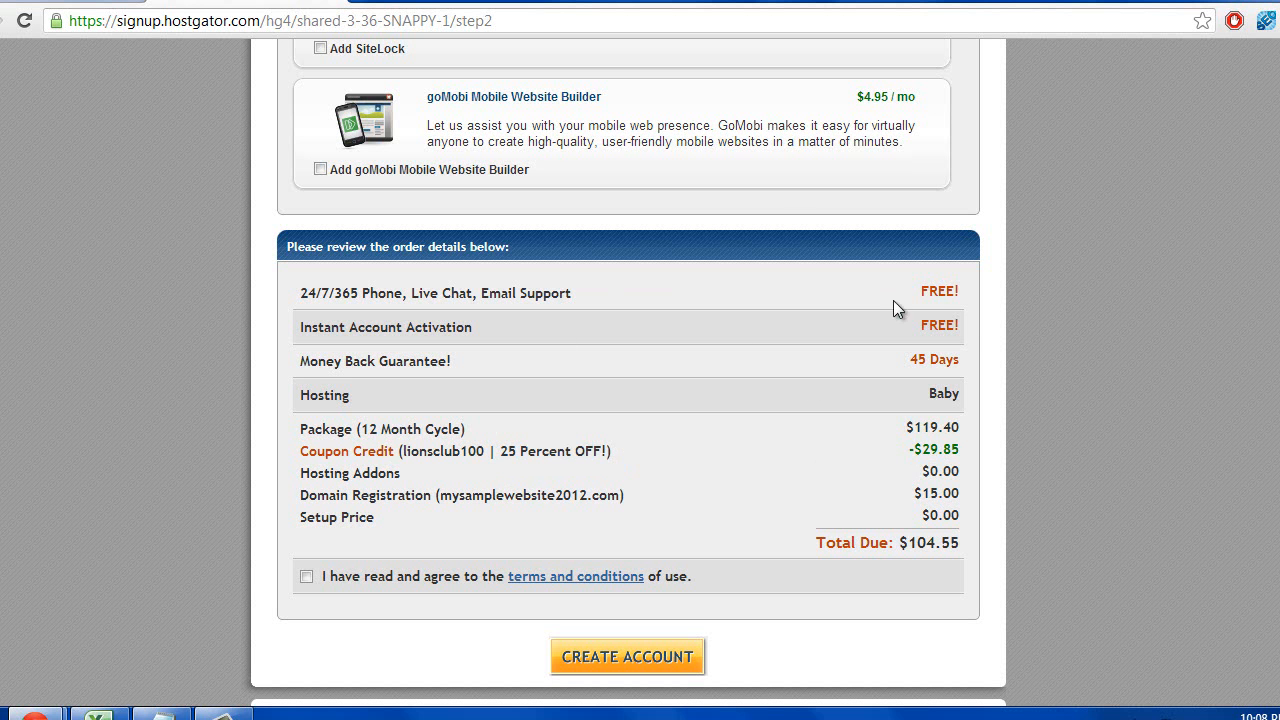
{"action": "mouse_move", "coordinate": [250, 712]}
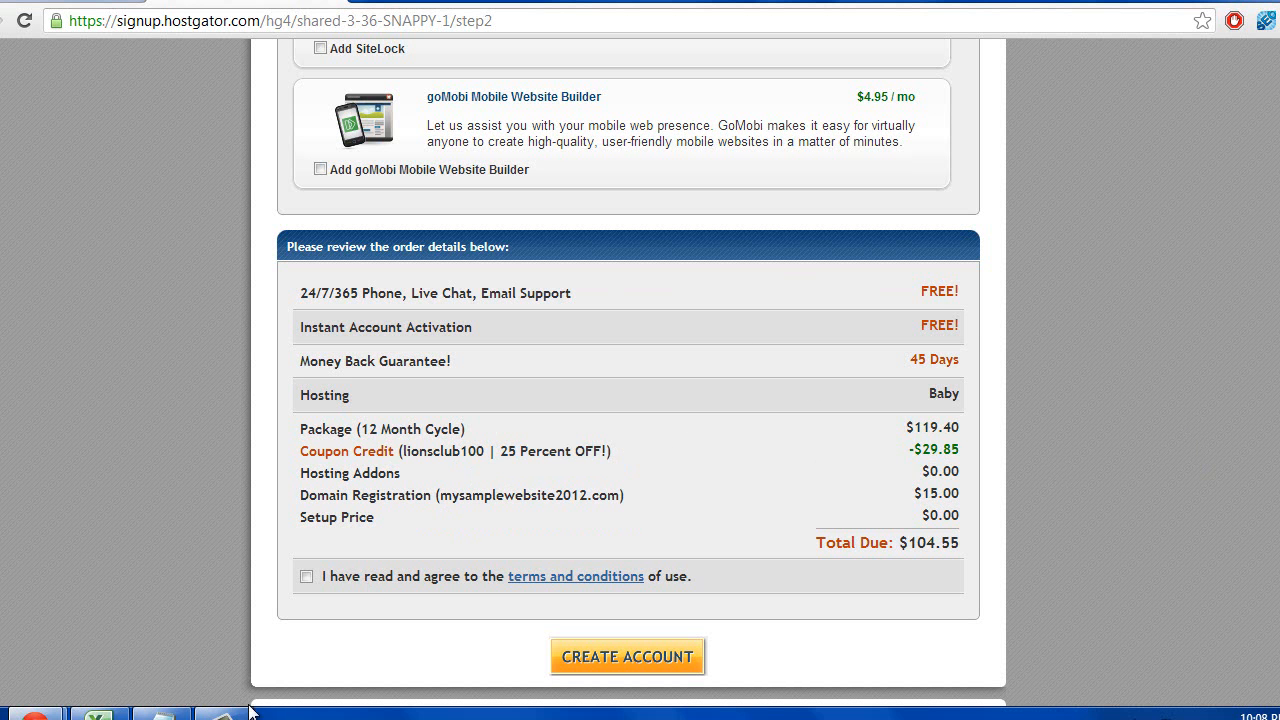
{"action": "left_click", "coordinate": [627, 657]}
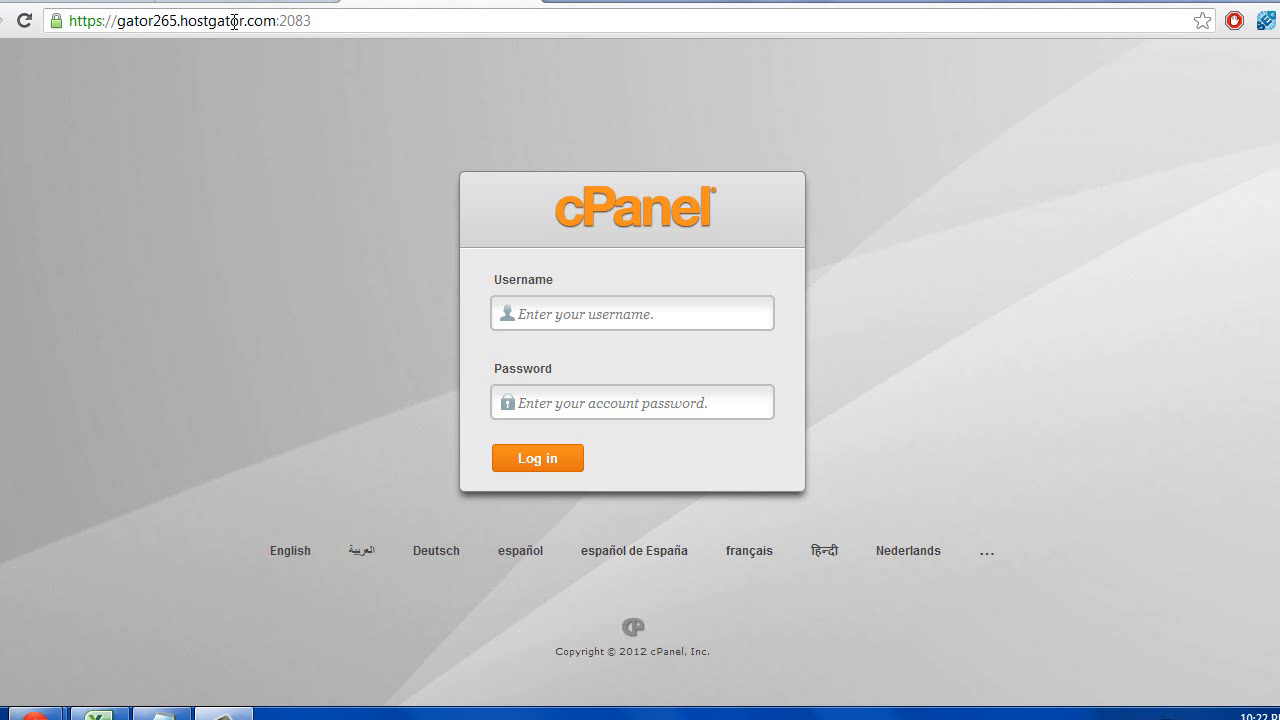
{"action": "mouse_move", "coordinate": [497, 515]}
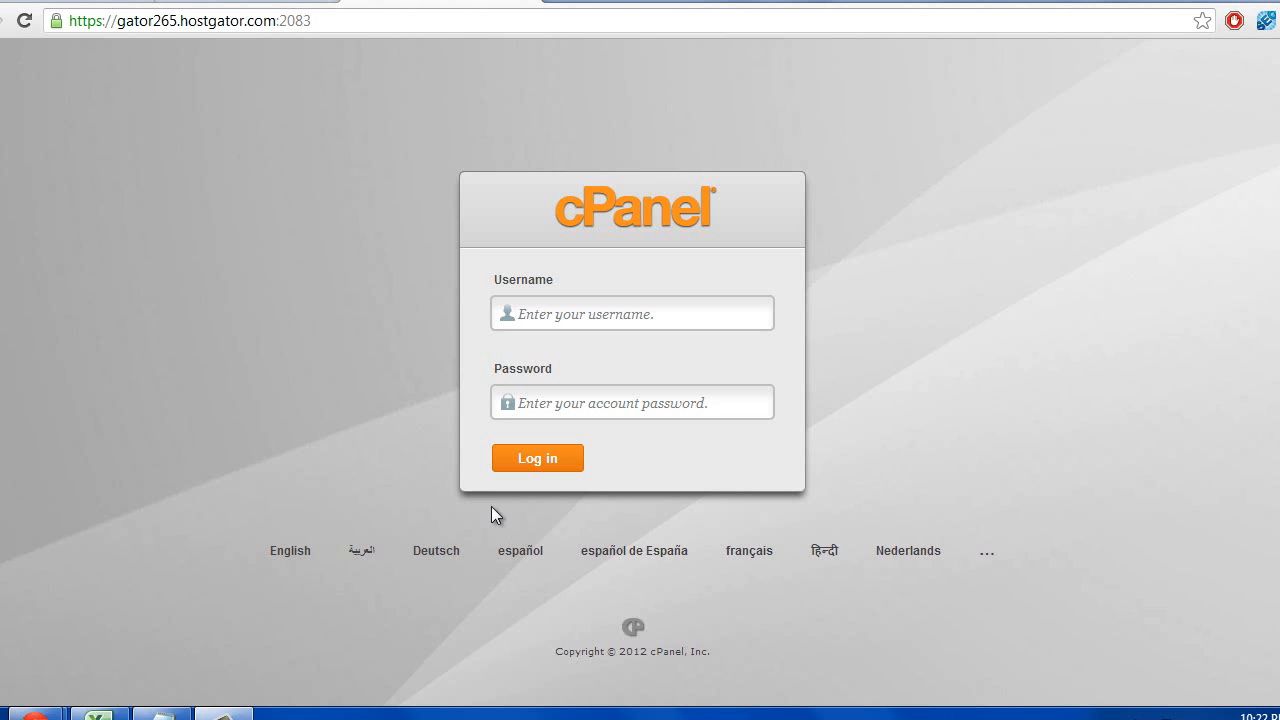
- Enter the cPanel username and password and log in
{"action": "left_click", "coordinate": [632, 313]}
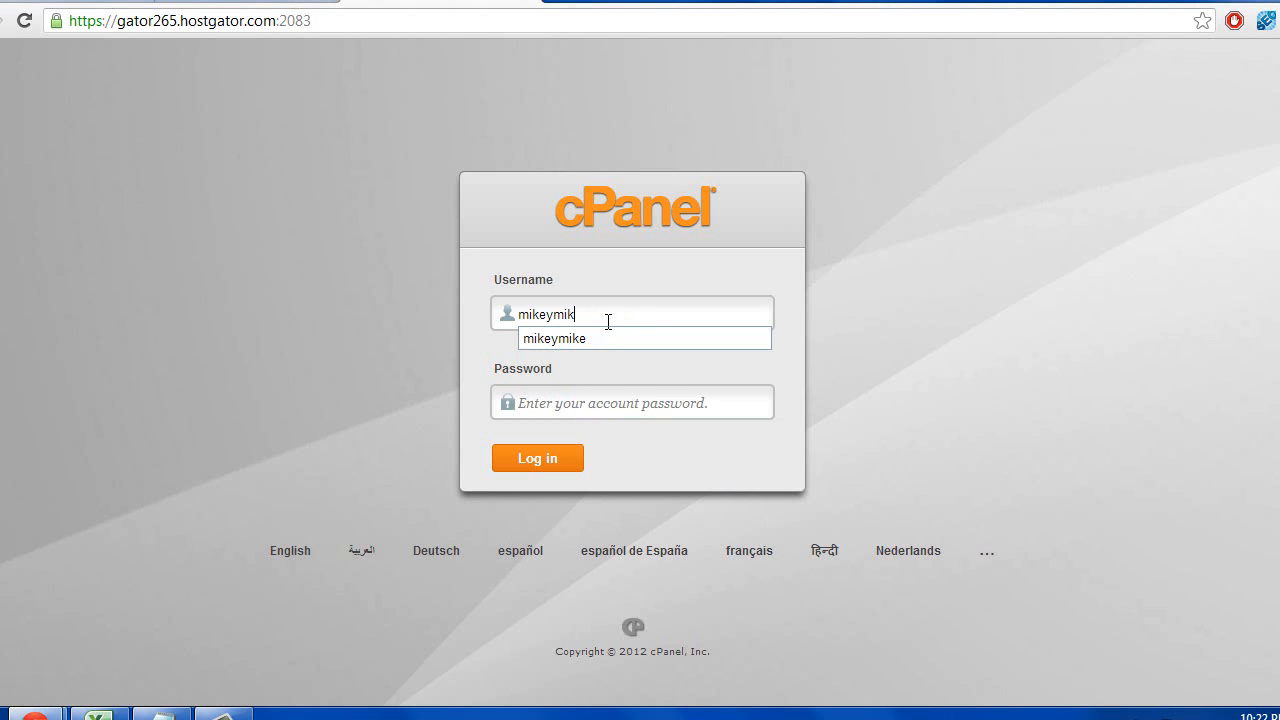
{"action": "right_click", "coordinate": [560, 402]}
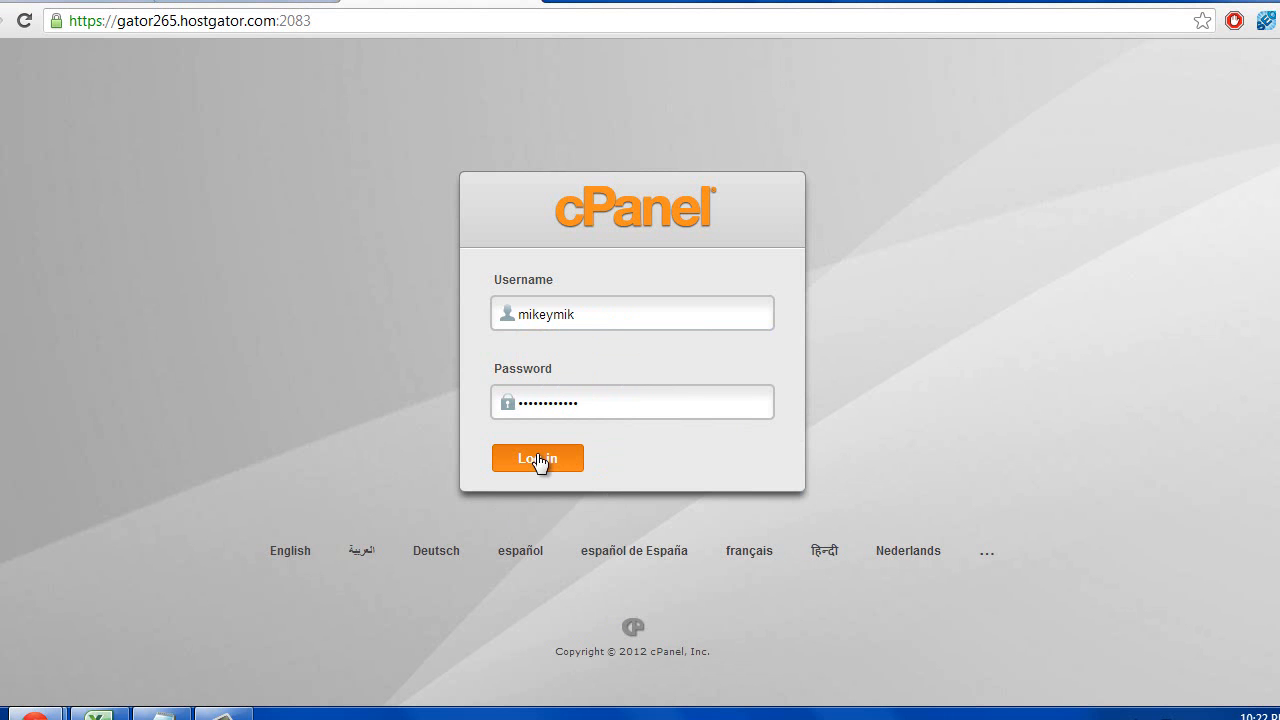
{"action": "left_click", "coordinate": [537, 458]}
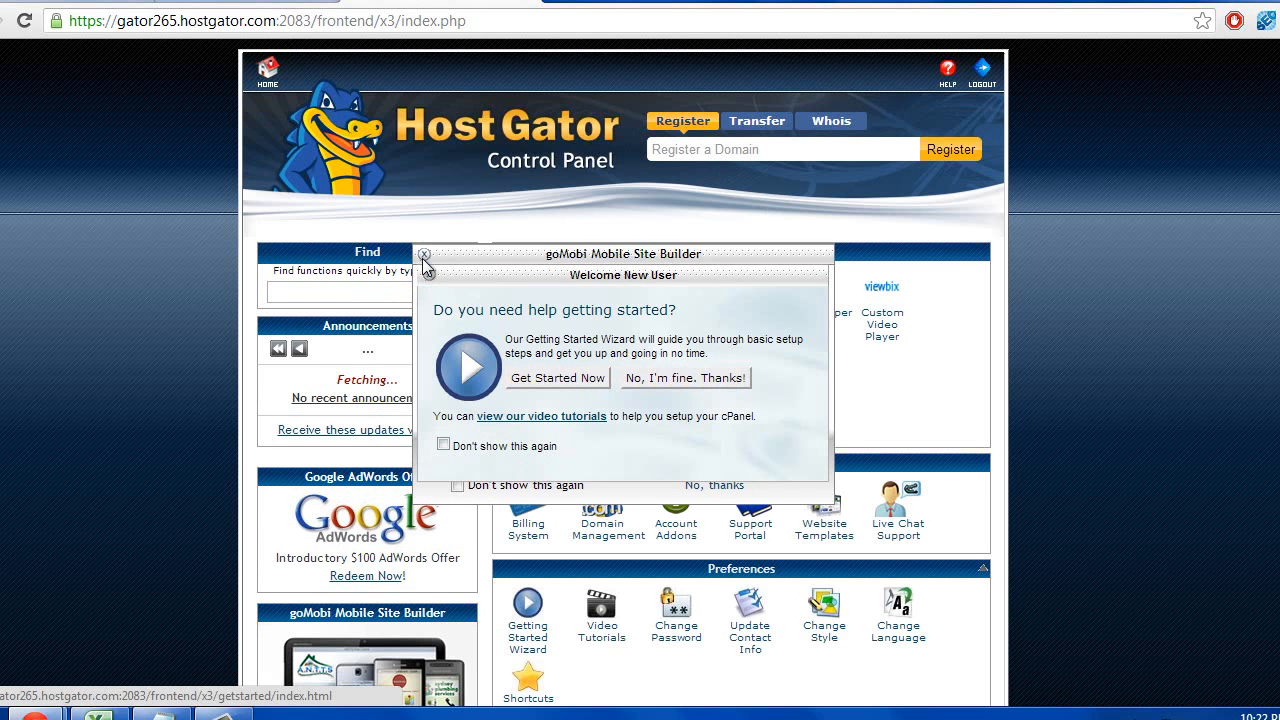
- Dismiss the welcome prompt and start a new WordPress install via Fantastico De Luxe
{"action": "left_click", "coordinate": [424, 254]}
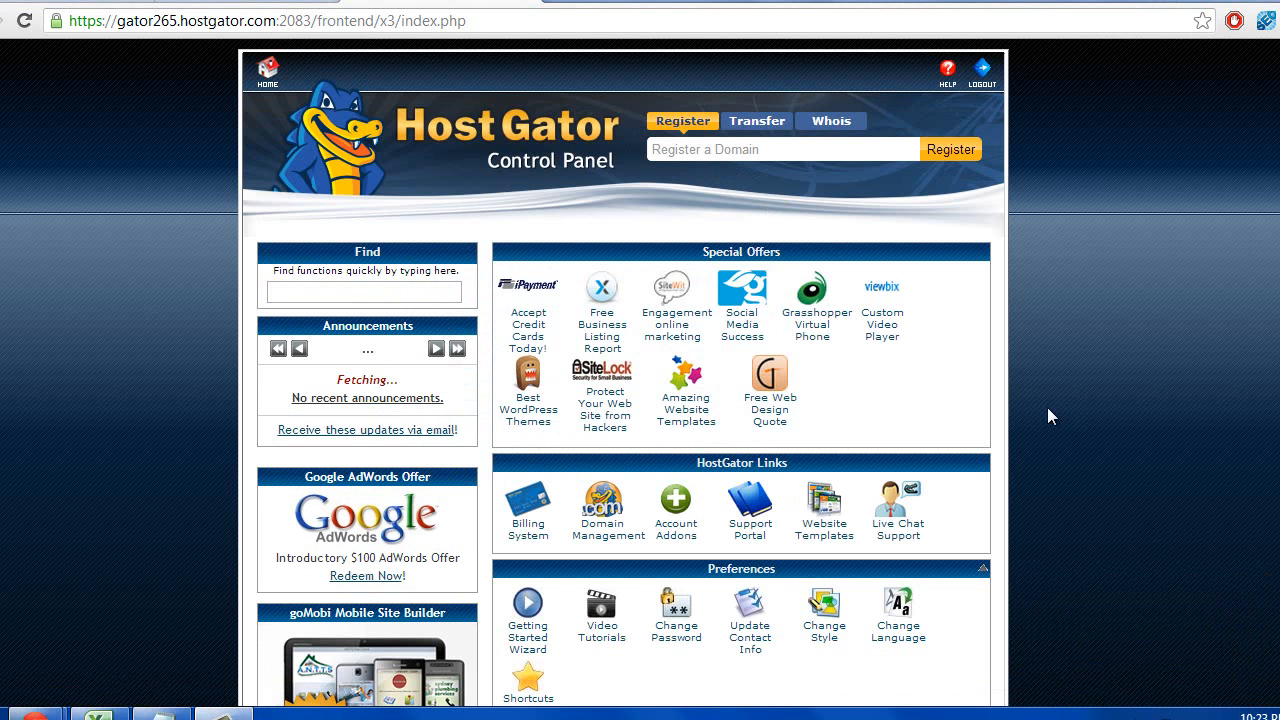
{"action": "scroll", "scroll_direction": "down", "scroll_amount": 3}
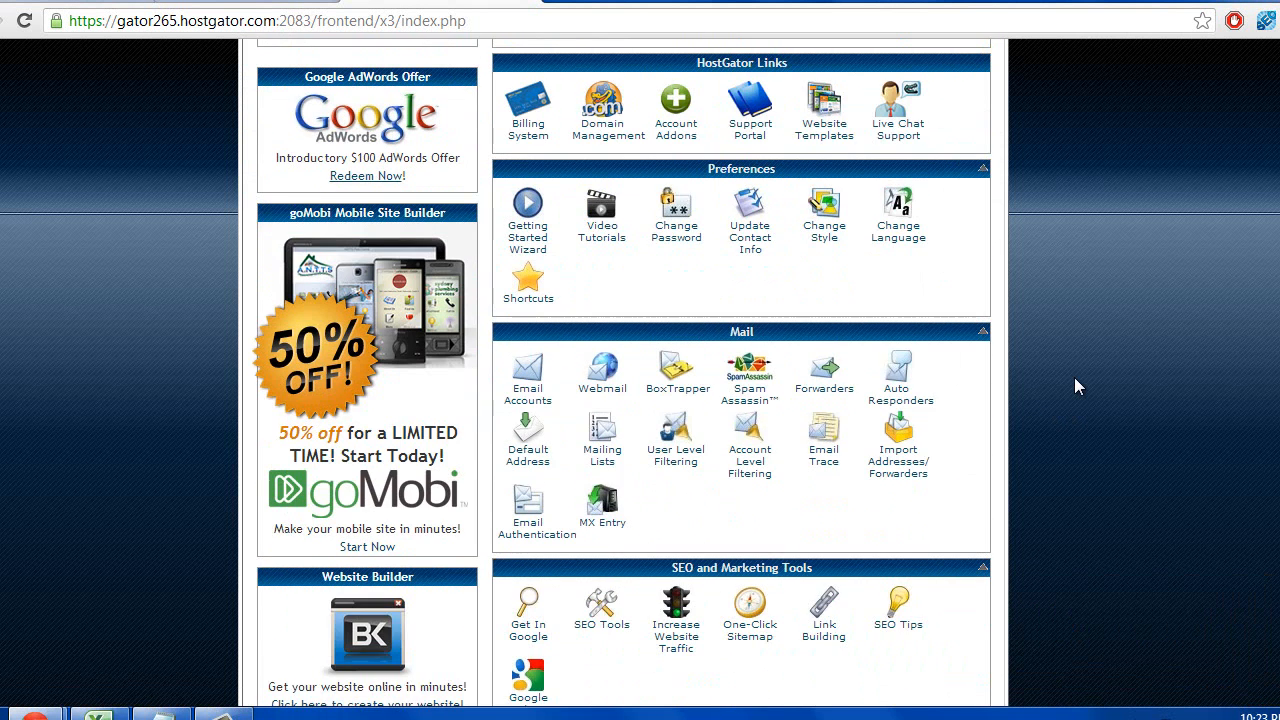
{"action": "scroll", "scroll_direction": "down", "scroll_amount": 3}
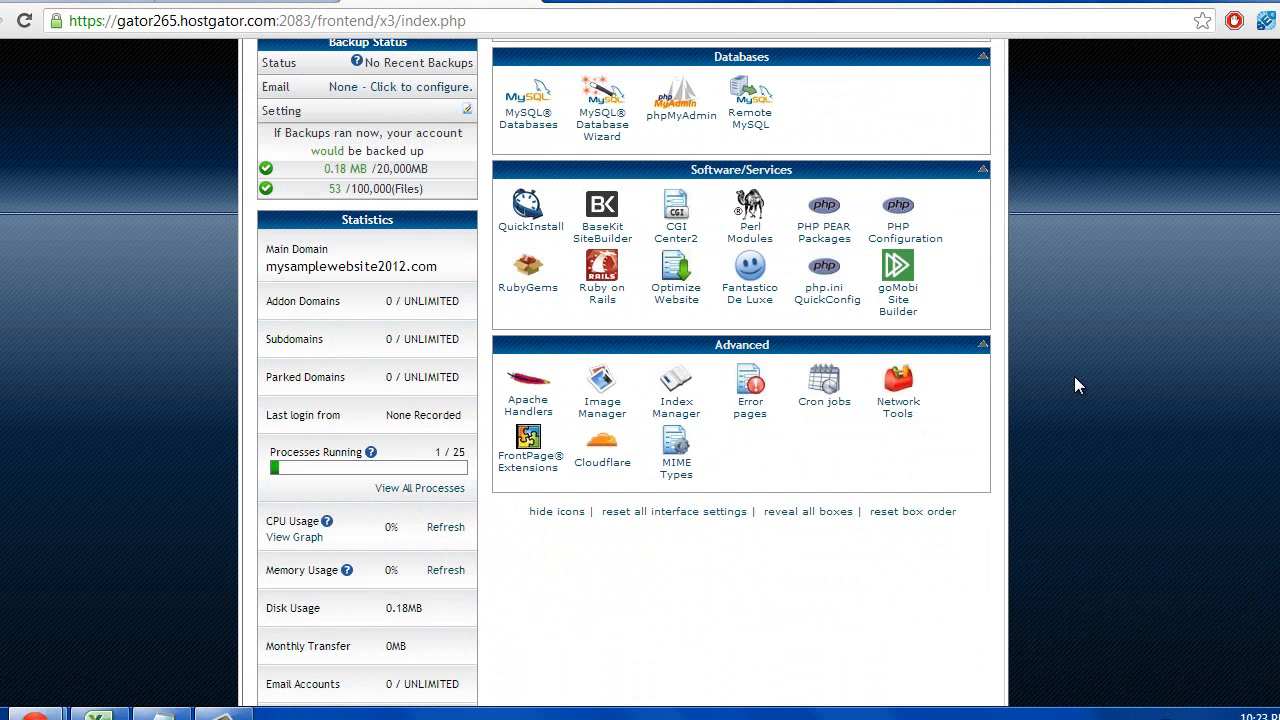
{"action": "mouse_move", "coordinate": [750, 287]}
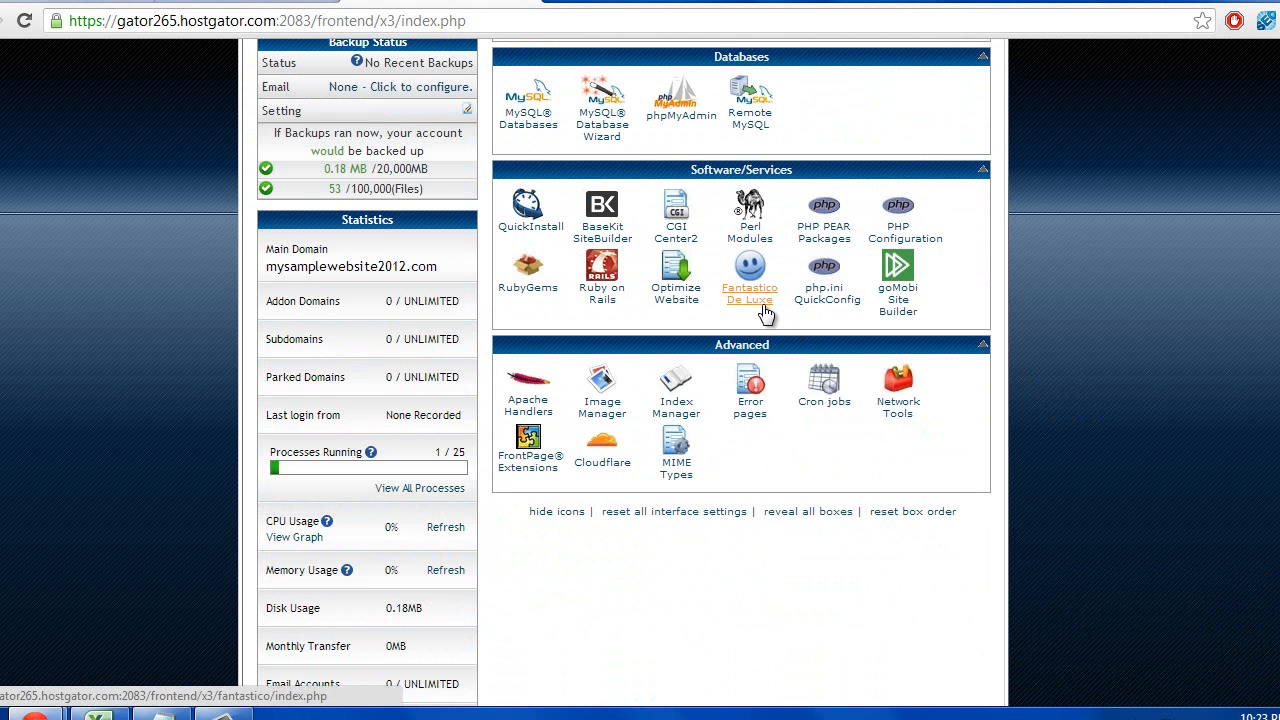
{"action": "left_click", "coordinate": [749, 270]}
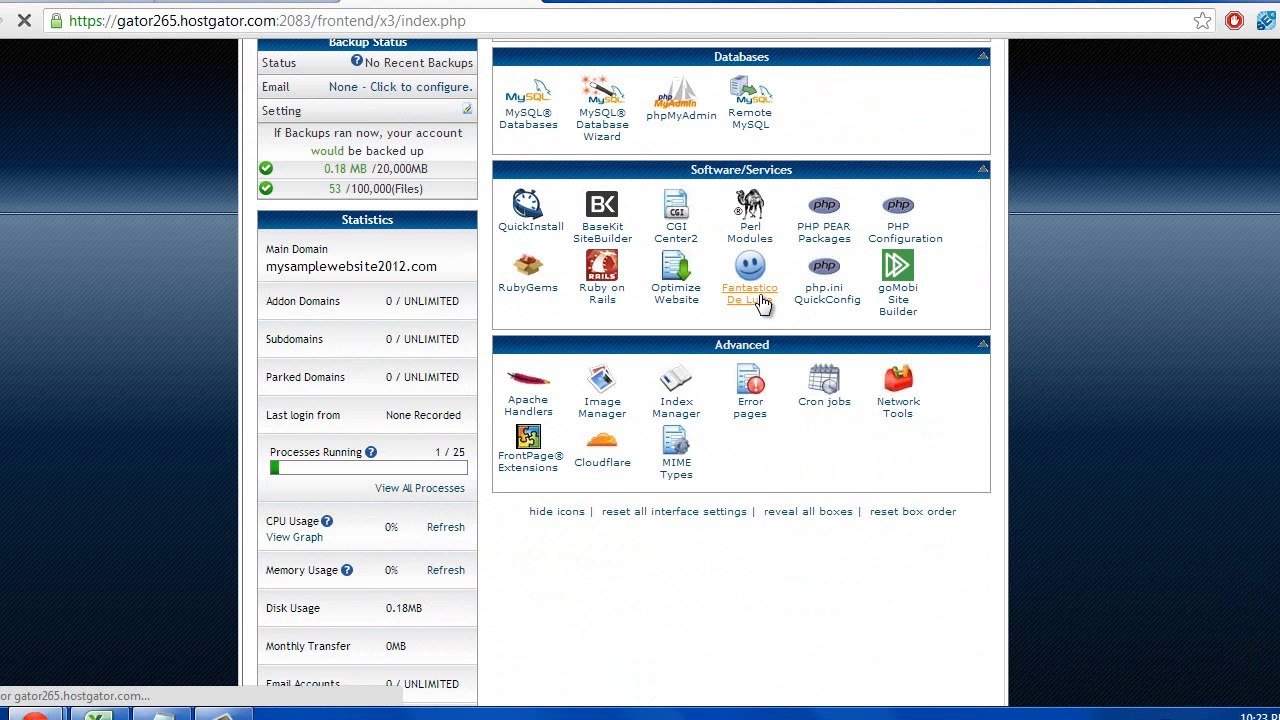
{"action": "left_click", "coordinate": [749, 270]}
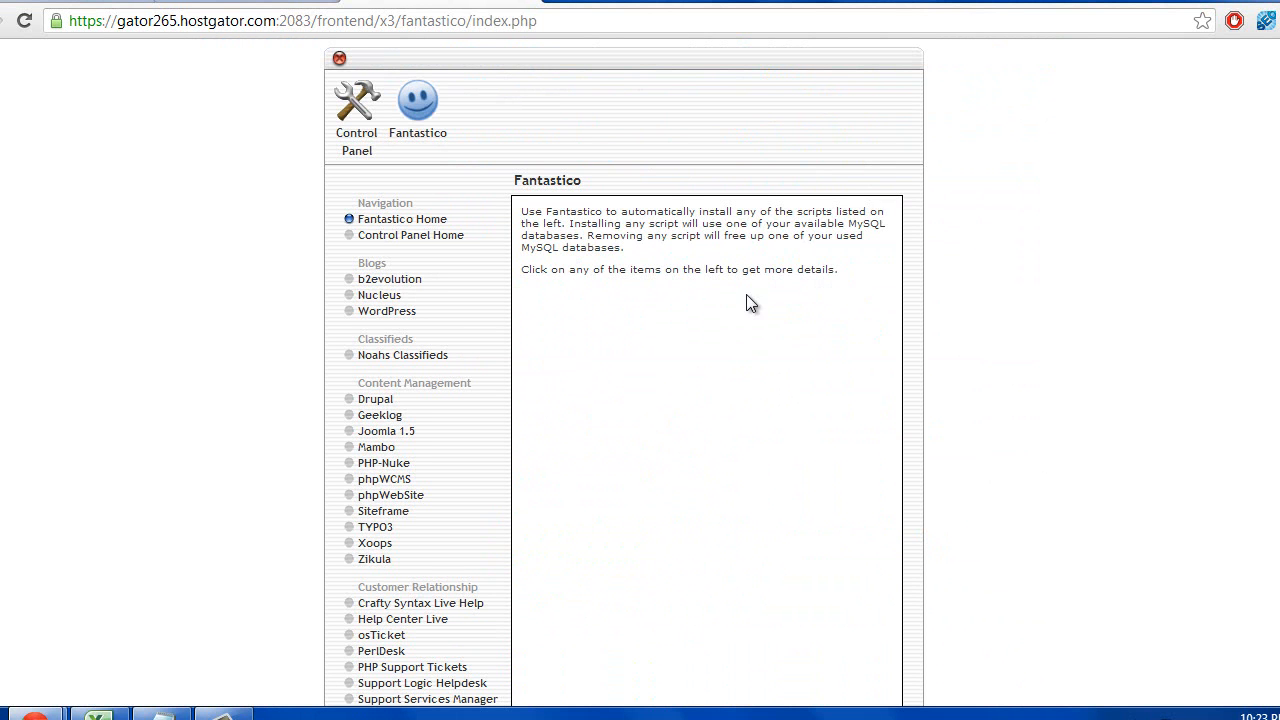
{"action": "left_click", "coordinate": [387, 311]}
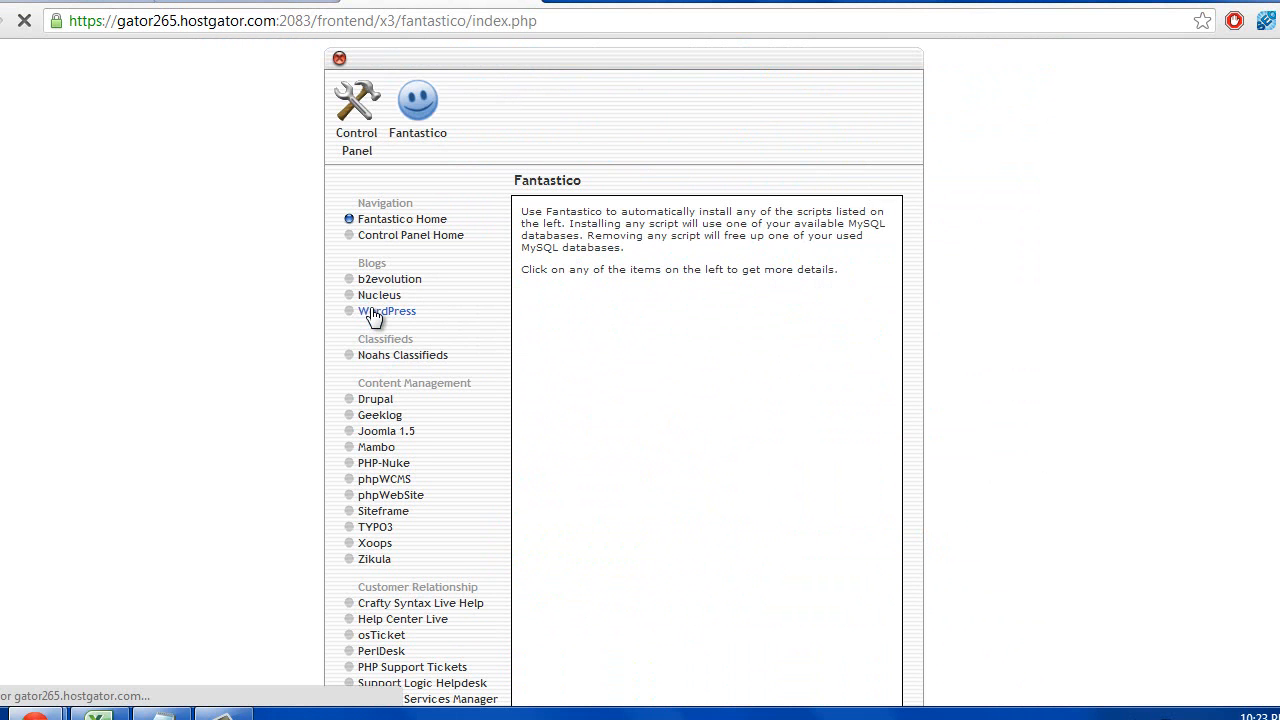
{"action": "left_click", "coordinate": [387, 311]}
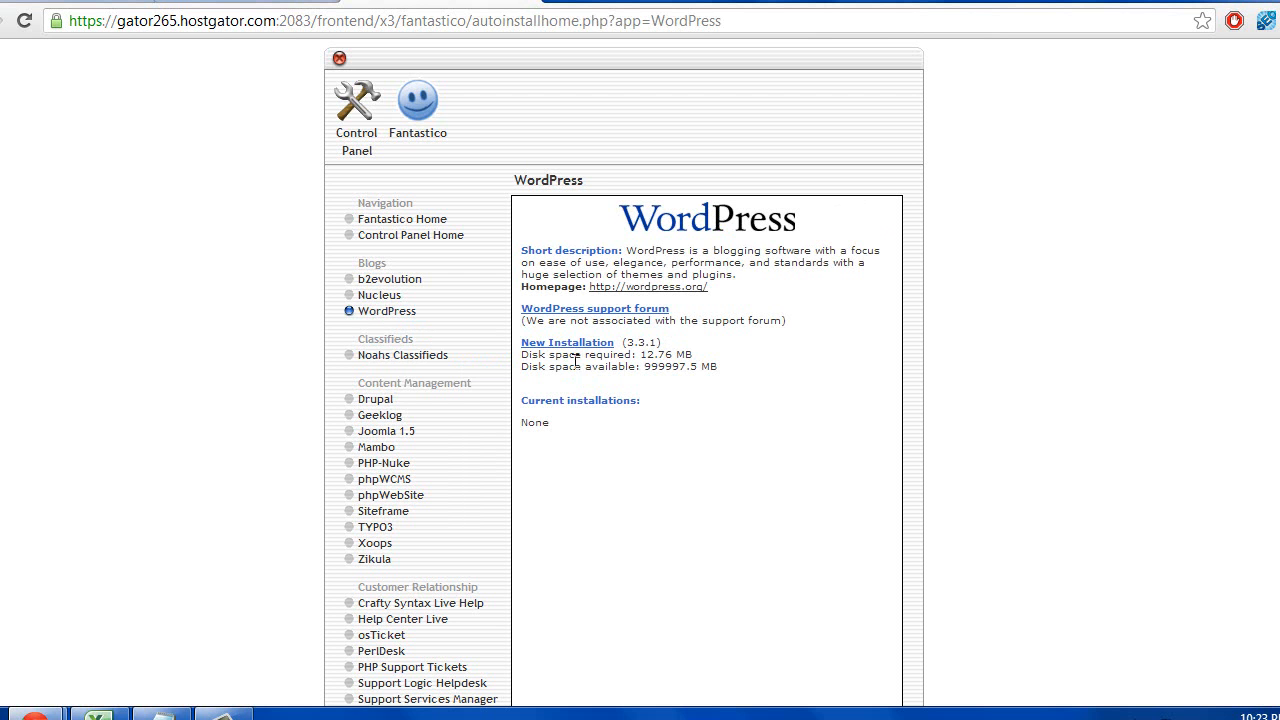
{"action": "left_click", "coordinate": [567, 342]}
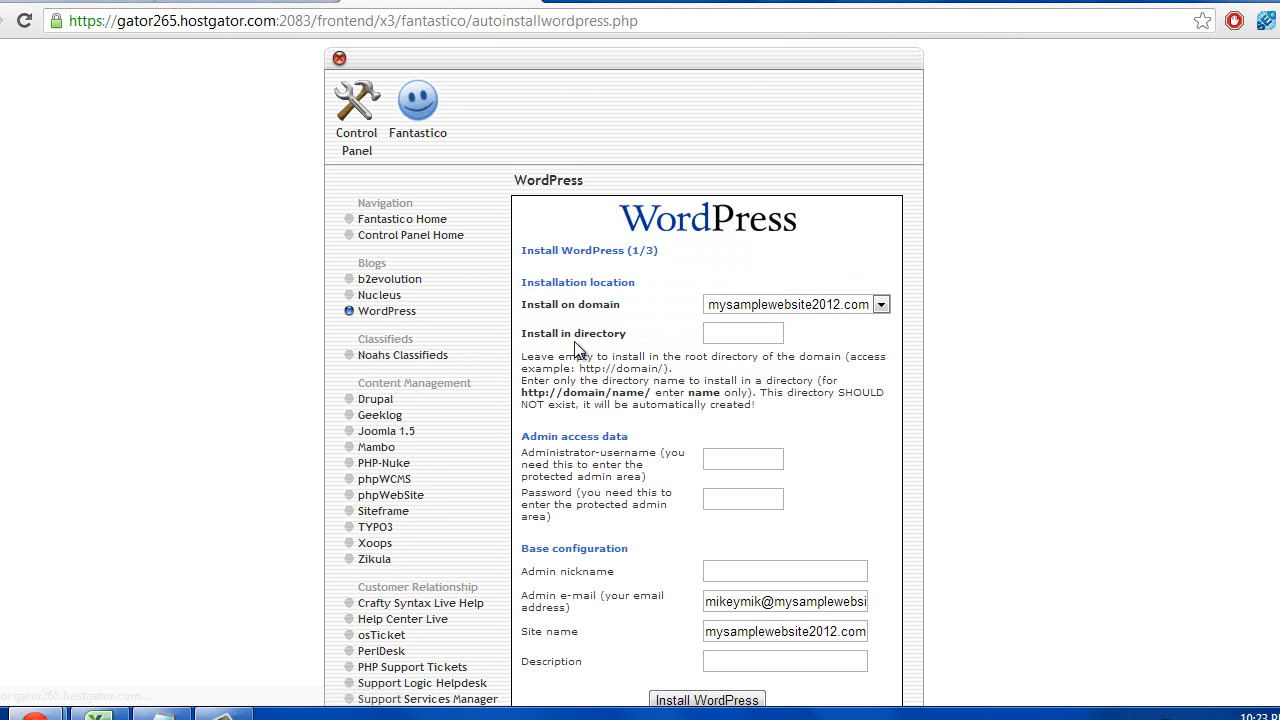
{"action": "mouse_move", "coordinate": [725, 312]}
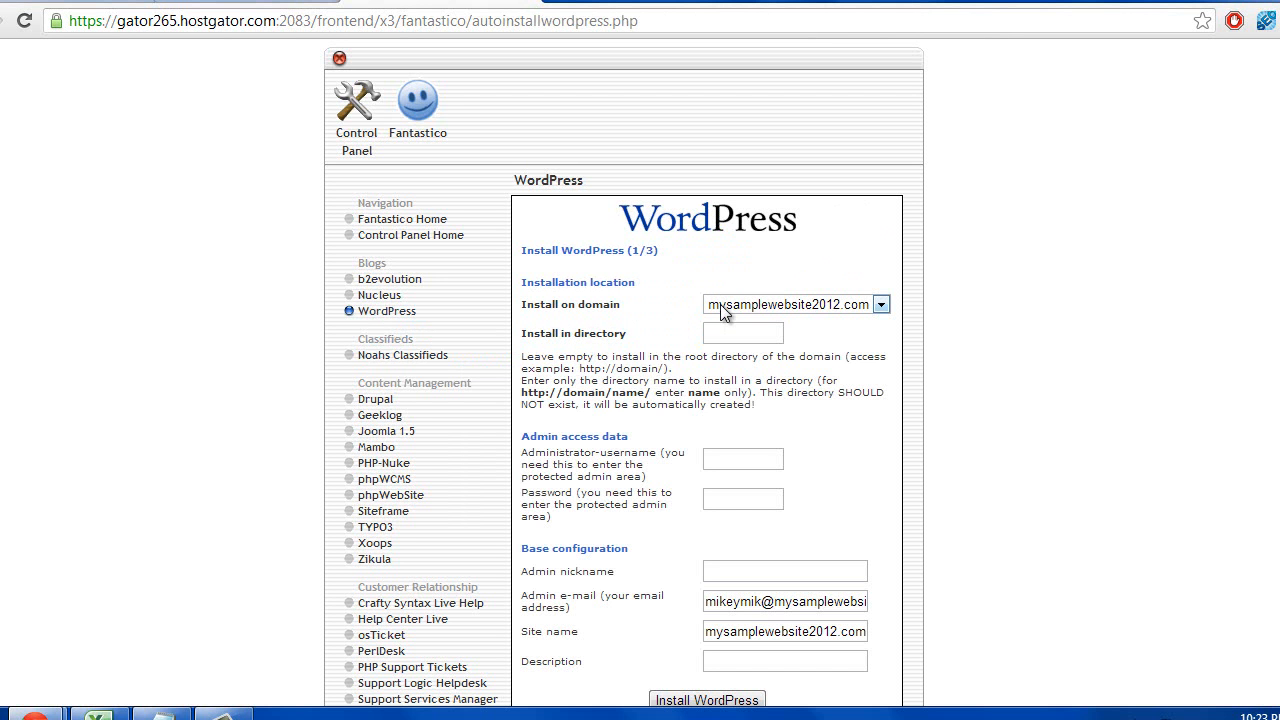
{"action": "mouse_move", "coordinate": [790, 318]}
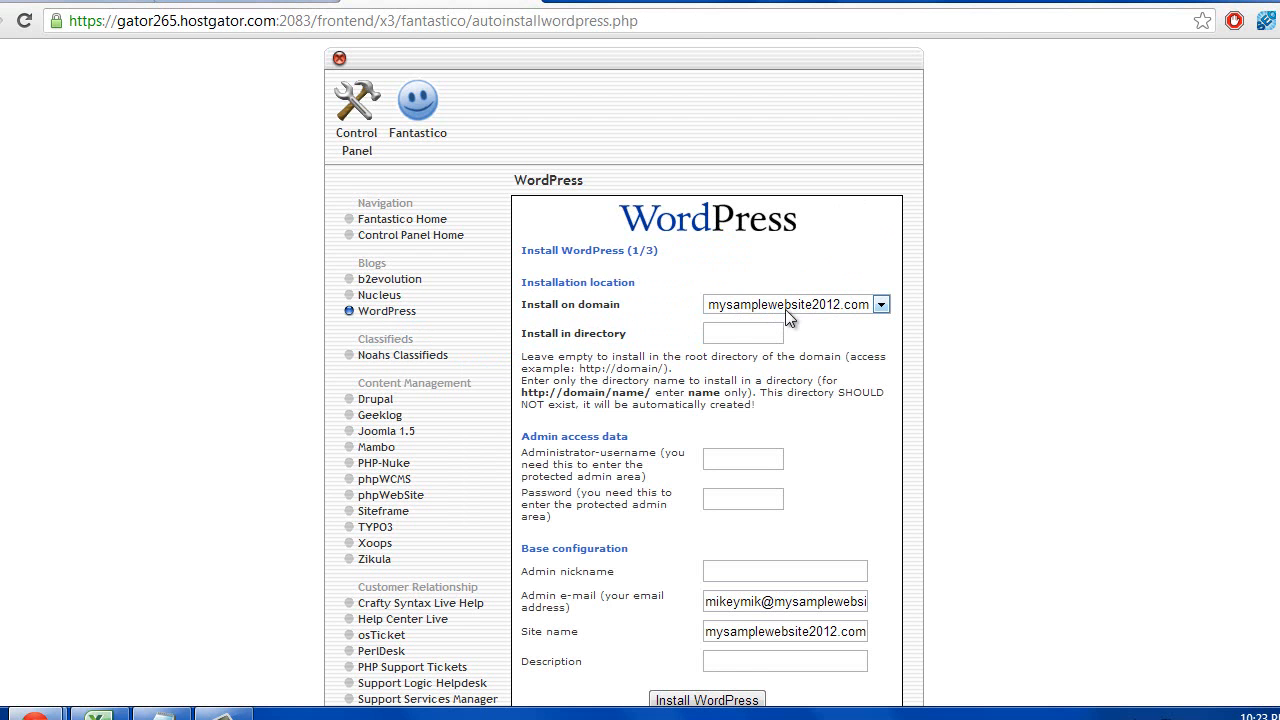
- Enter the WordPress administrator username, password and nickname in the installer
{"action": "left_click", "coordinate": [742, 332]}
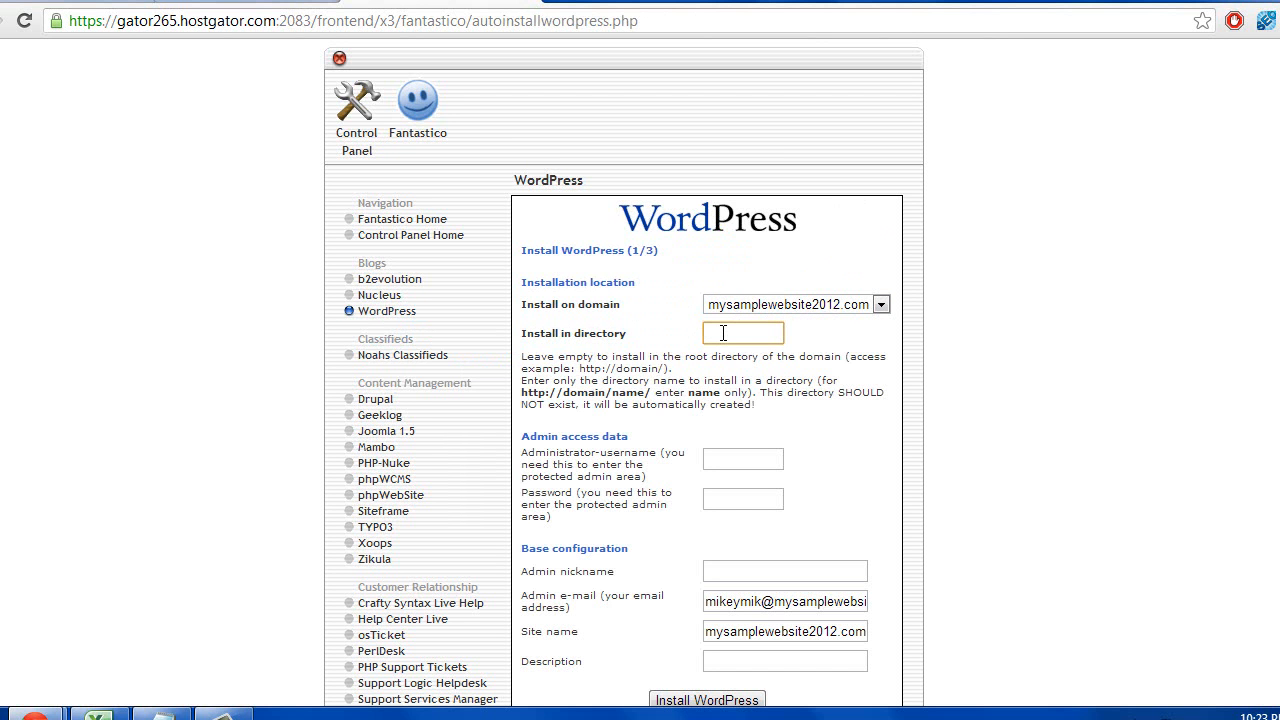
{"action": "left_click", "coordinate": [743, 458]}
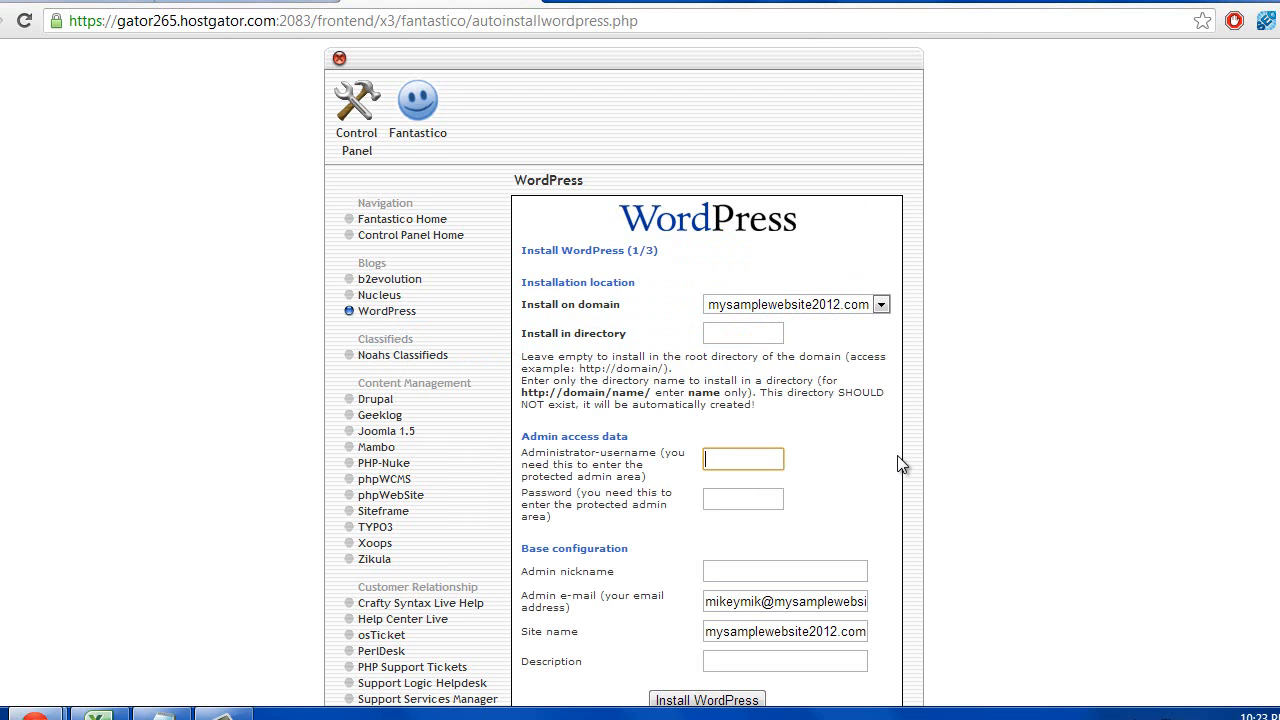
{"action": "type", "text": "mikeymik"}
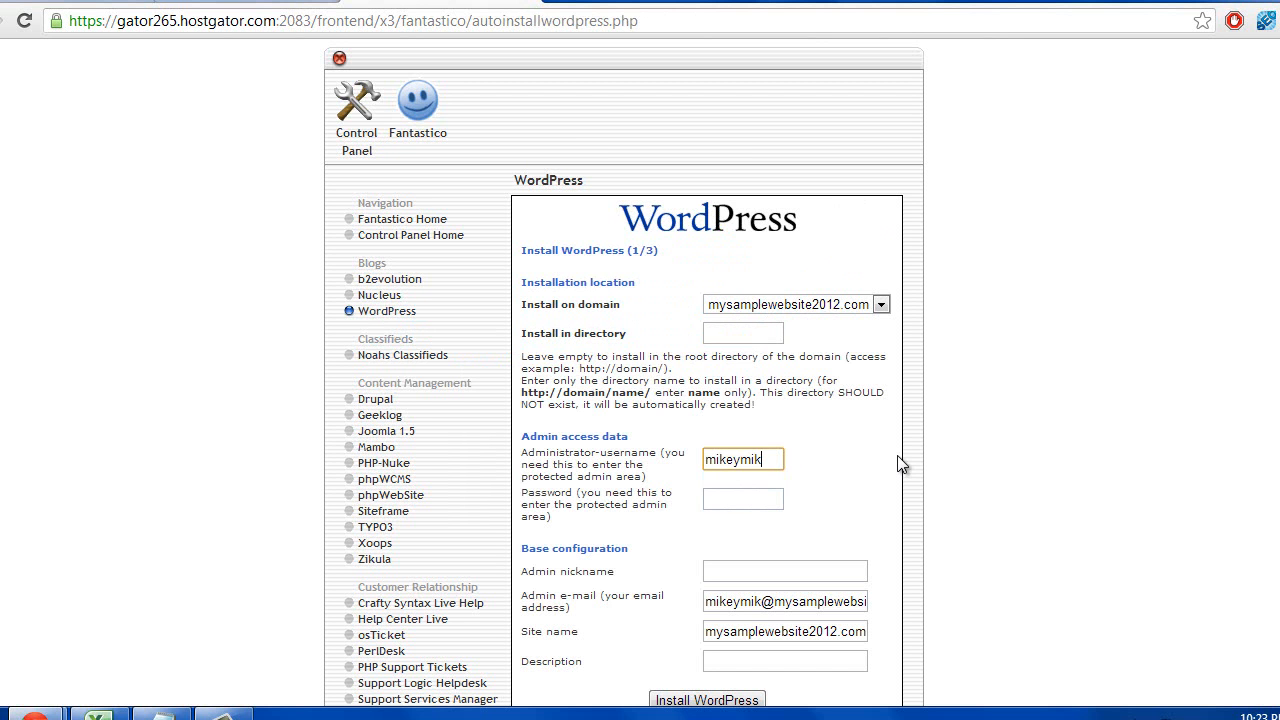
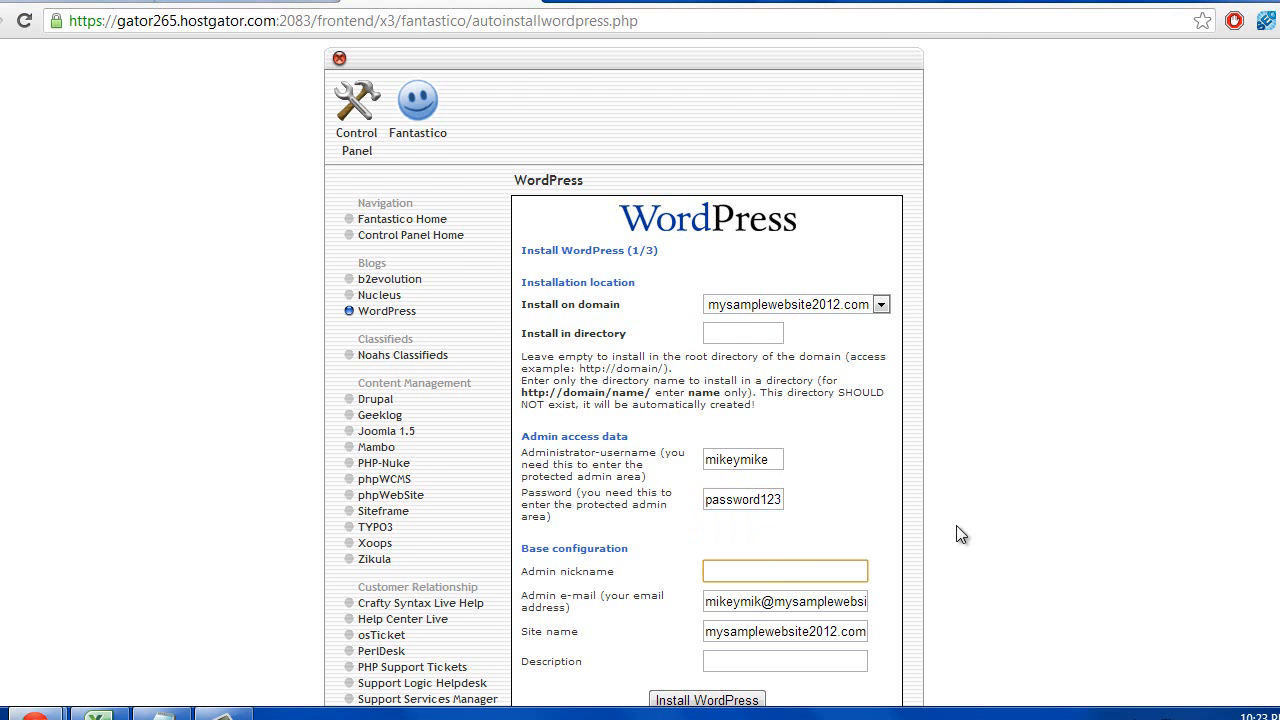
{"action": "scroll", "scroll_direction": "down", "scroll_amount": 3}
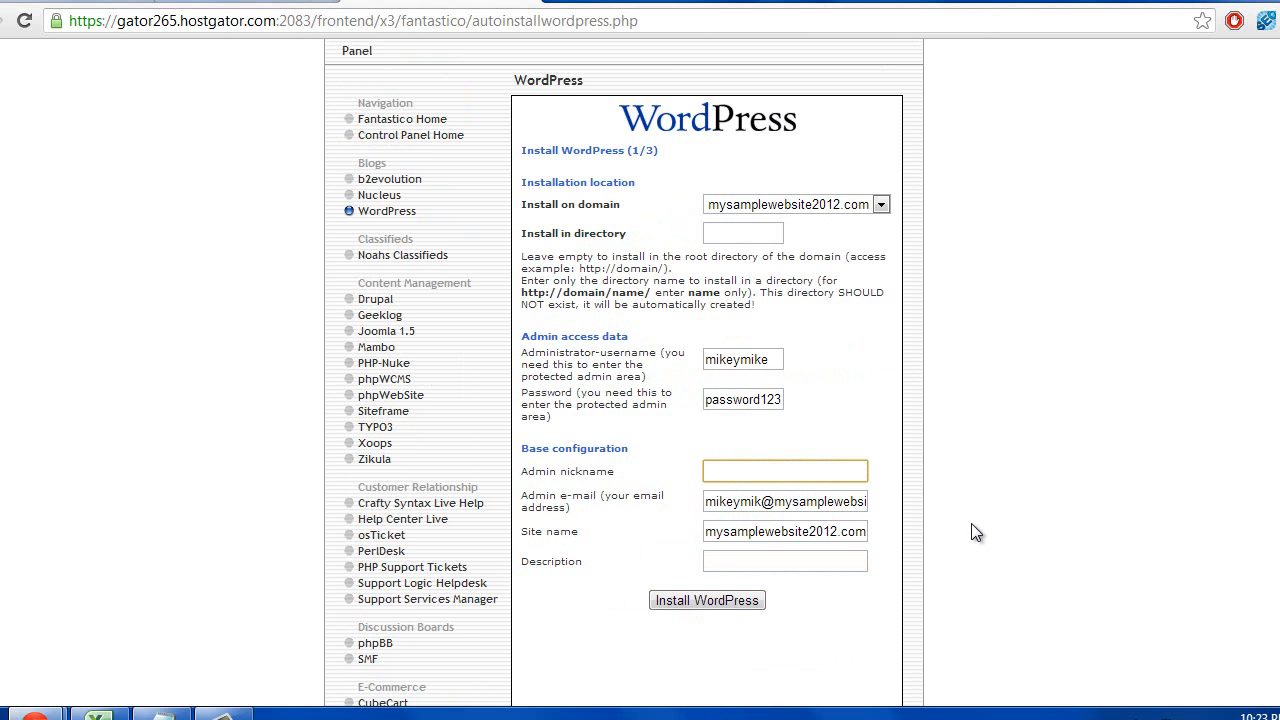
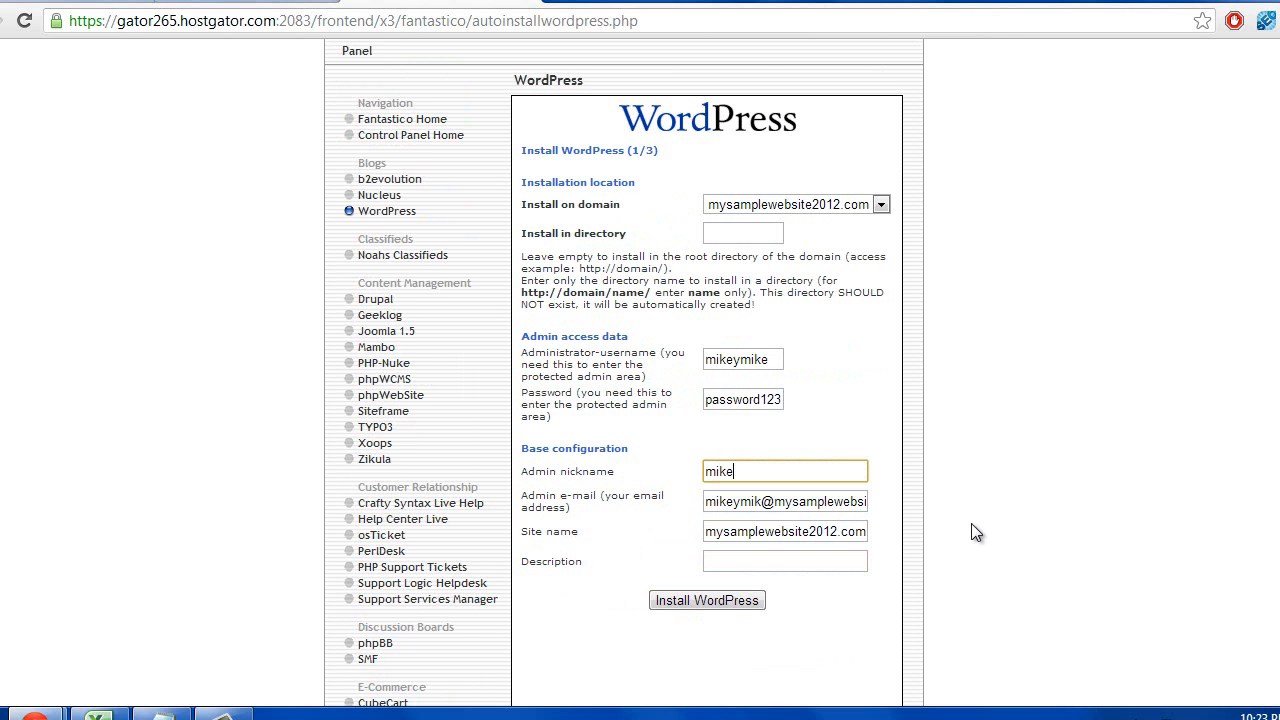
- Name the site My Sample Website 2012 with tagline 'My sample website!' and install
{"action": "triple_click", "coordinate": [785, 501]}
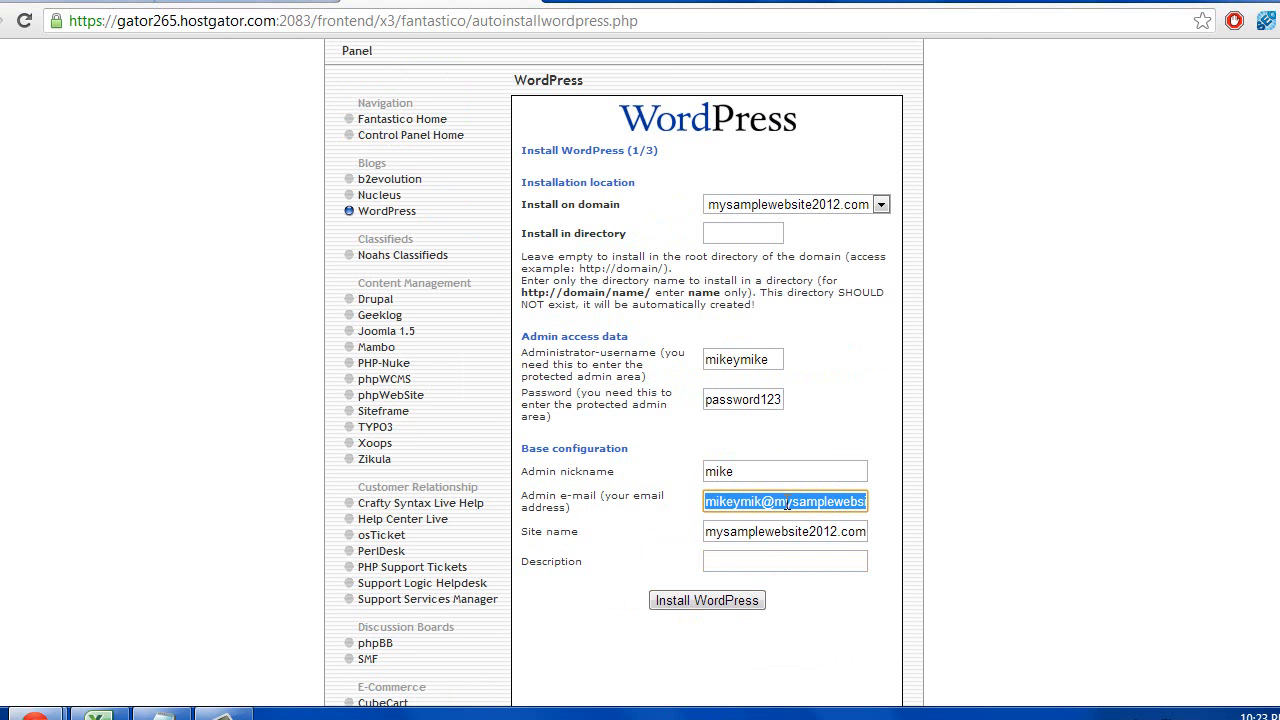
{"action": "left_click", "coordinate": [785, 531]}
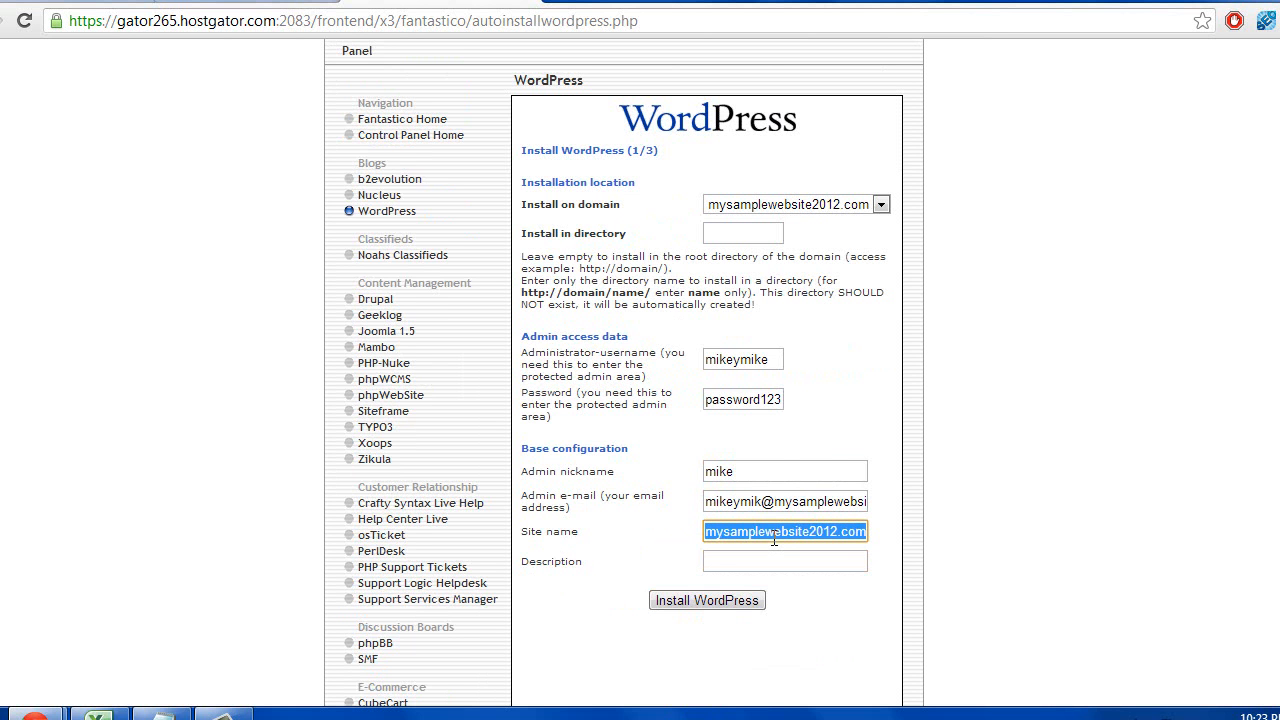
{"action": "type", "text": "My Sa"}
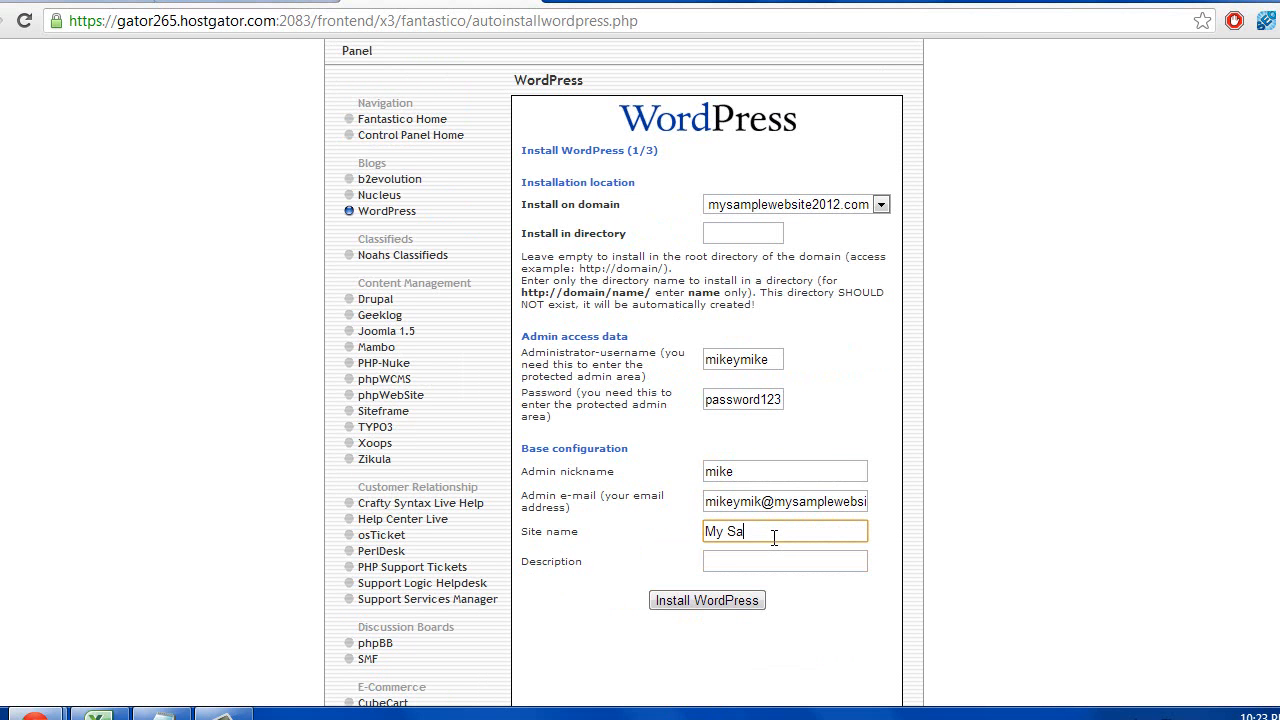
{"action": "type", "text": "mple Website 2012"}
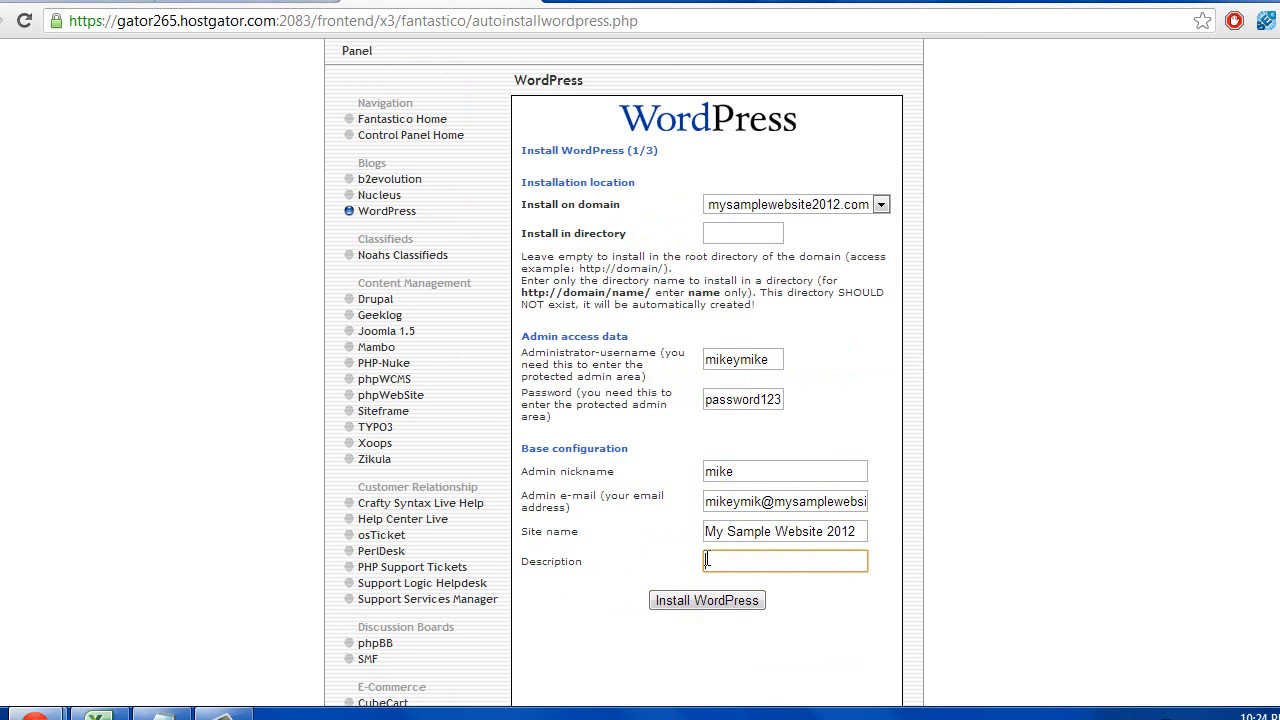
{"action": "type", "text": "My sample website!"}
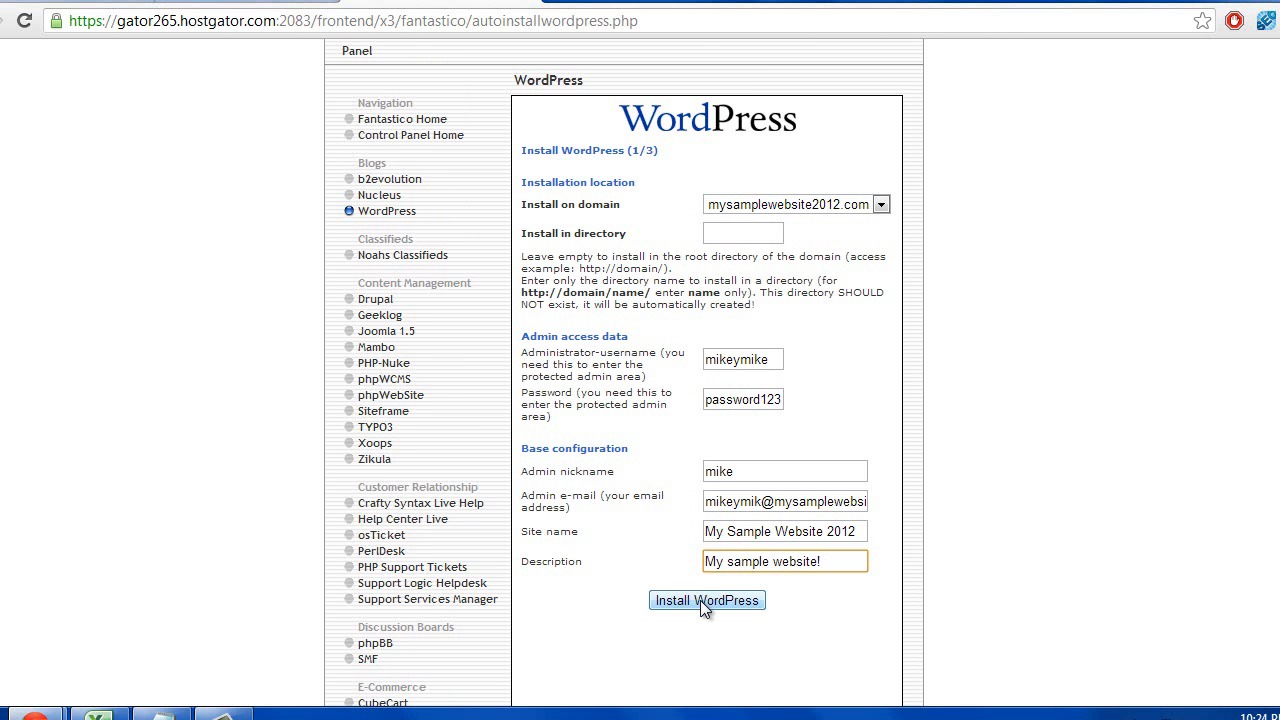
{"action": "left_click", "coordinate": [706, 600]}
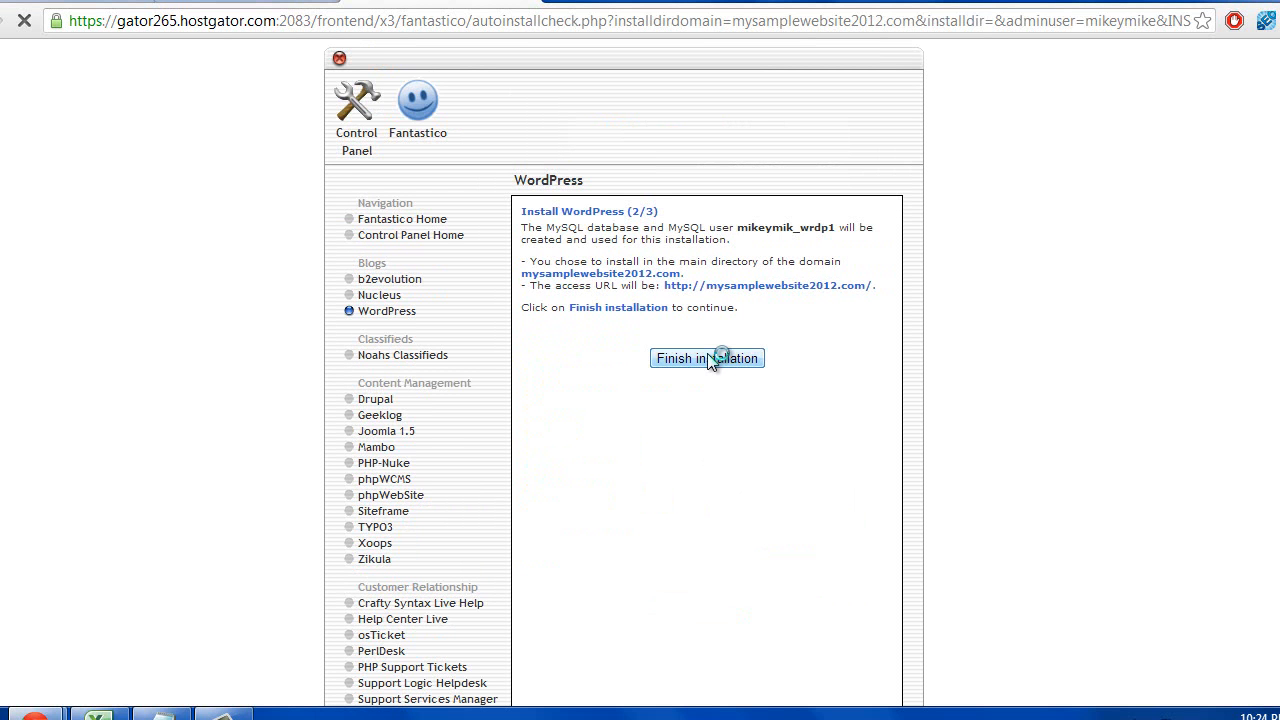
{"action": "left_click", "coordinate": [707, 358]}
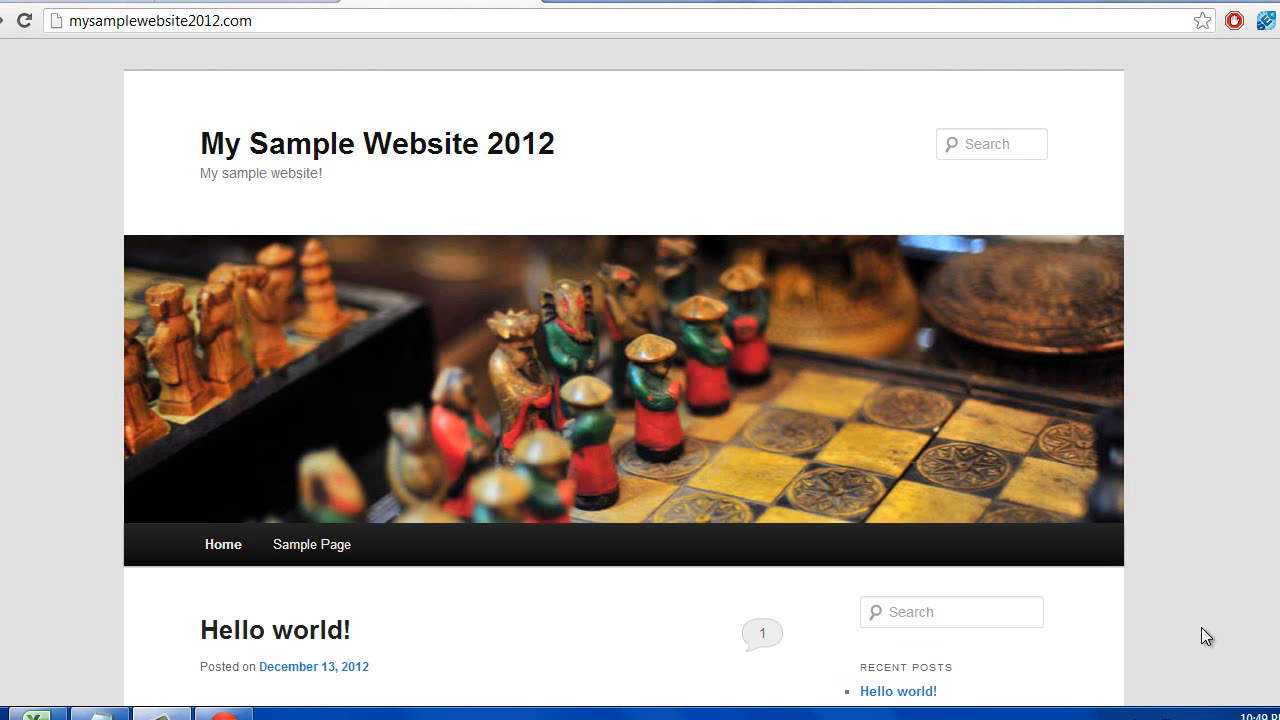
{"action": "mouse_move", "coordinate": [392, 89]}
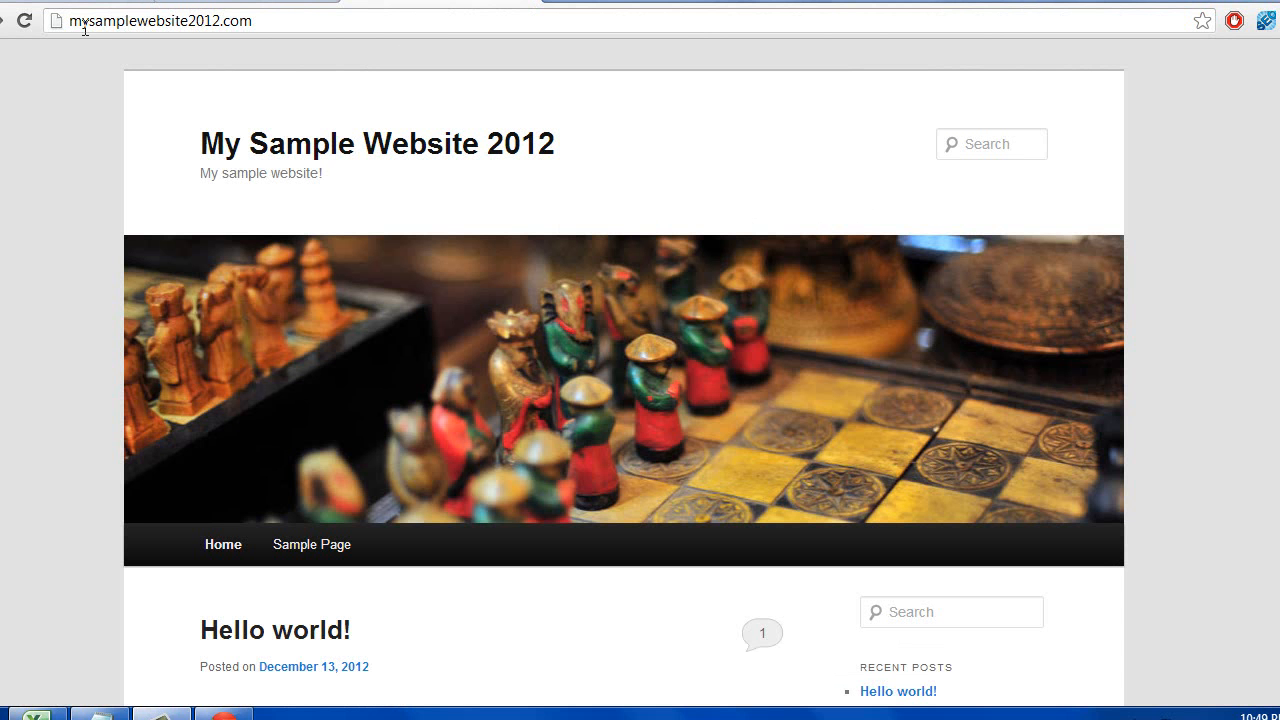
{"action": "mouse_move", "coordinate": [280, 14]}
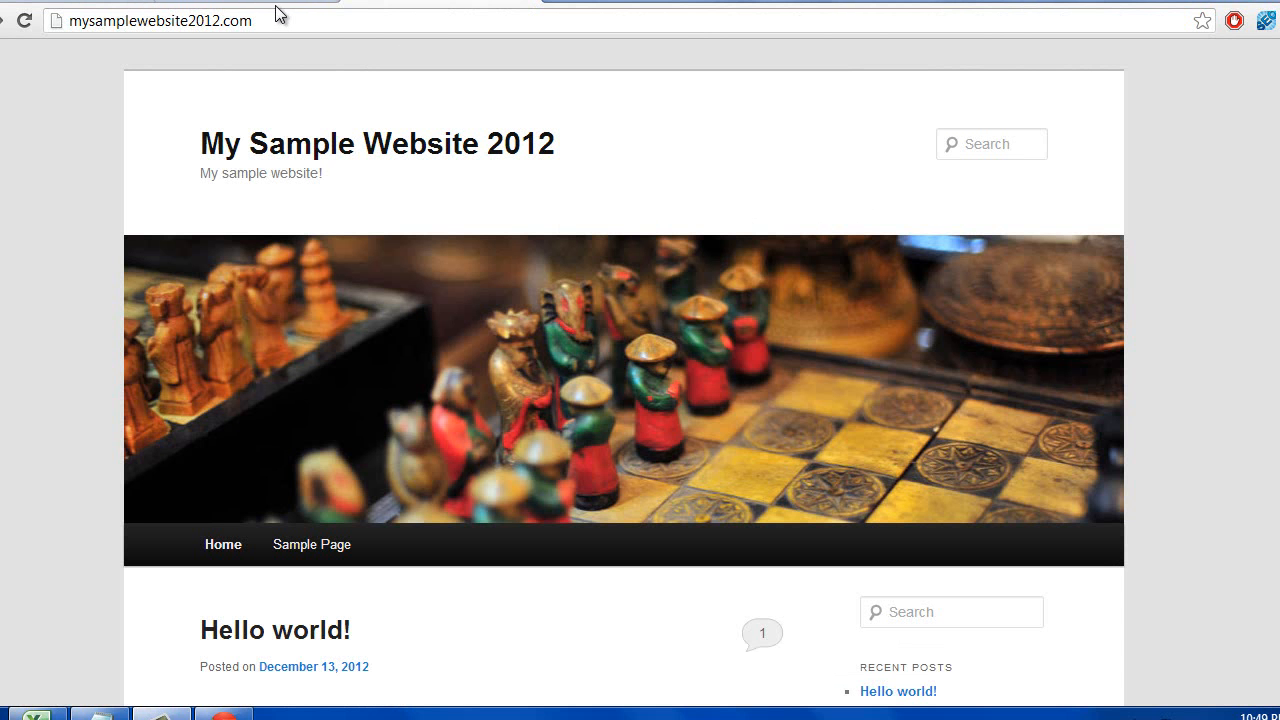
- Reload the live site and go to mysamplewebsite2012.com/wp-admin
{"action": "left_click", "coordinate": [24, 22]}
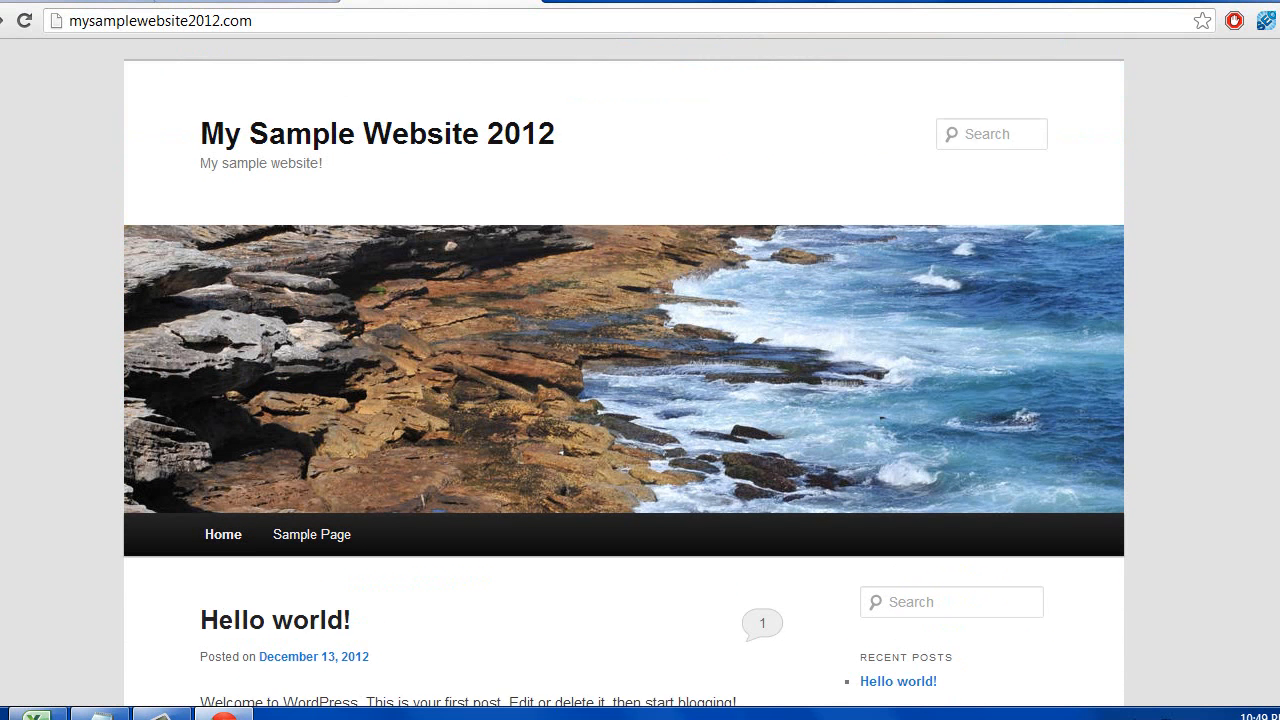
{"action": "scroll", "scroll_direction": "down", "scroll_amount": 3}
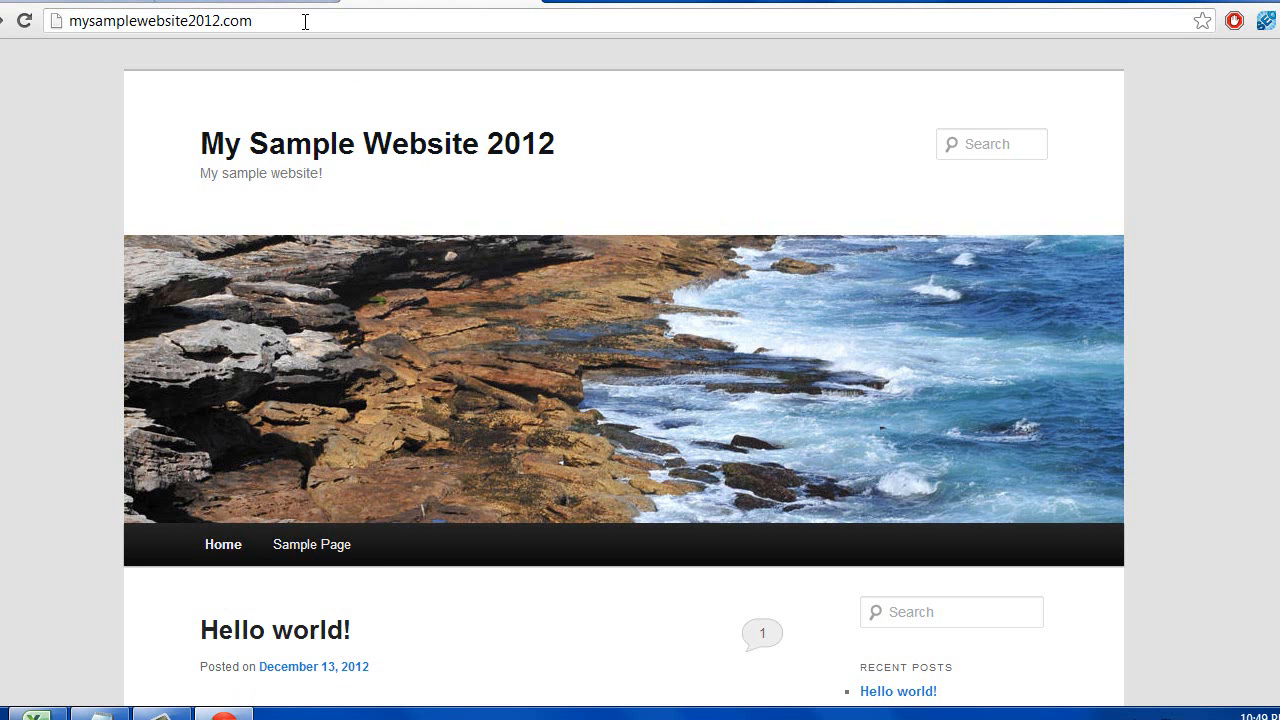
{"action": "type", "text": "/wp-admin%2F&reauth=1"}
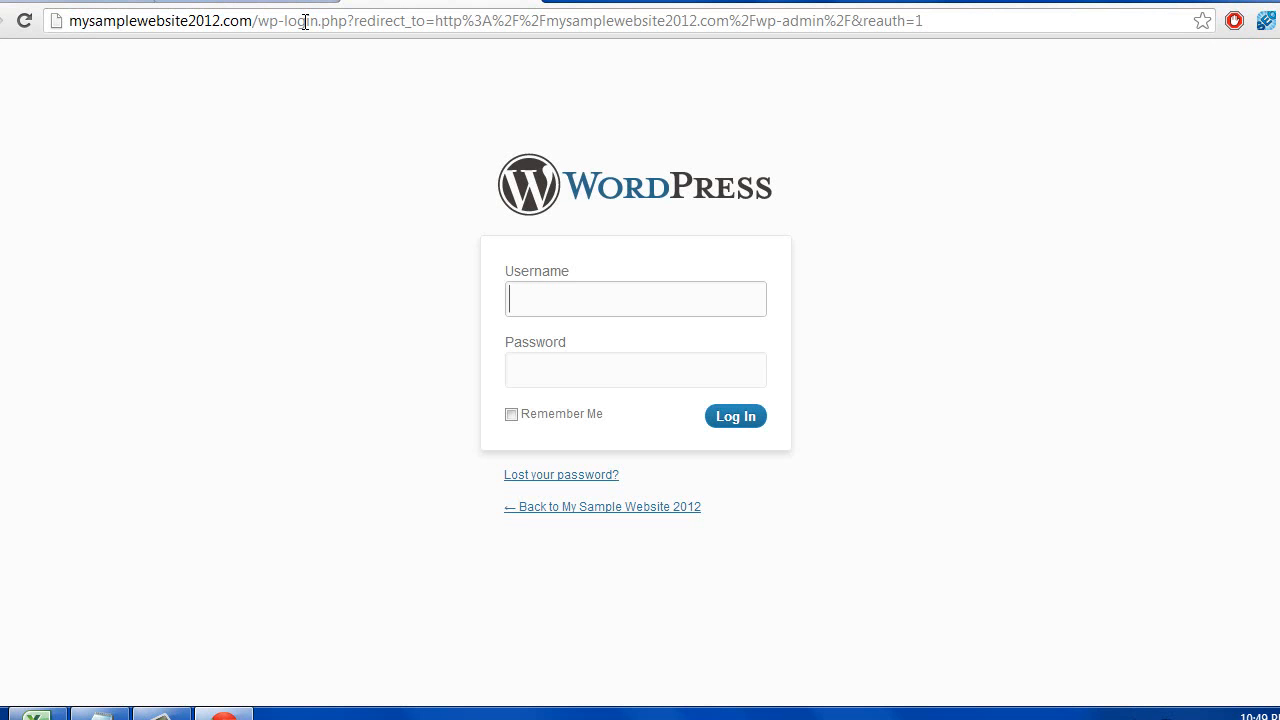
{"action": "mouse_move", "coordinate": [538, 190]}
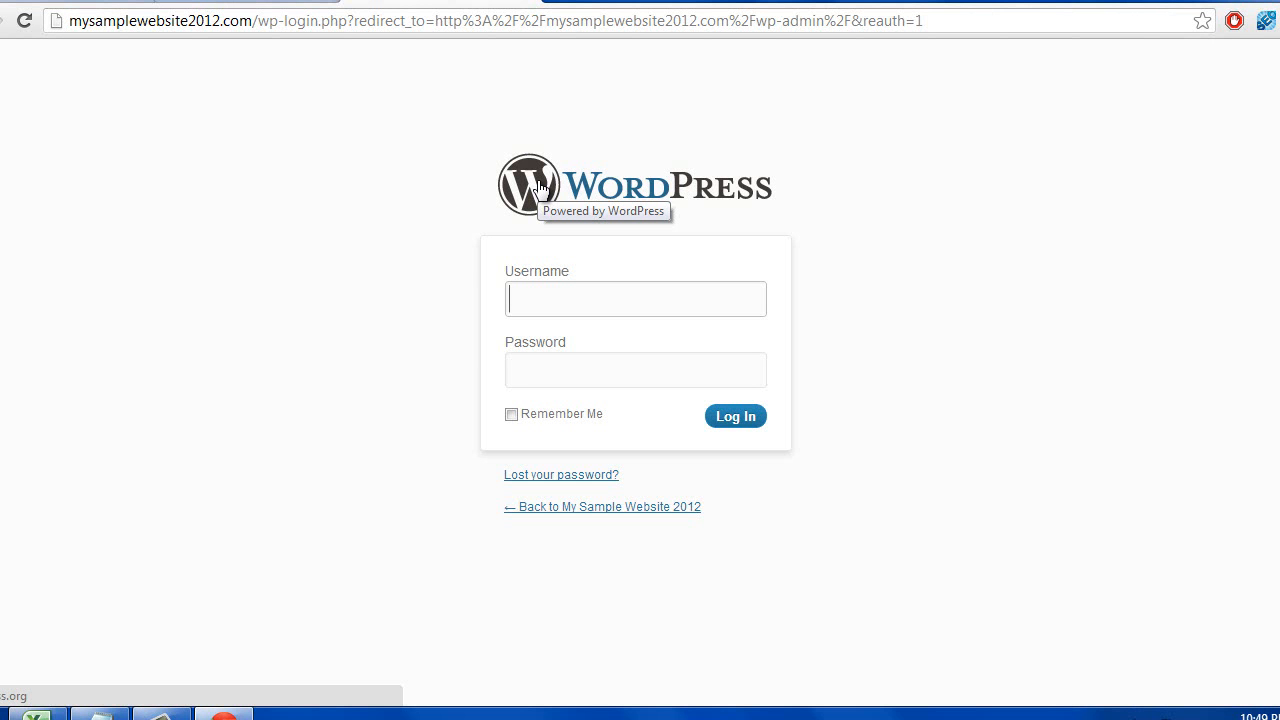
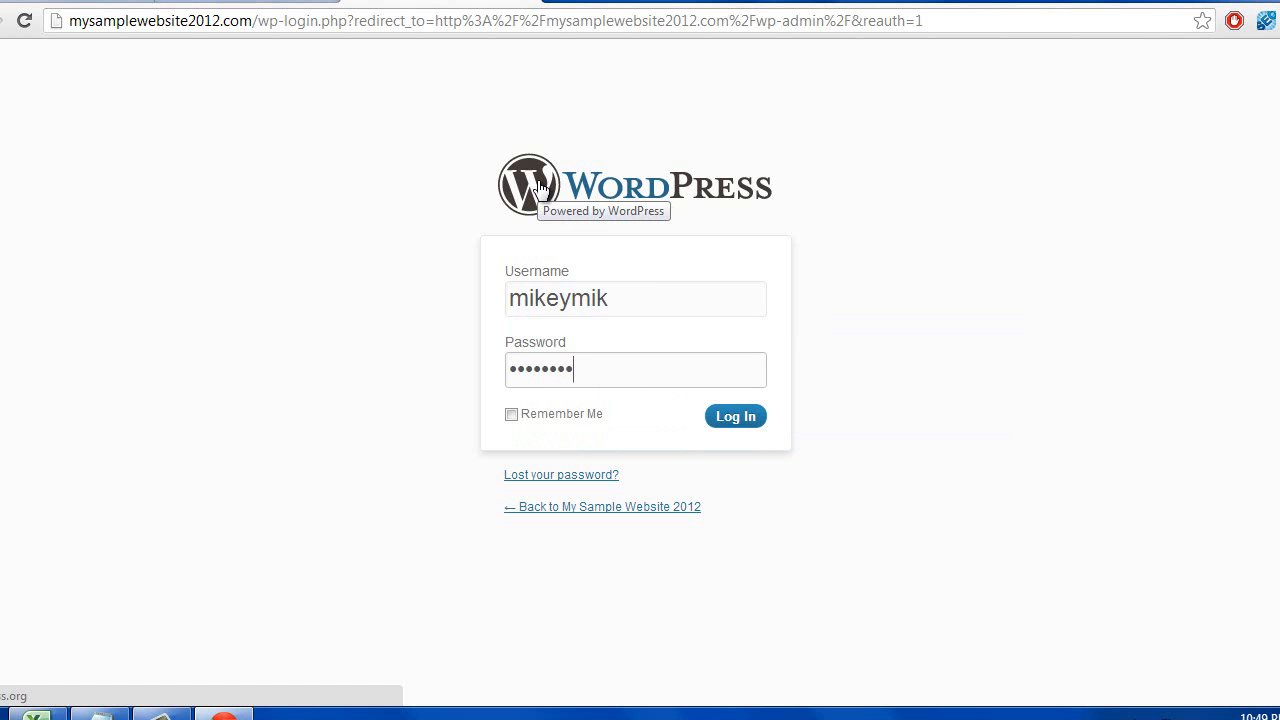
- Log in to the My Sample Website 2012 admin, retrying with username 'mikeymi' after the invalid-username error
{"action": "left_click", "coordinate": [735, 416]}
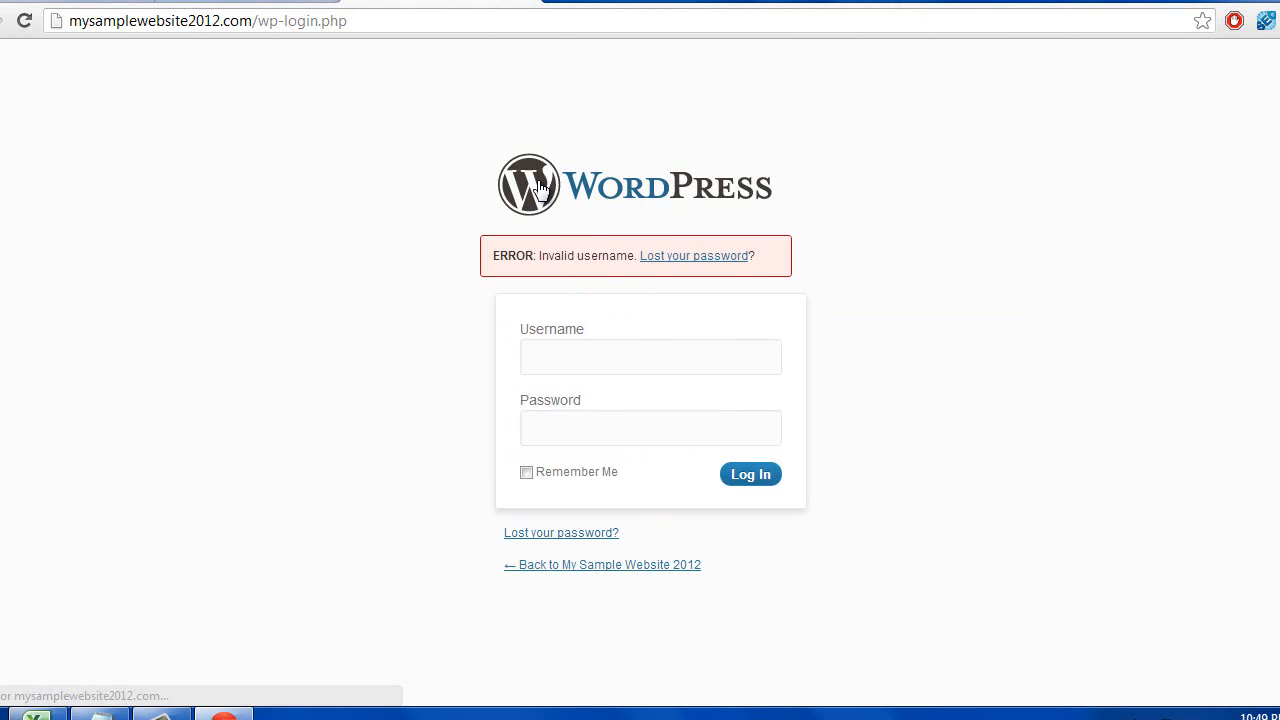
{"action": "left_click", "coordinate": [650, 357]}
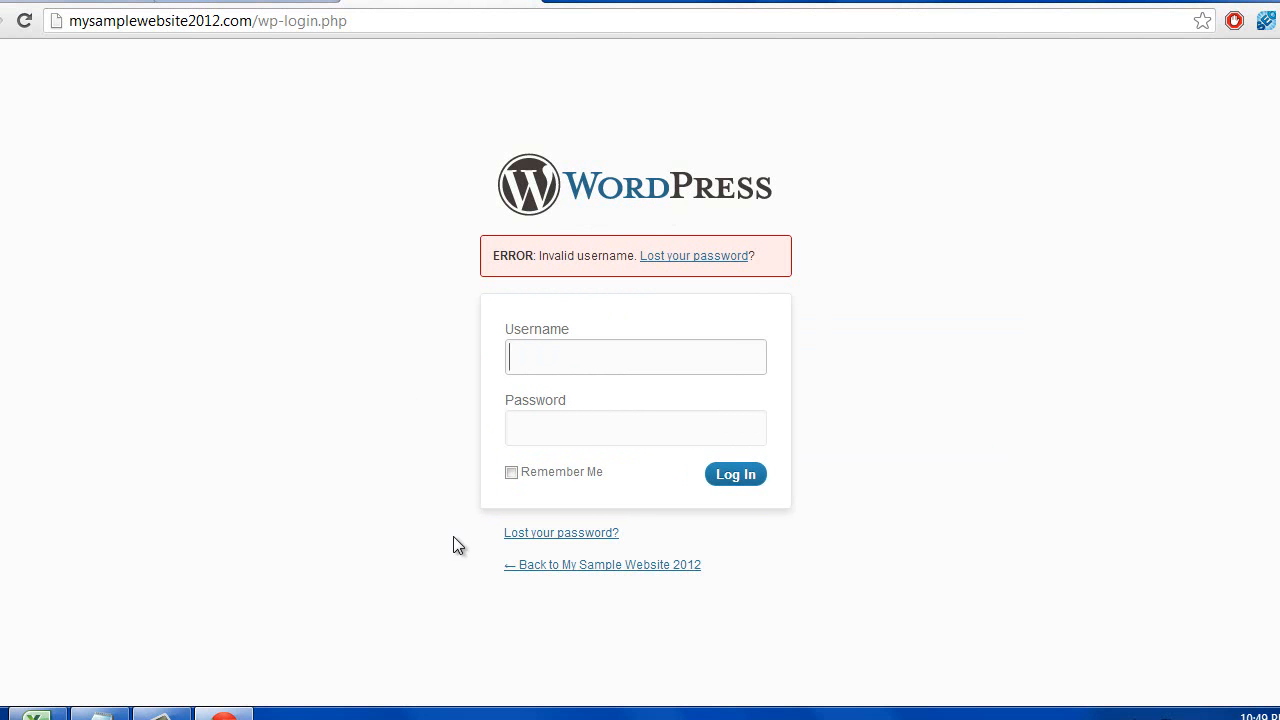
{"action": "left_click", "coordinate": [635, 357]}
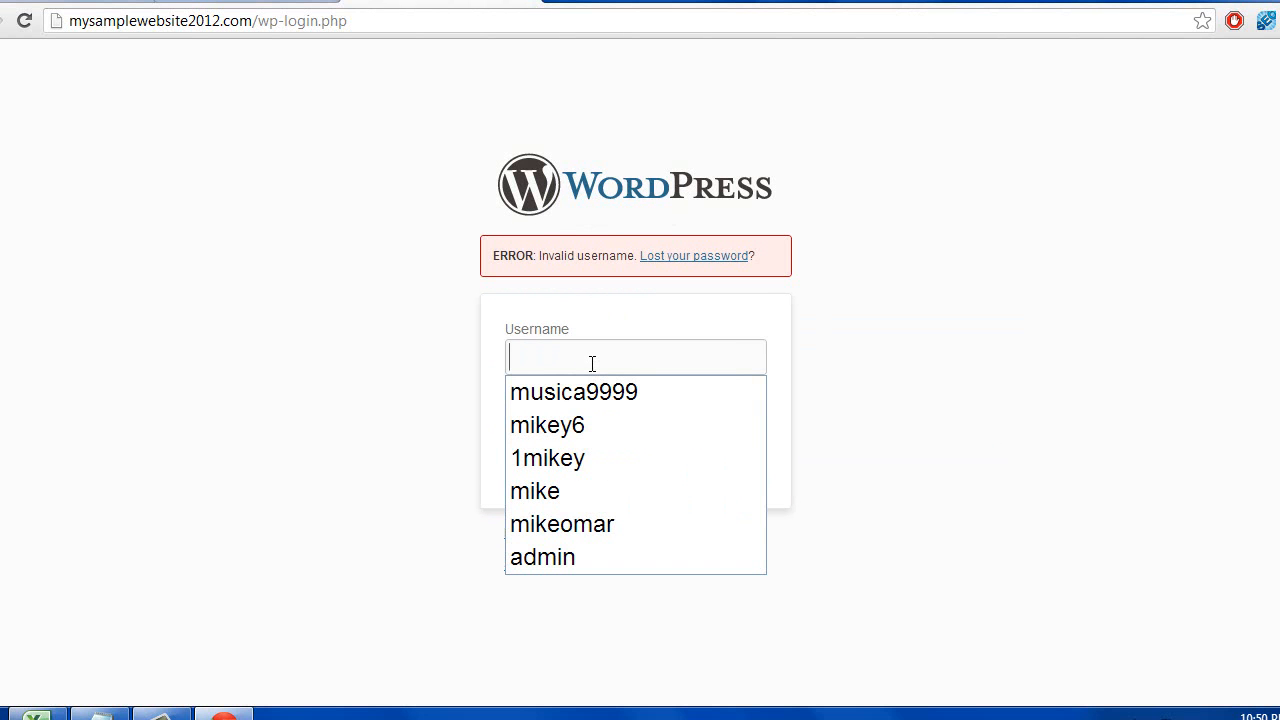
{"action": "mouse_move", "coordinate": [535, 491]}
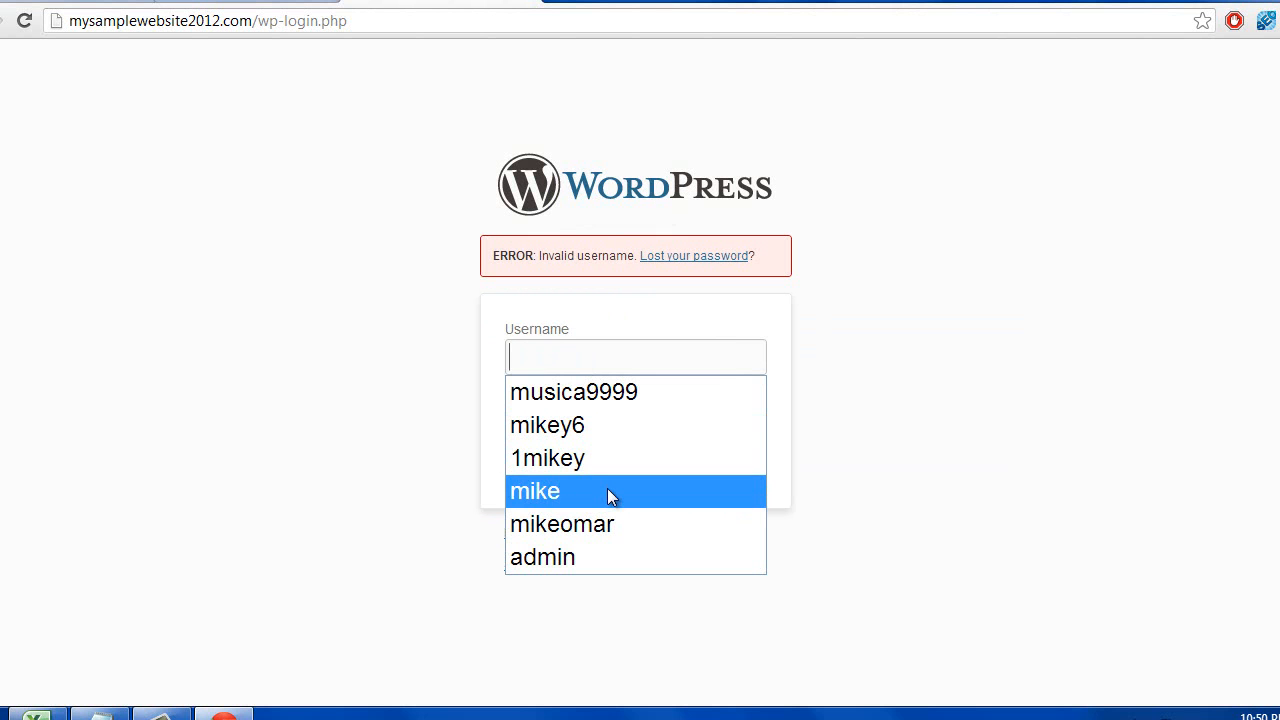
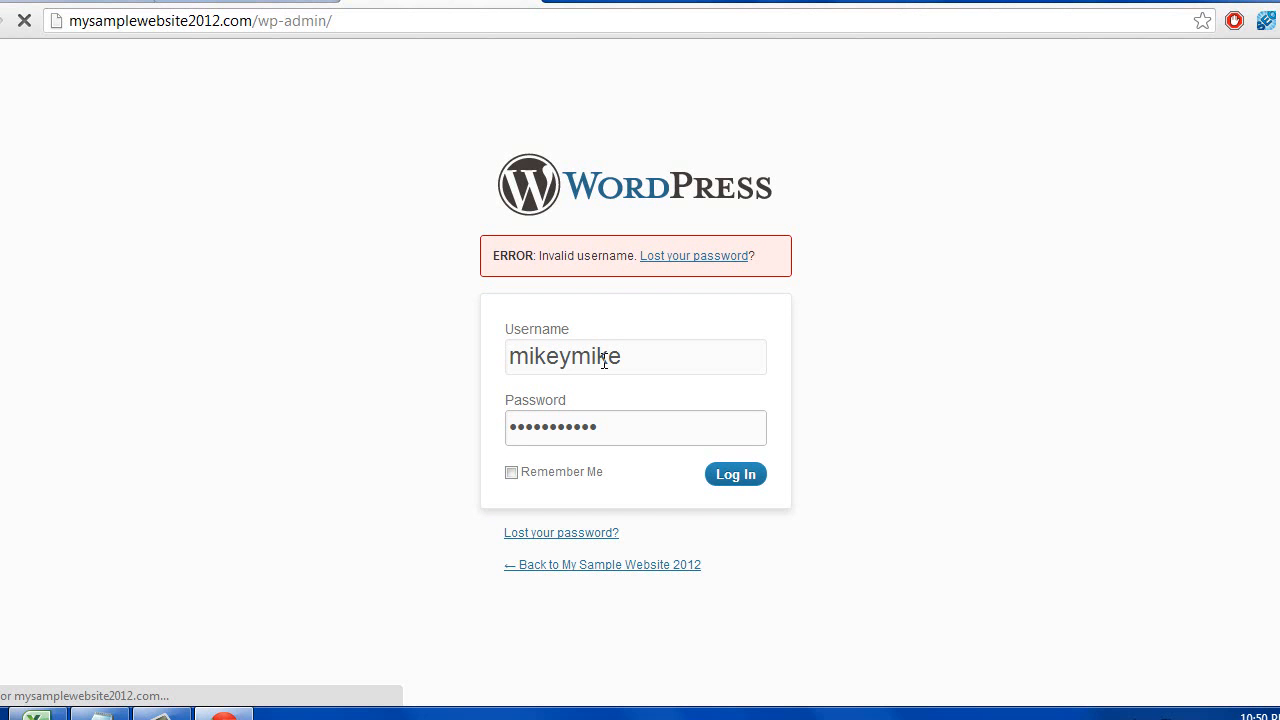
{"action": "left_click", "coordinate": [735, 473]}
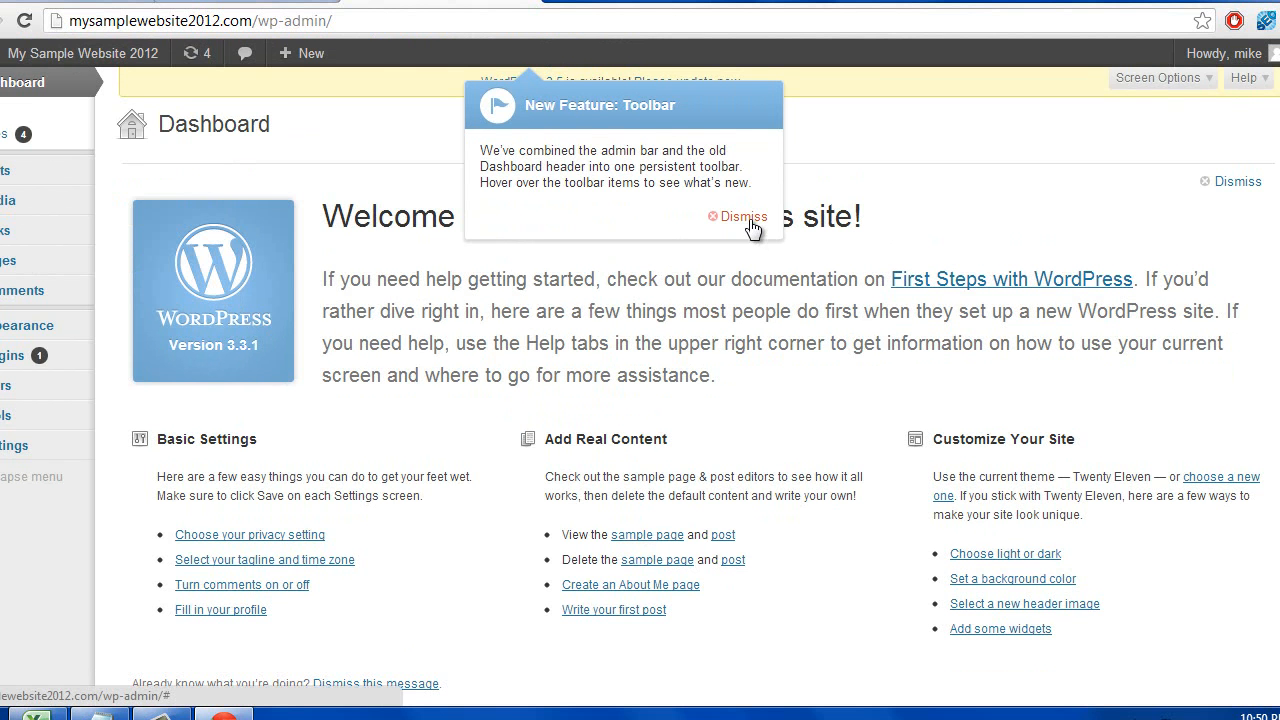
- Dismiss the New Feature: Toolbar notice, then visit the live My Sample Website 2012 home page
{"action": "left_click", "coordinate": [743, 216]}
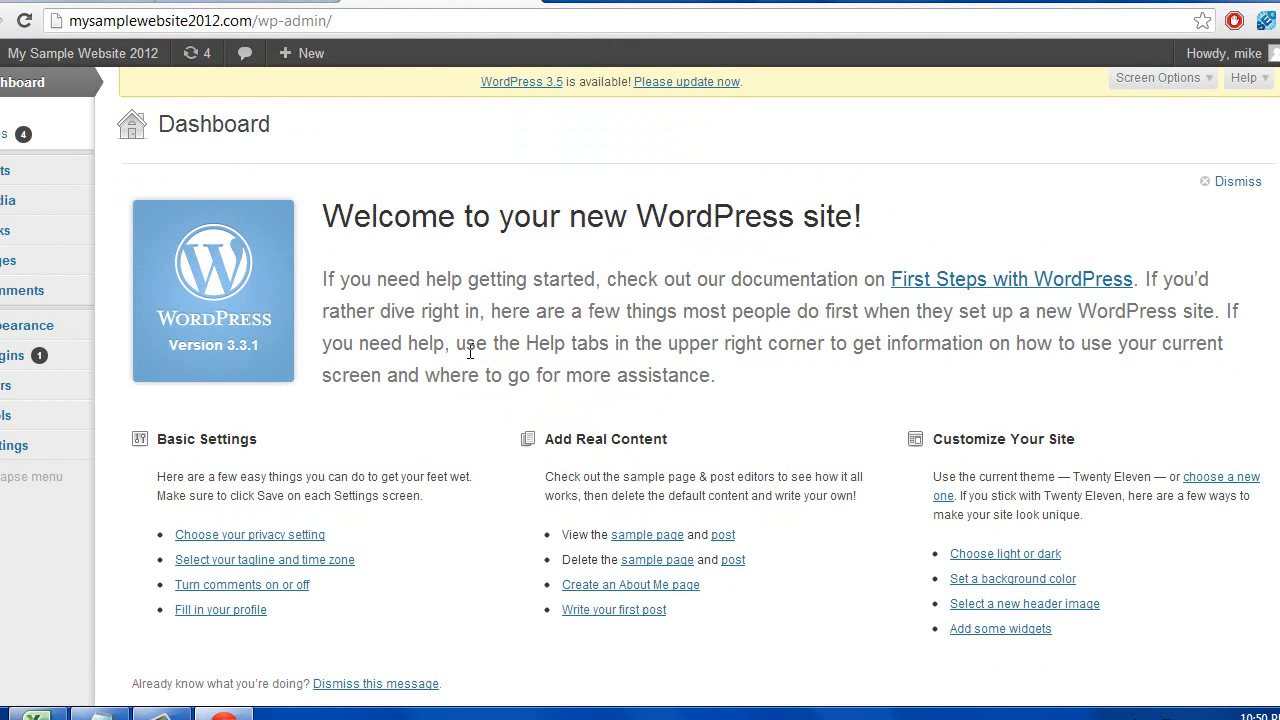
{"action": "mouse_move", "coordinate": [503, 350]}
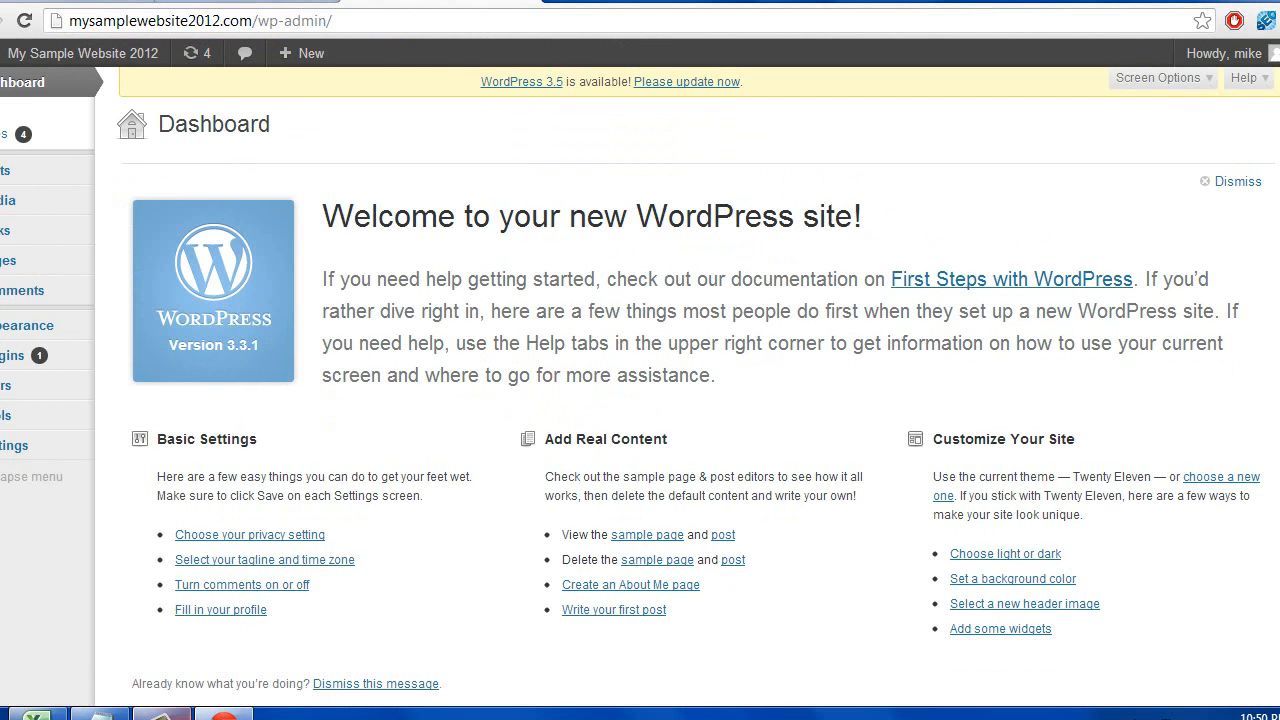
{"action": "mouse_move", "coordinate": [1172, 614]}
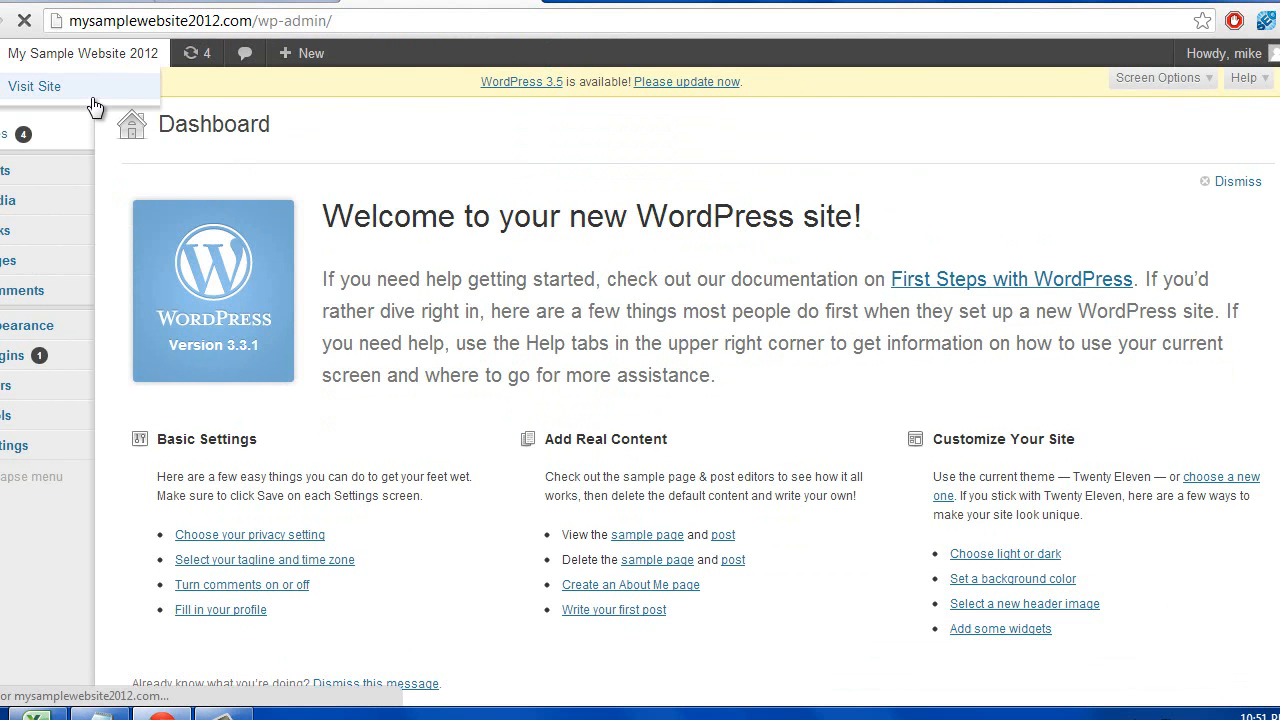
{"action": "left_click", "coordinate": [34, 86]}
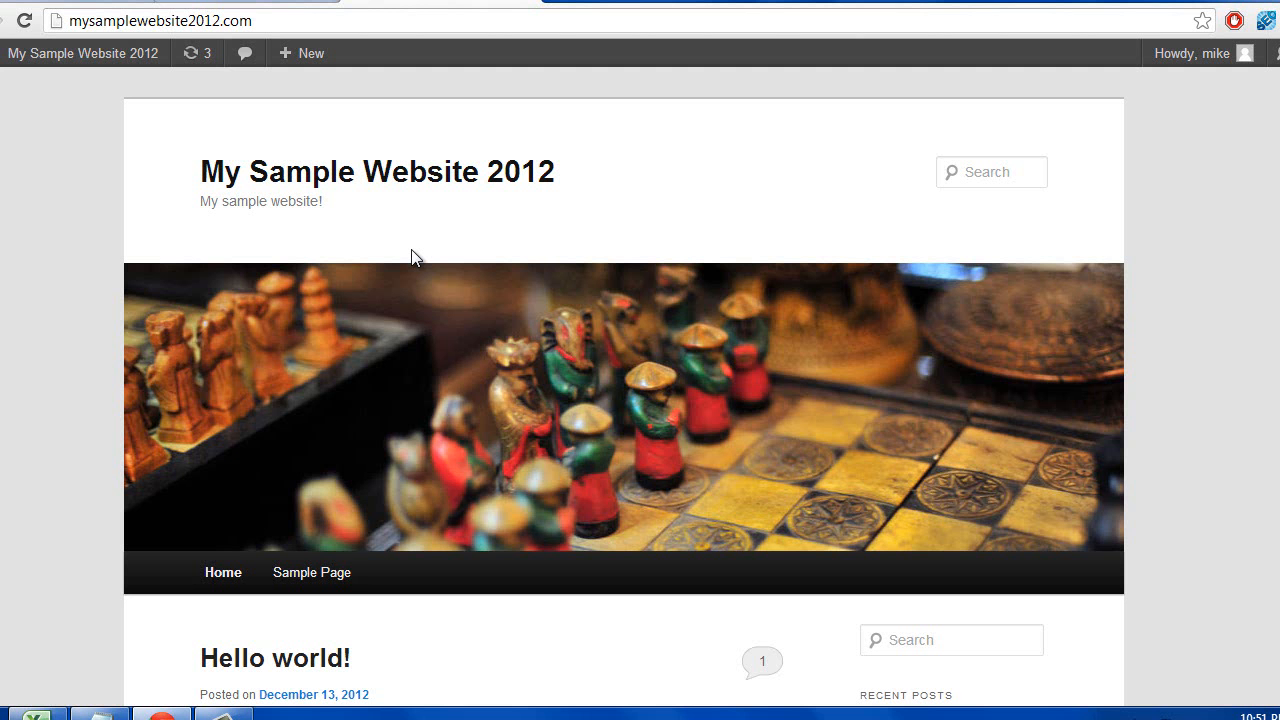
{"action": "mouse_move", "coordinate": [362, 149]}
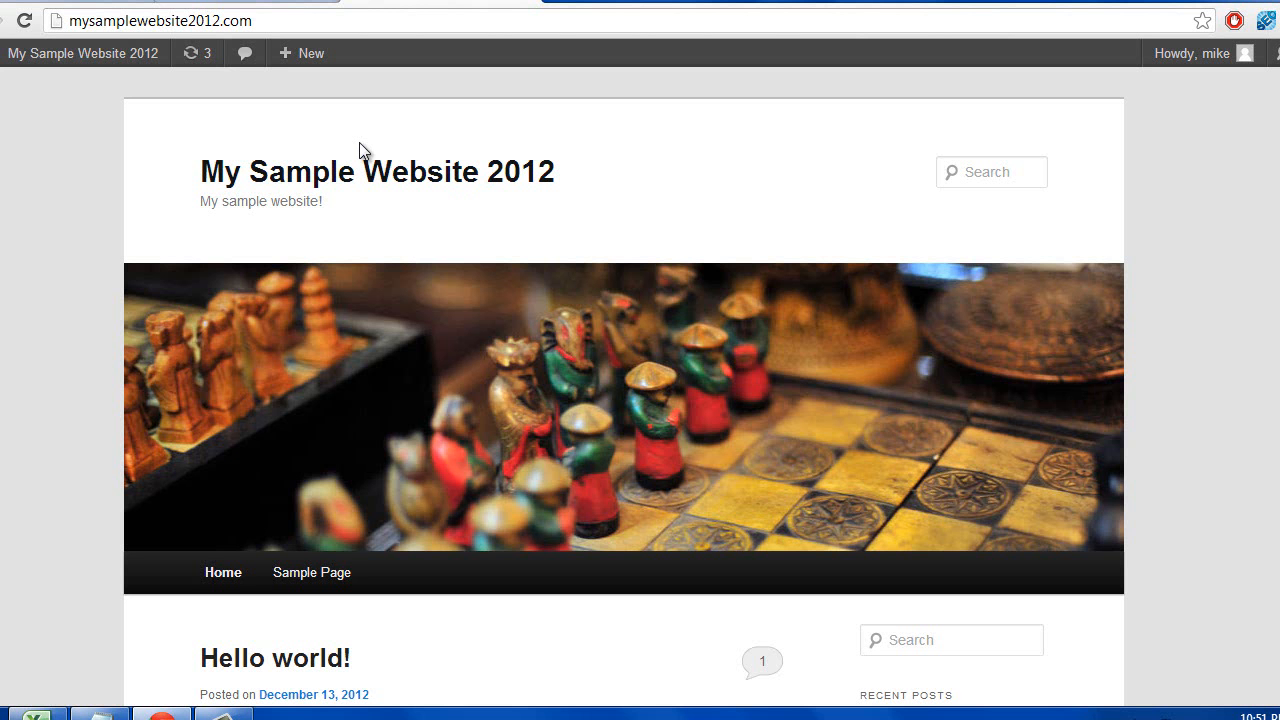
{"action": "mouse_move", "coordinate": [303, 328]}
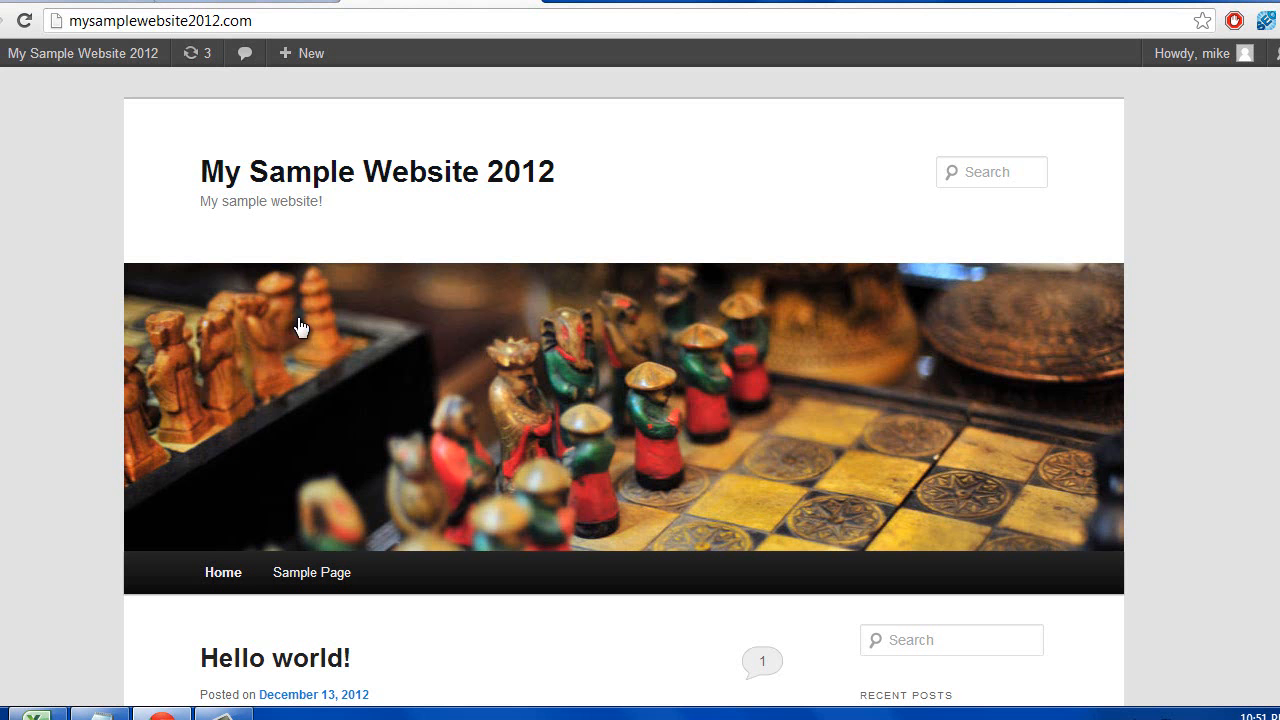